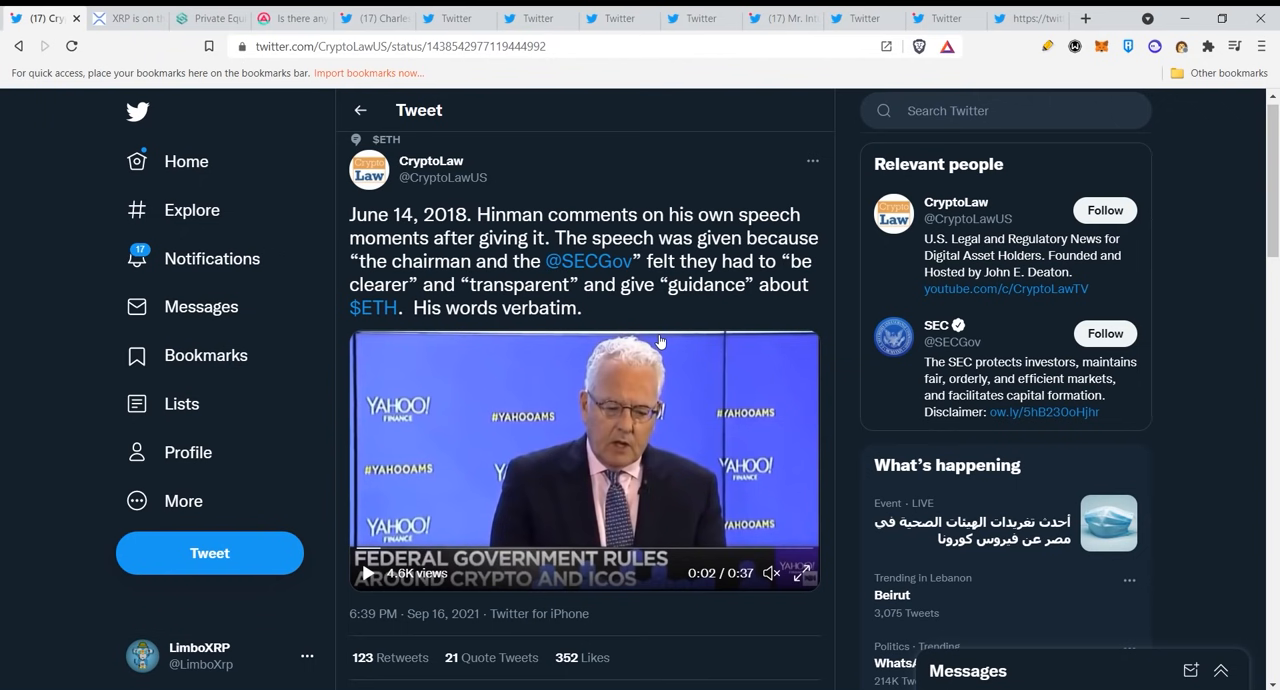
{"action": "mouse_move", "coordinate": [672, 302]}
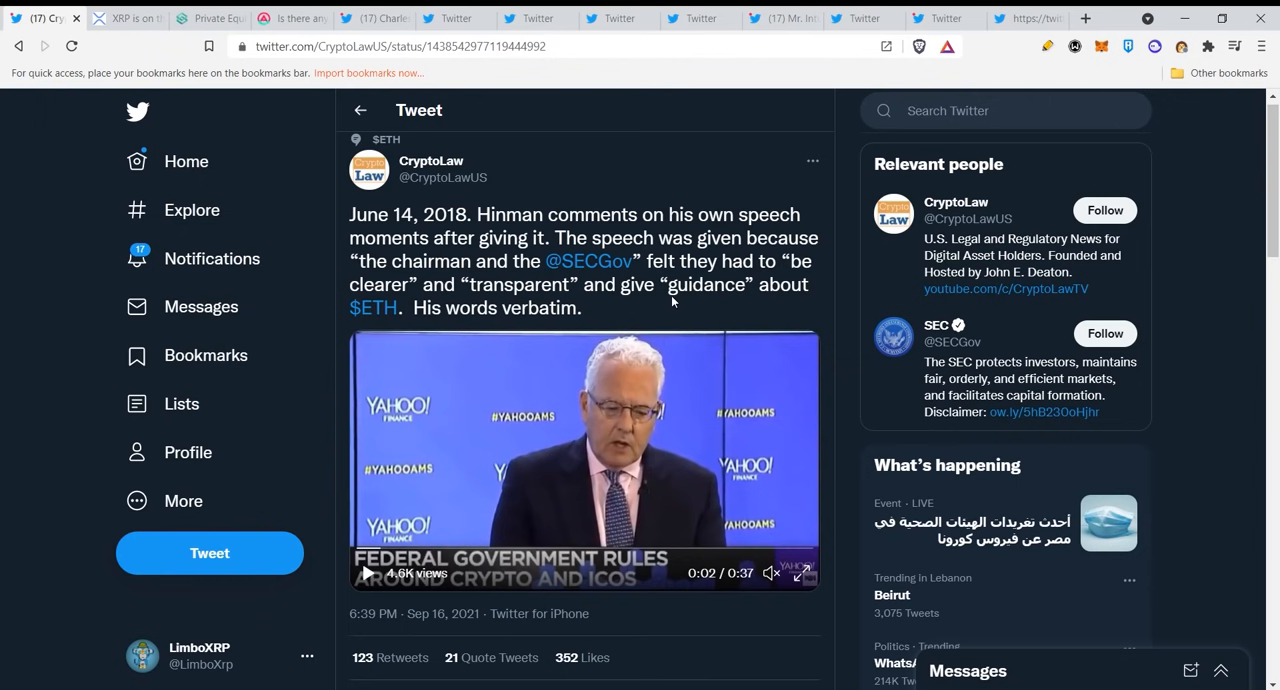
{"action": "mouse_move", "coordinate": [670, 311]}
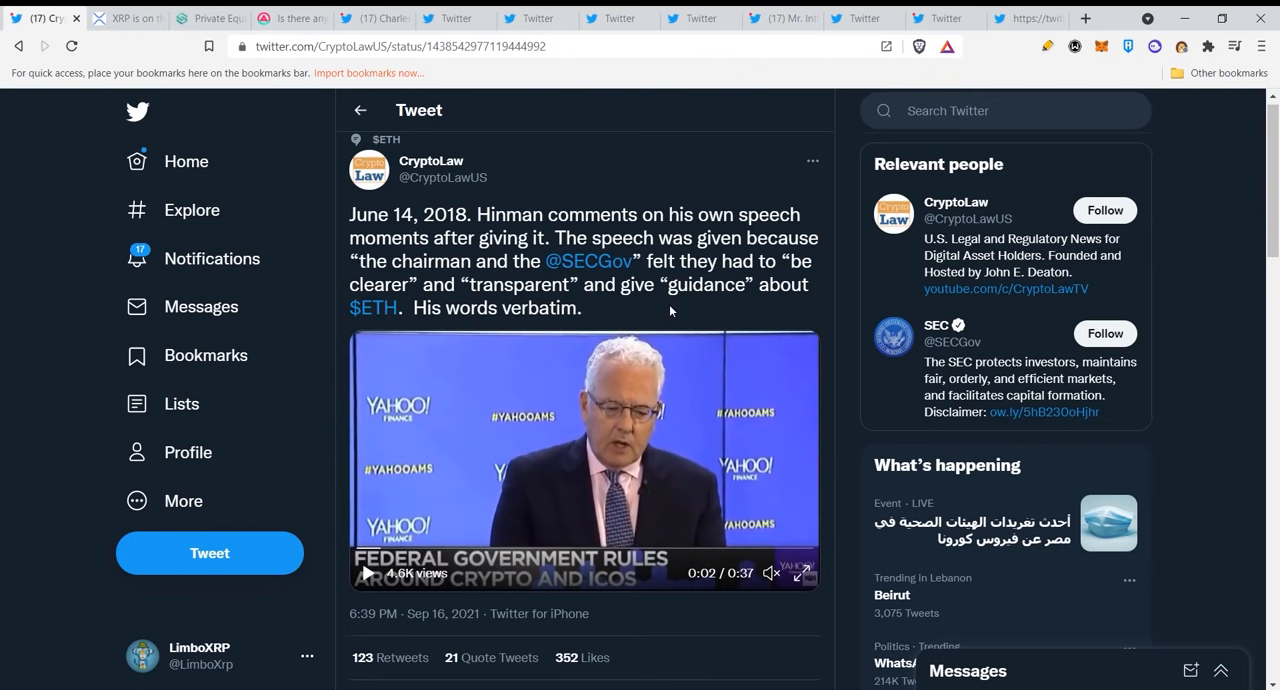
{"action": "mouse_move", "coordinate": [468, 247]}
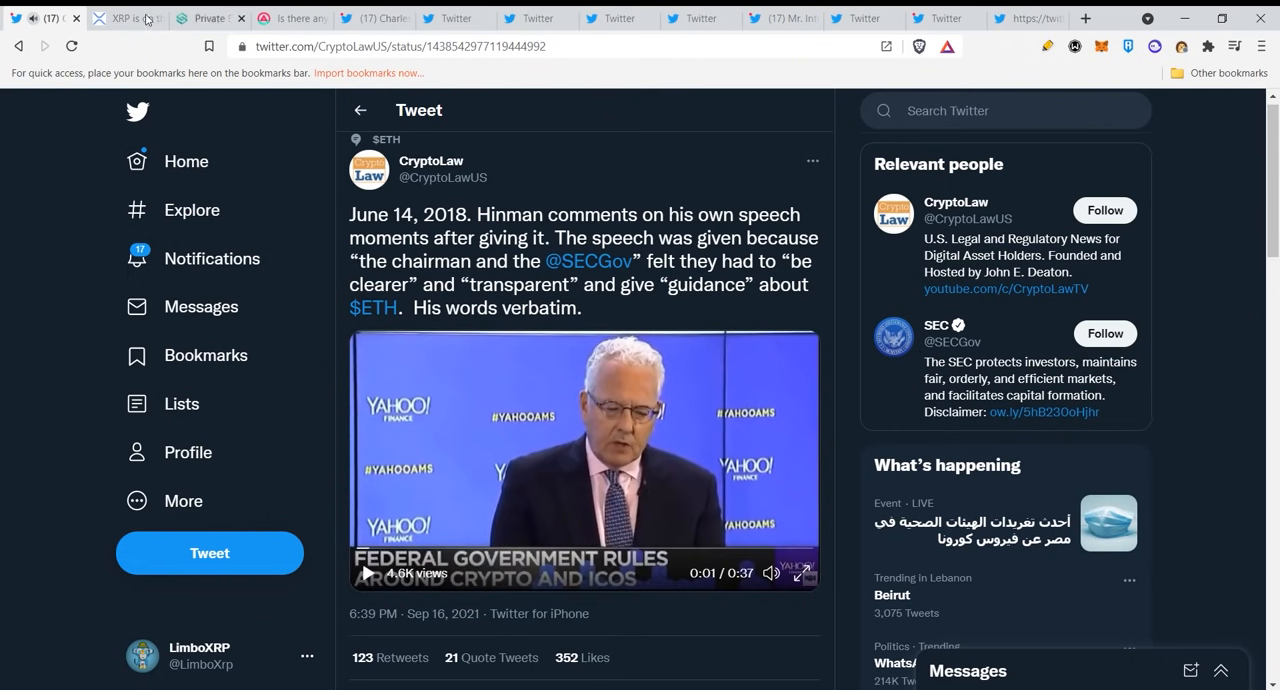
{"action": "mouse_move", "coordinate": [120, 18]}
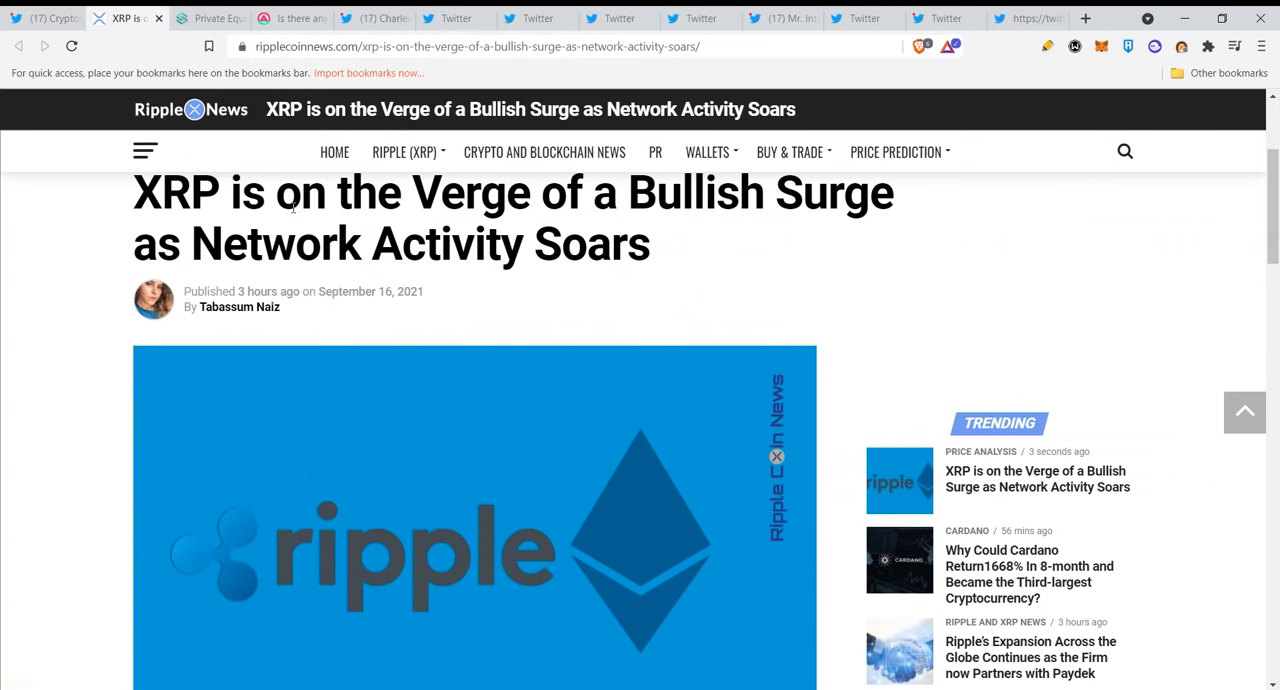
{"action": "mouse_move", "coordinate": [531, 282]}
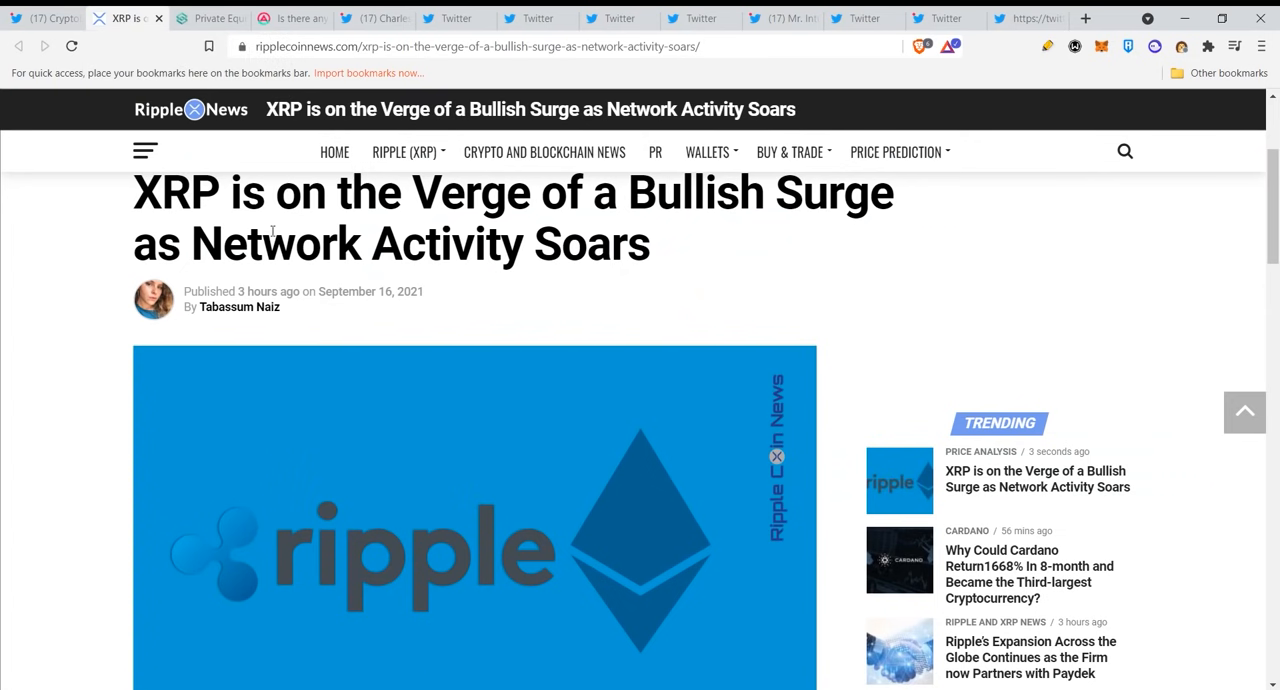
{"action": "mouse_move", "coordinate": [542, 228]}
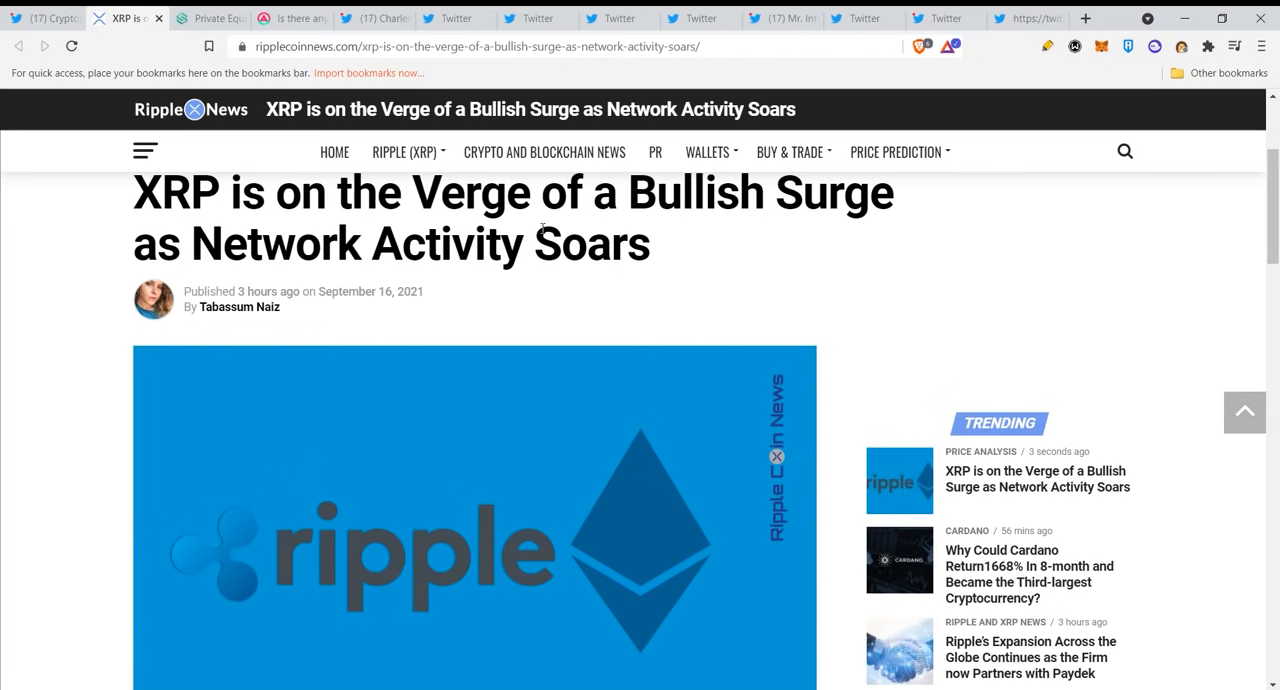
{"action": "mouse_move", "coordinate": [580, 227]}
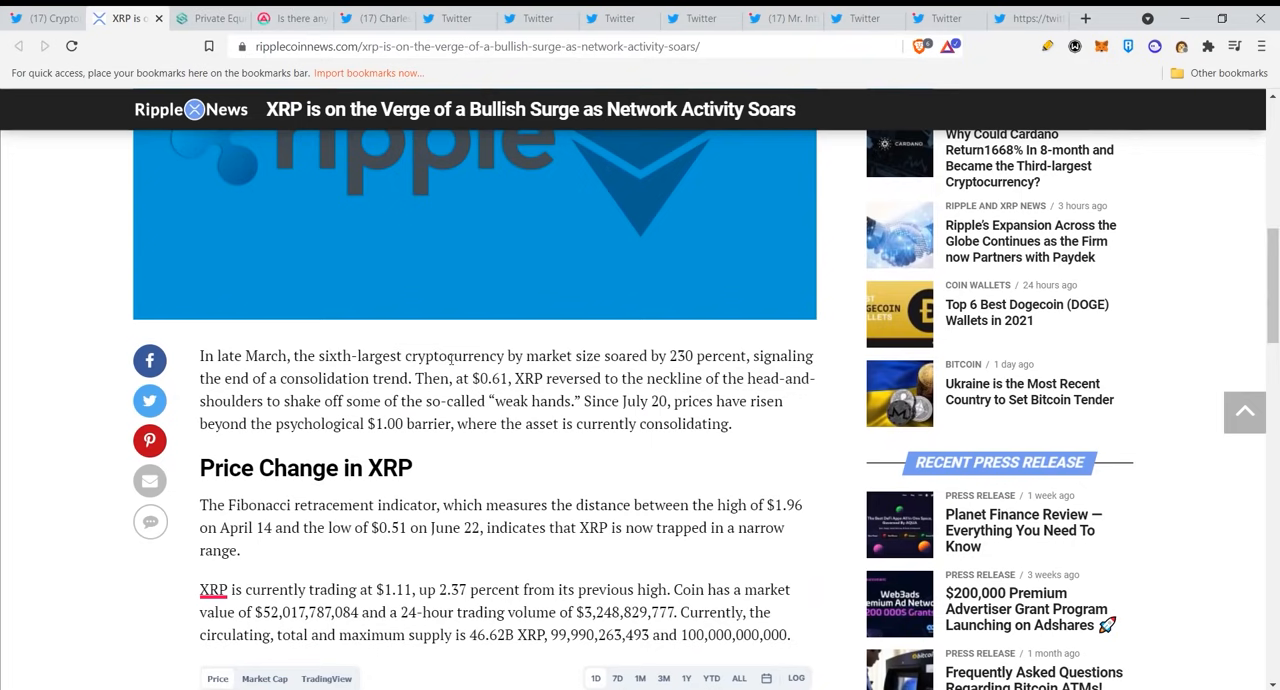
Scroll the 'XRP is on the Verge of a Bullish Surge' article to the author bio, then switch to Linqto
{"action": "scroll", "scroll_direction": "down", "scroll_amount": 3}
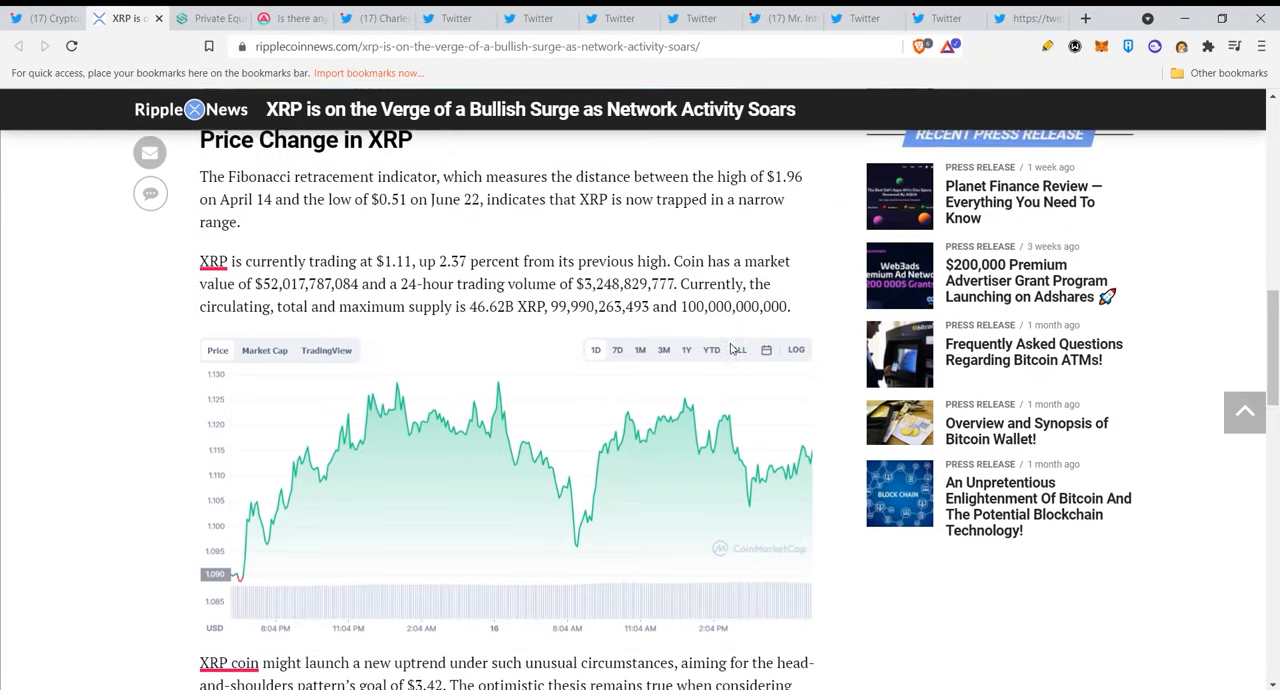
{"action": "scroll", "scroll_direction": "down", "scroll_amount": 3}
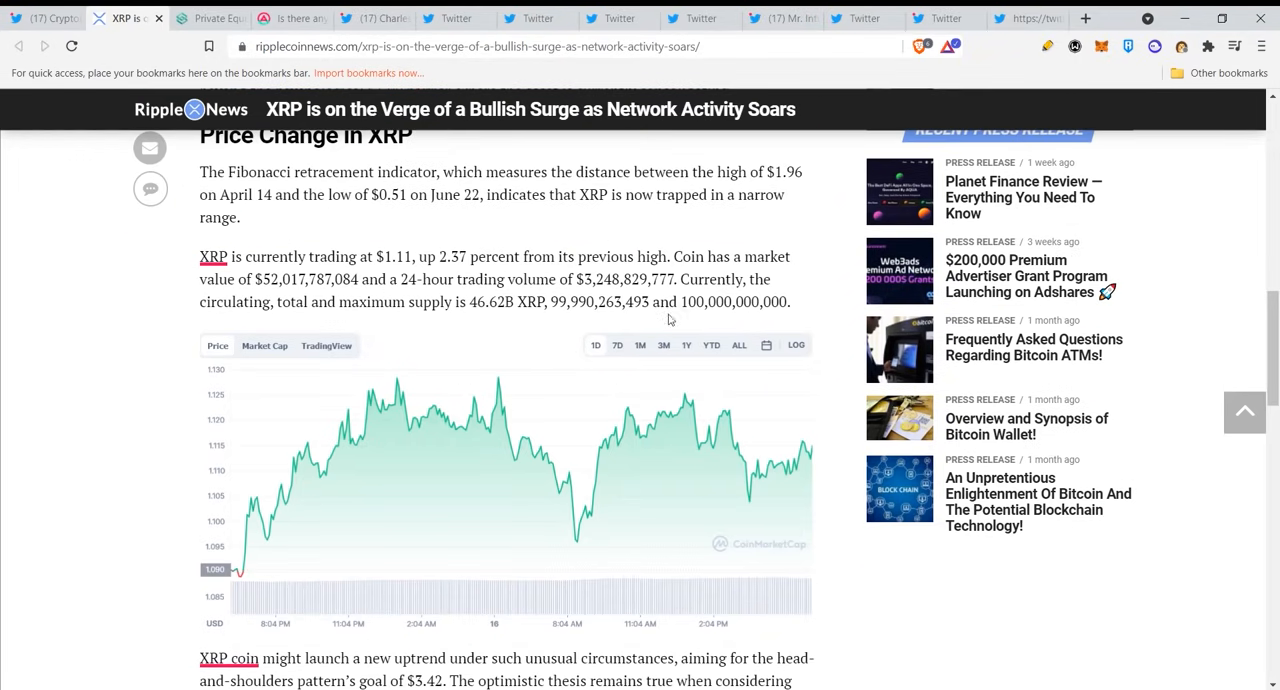
{"action": "mouse_move", "coordinate": [342, 278]}
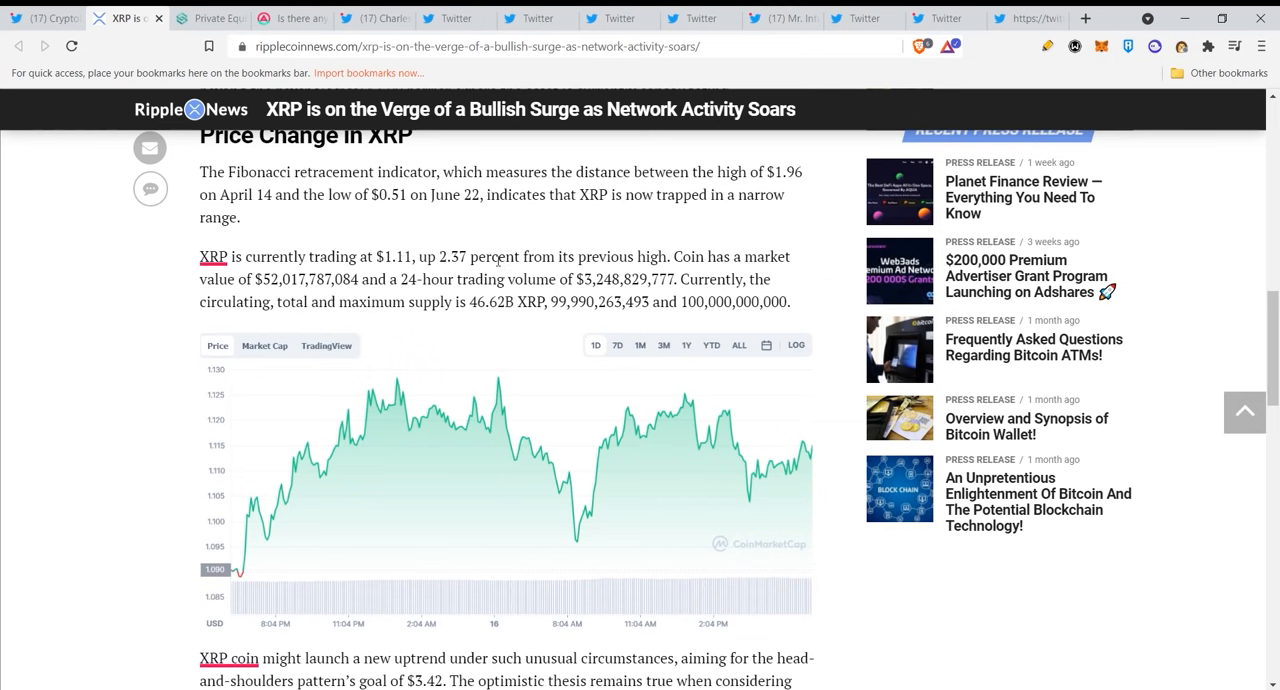
{"action": "mouse_move", "coordinate": [773, 274]}
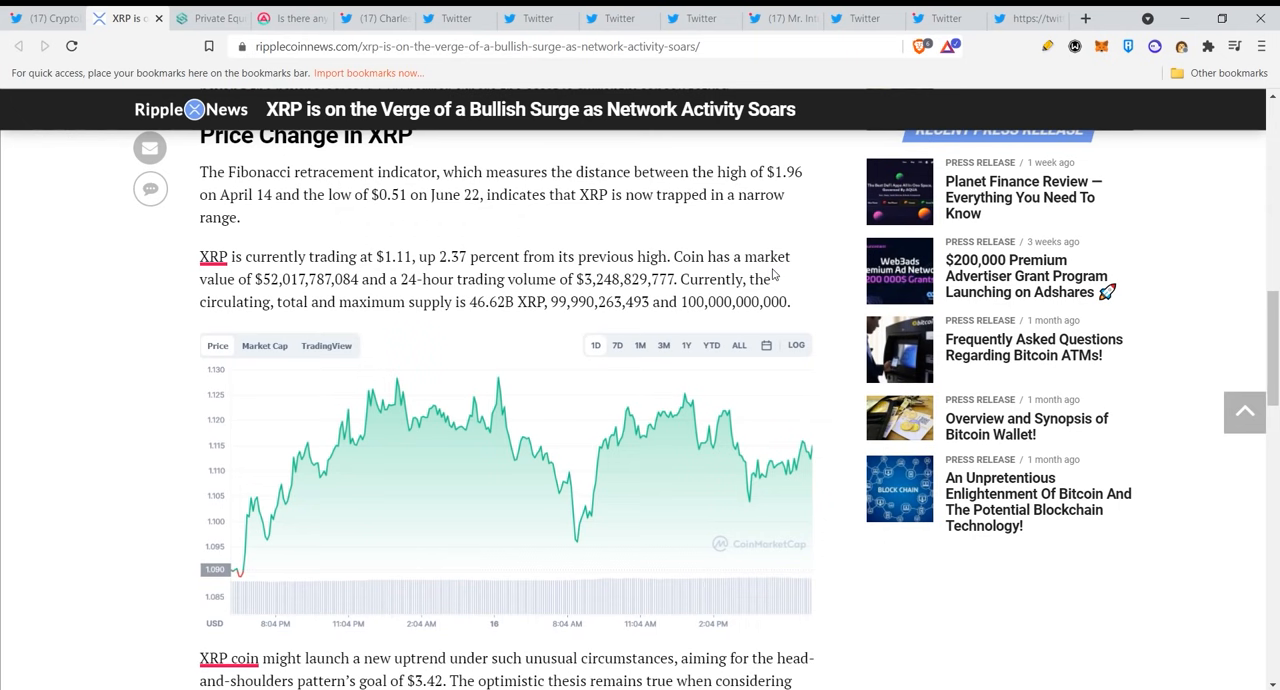
{"action": "mouse_move", "coordinate": [241, 283]}
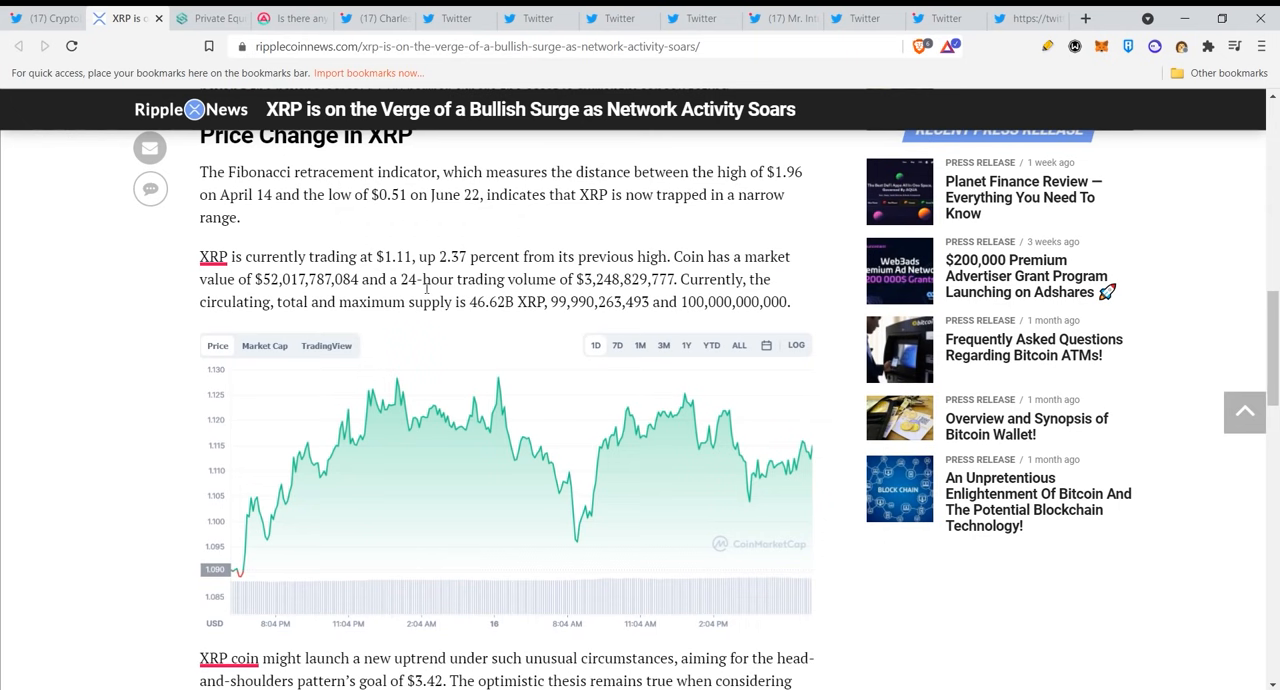
{"action": "mouse_move", "coordinate": [743, 245]}
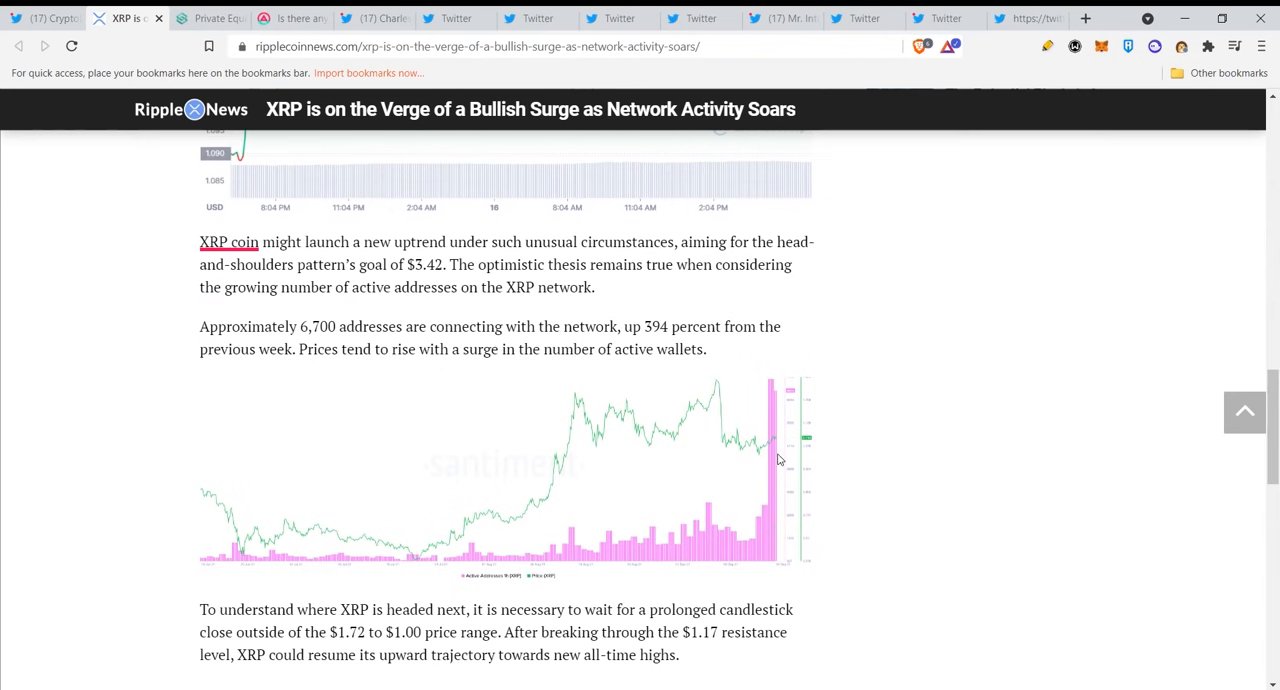
{"action": "mouse_move", "coordinate": [648, 318]}
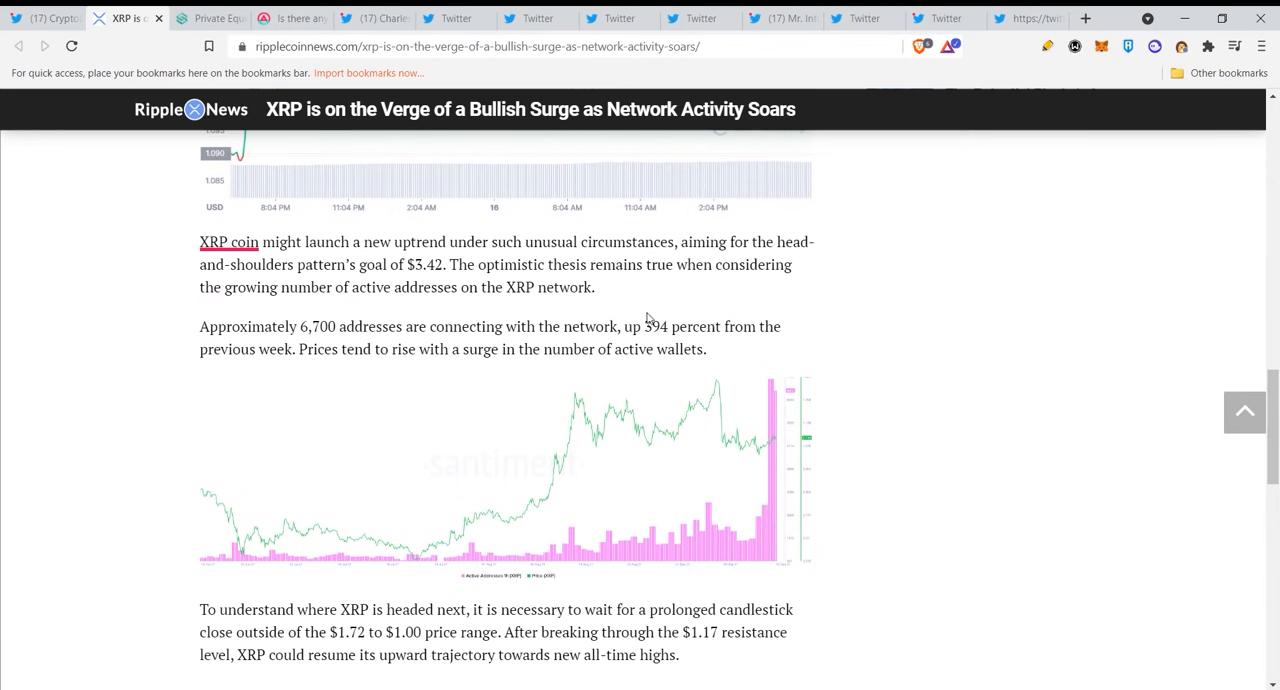
{"action": "mouse_move", "coordinate": [597, 281]}
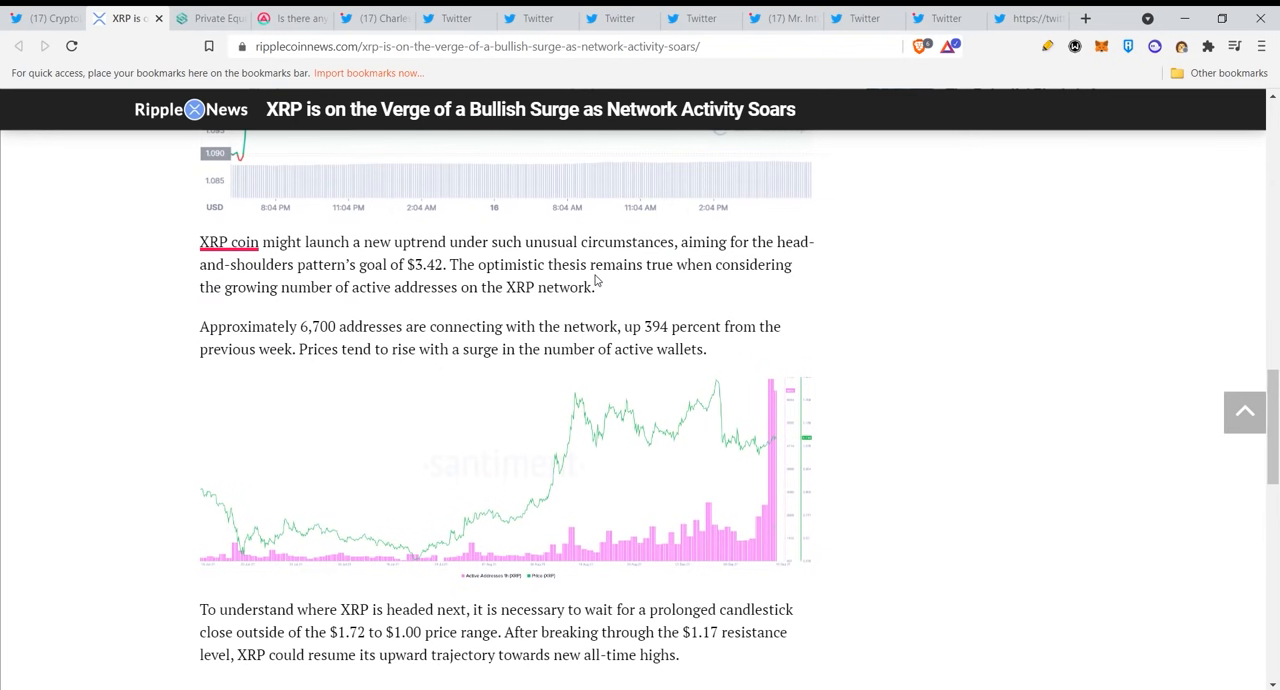
{"action": "scroll", "scroll_direction": "down", "scroll_amount": 3}
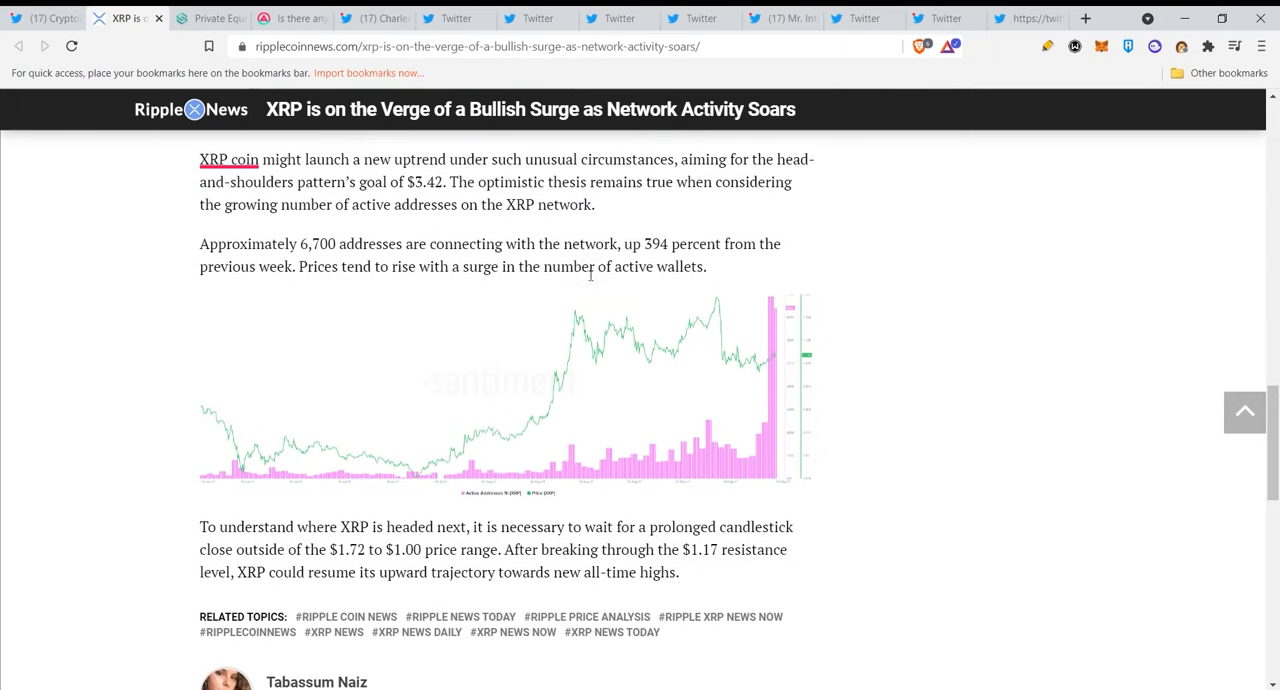
{"action": "scroll", "scroll_direction": "down", "scroll_amount": 3}
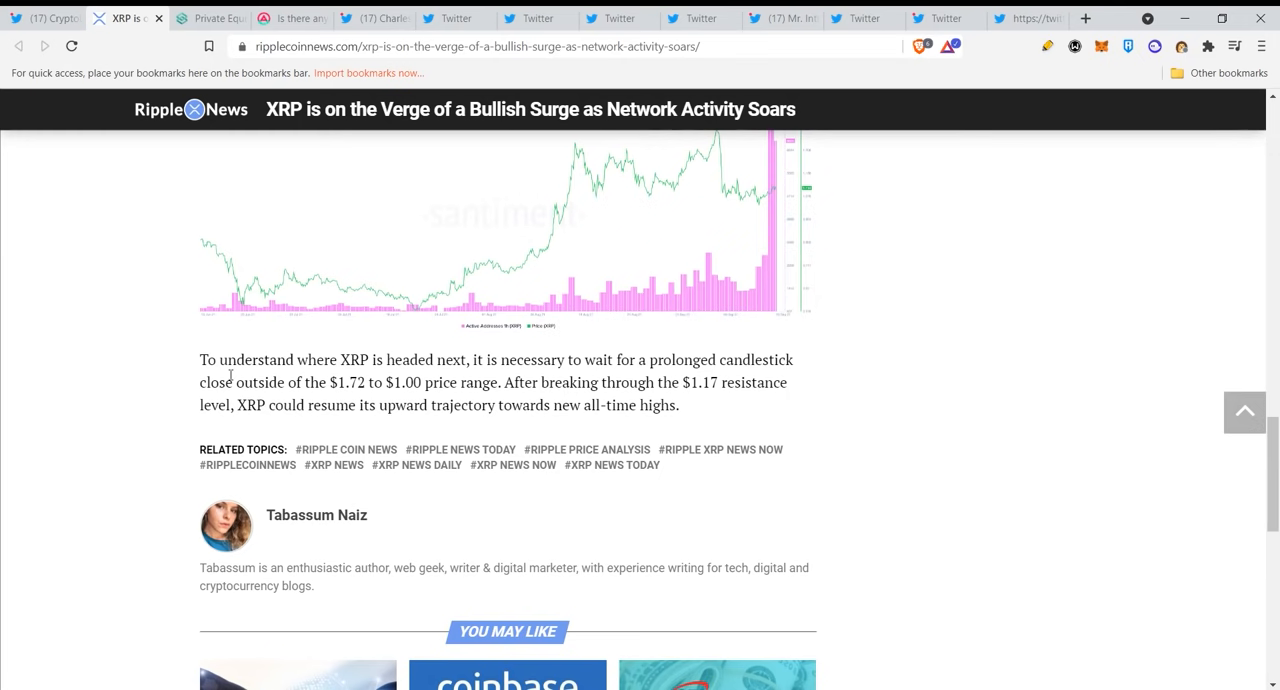
{"action": "mouse_move", "coordinate": [386, 390]}
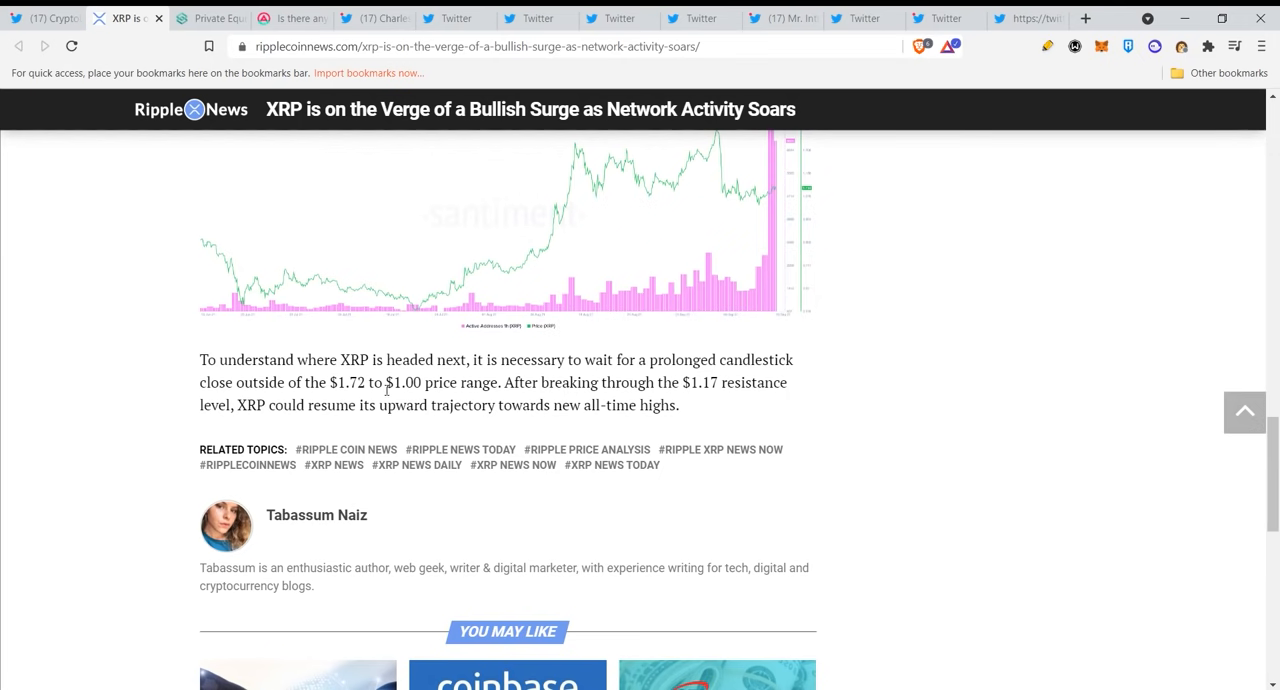
{"action": "mouse_move", "coordinate": [578, 391]}
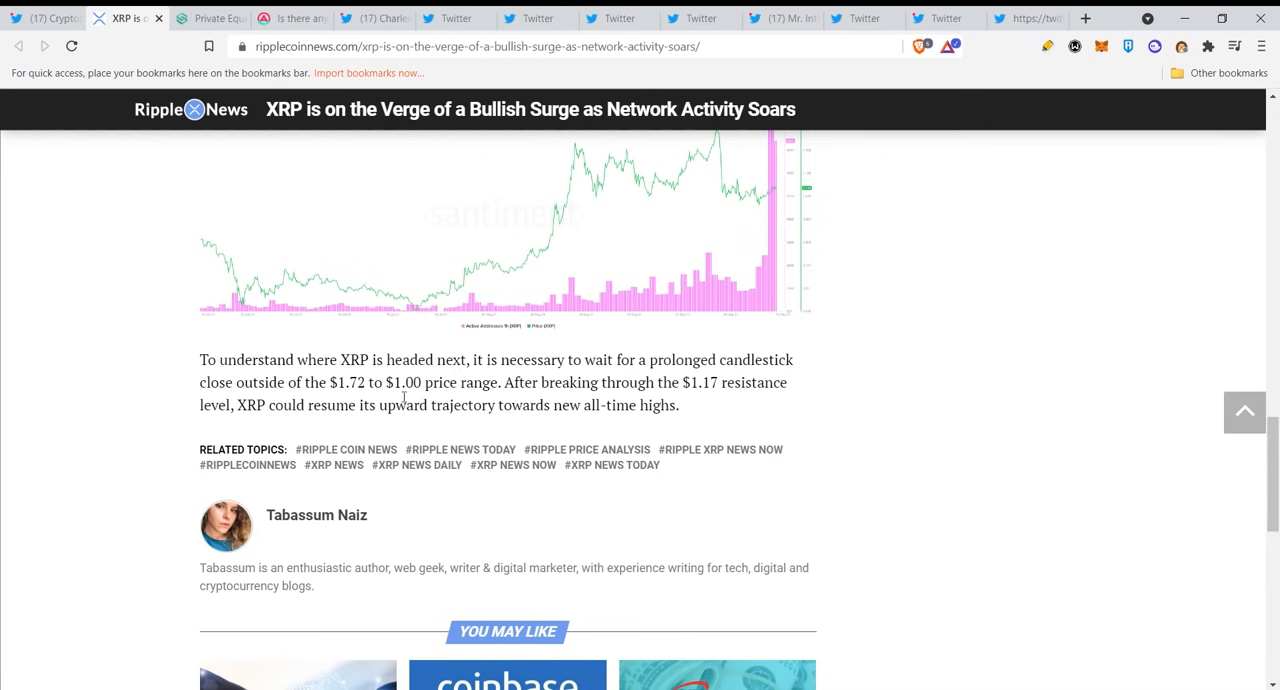
{"action": "mouse_move", "coordinate": [578, 388]}
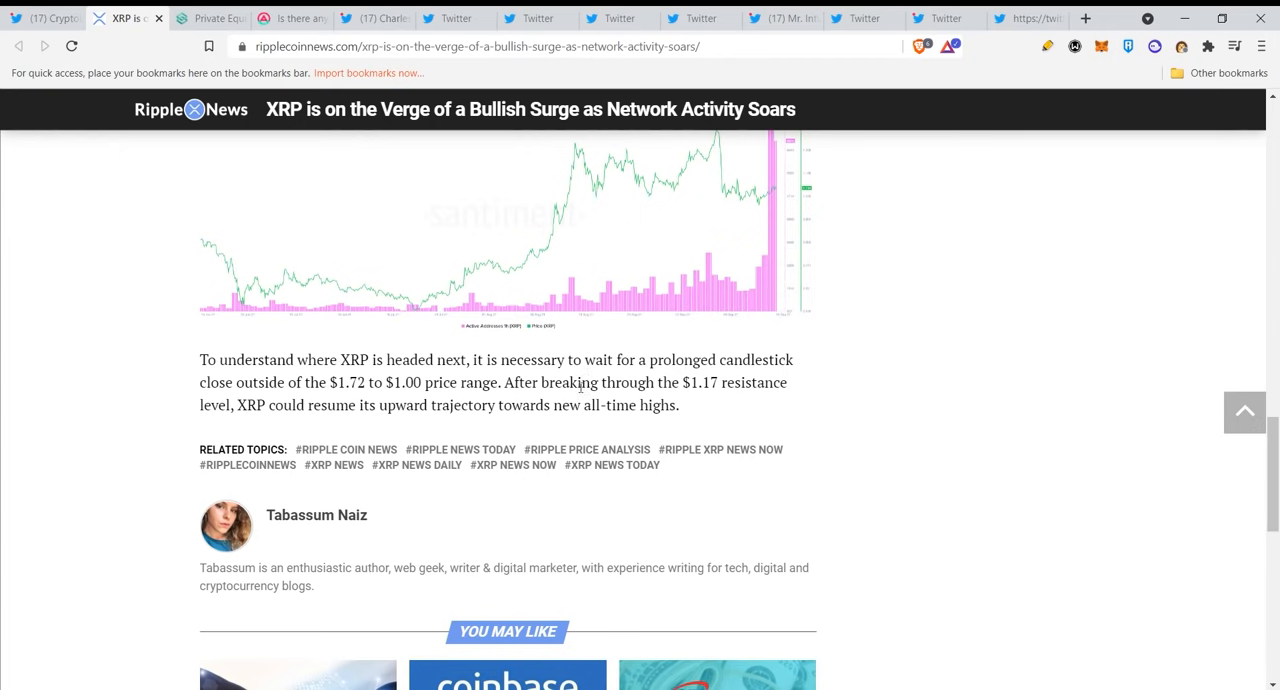
{"action": "left_click", "coordinate": [209, 18]}
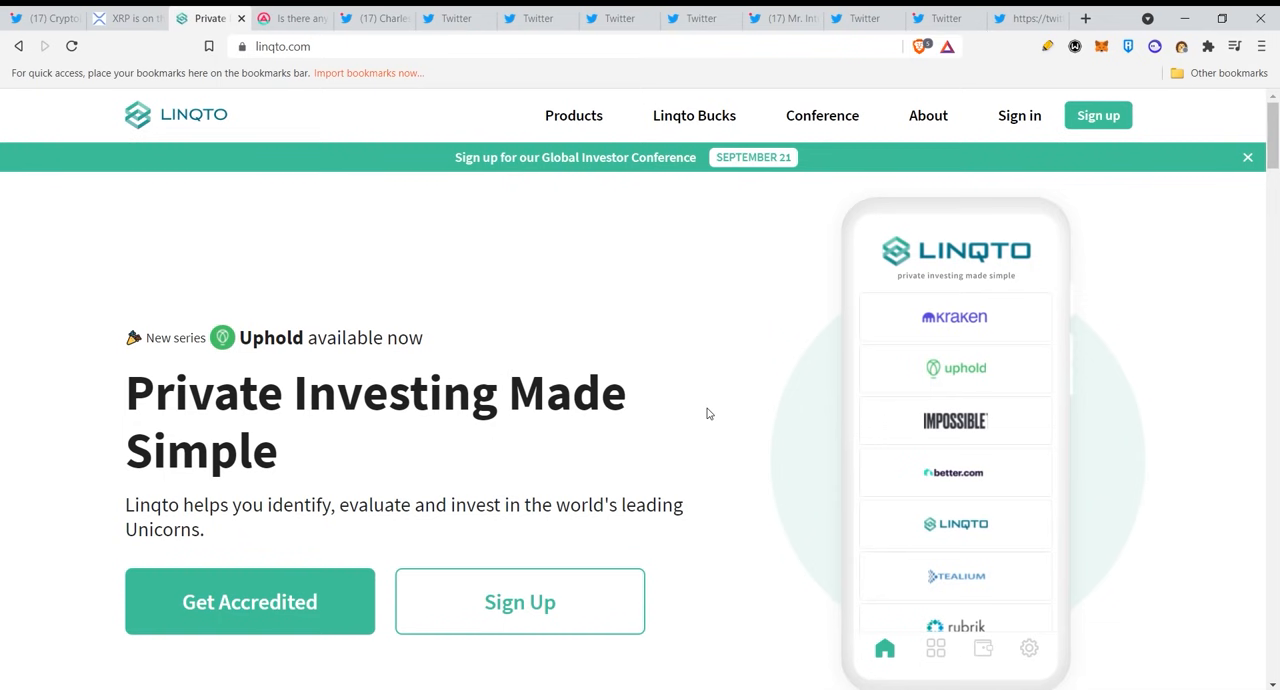
{"action": "mouse_move", "coordinate": [715, 400]}
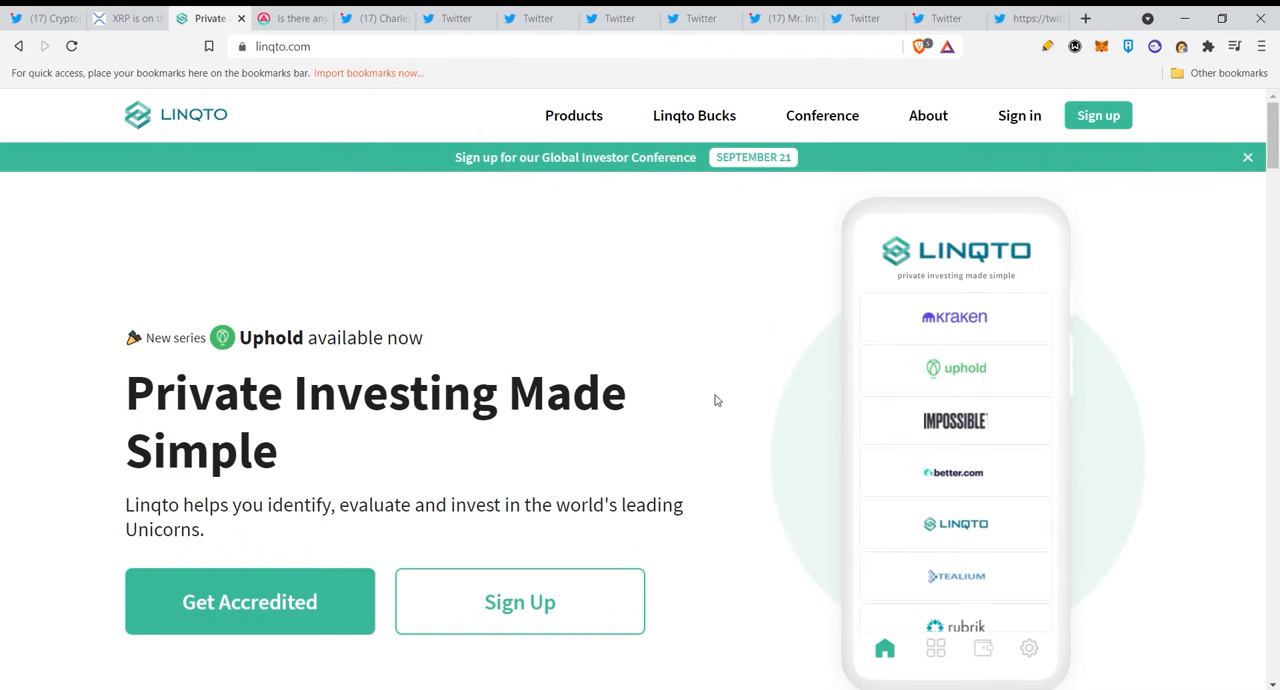
{"action": "mouse_move", "coordinate": [720, 405]}
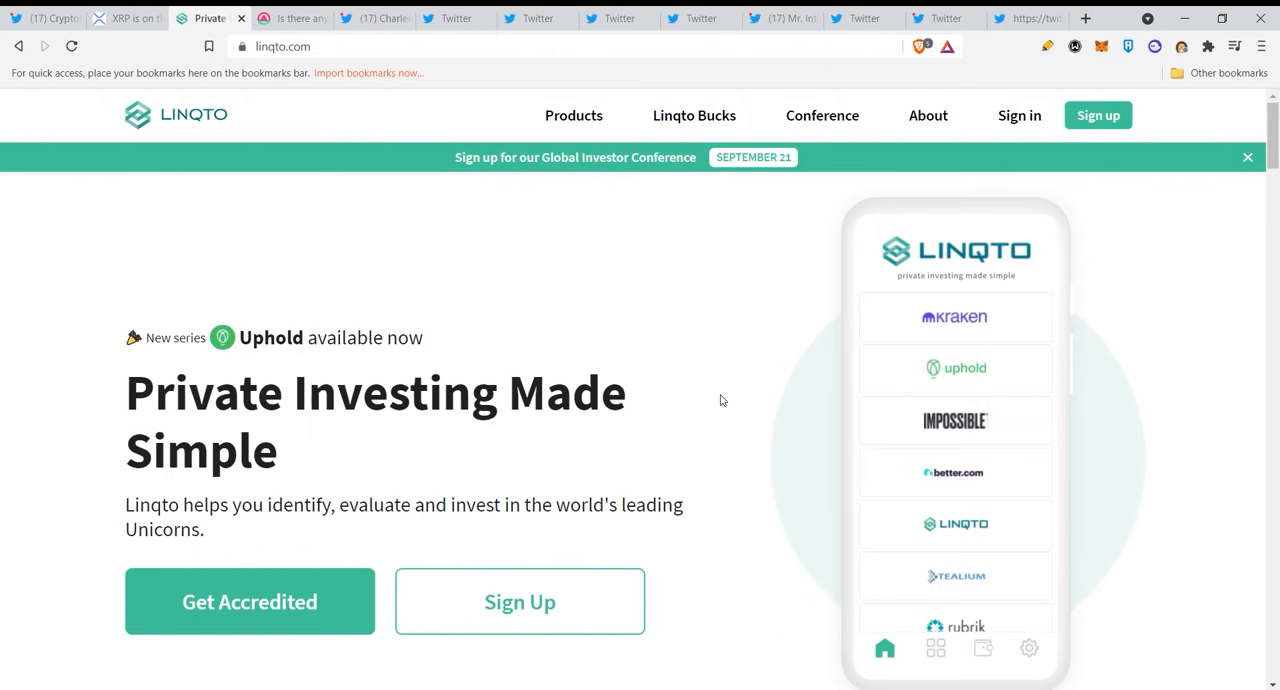
{"action": "mouse_move", "coordinate": [738, 405]}
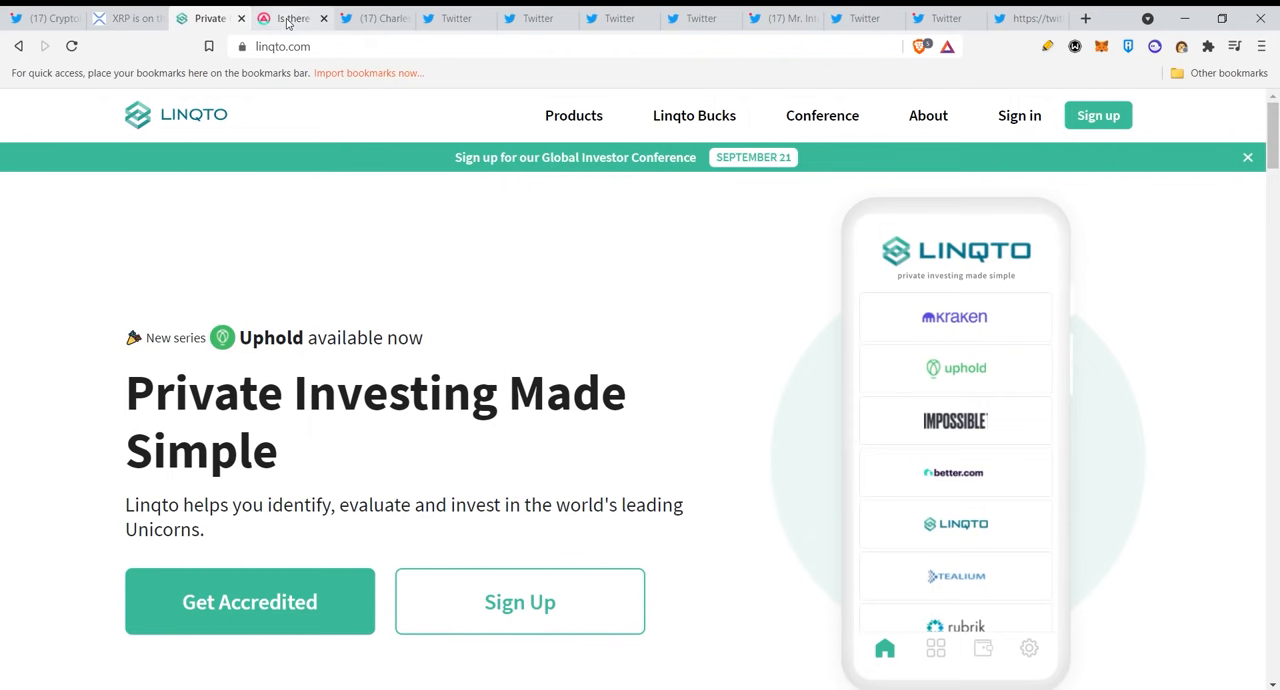
Switch from the Linqto homepage to the AMBCrypto article tab
{"action": "left_click", "coordinate": [290, 18]}
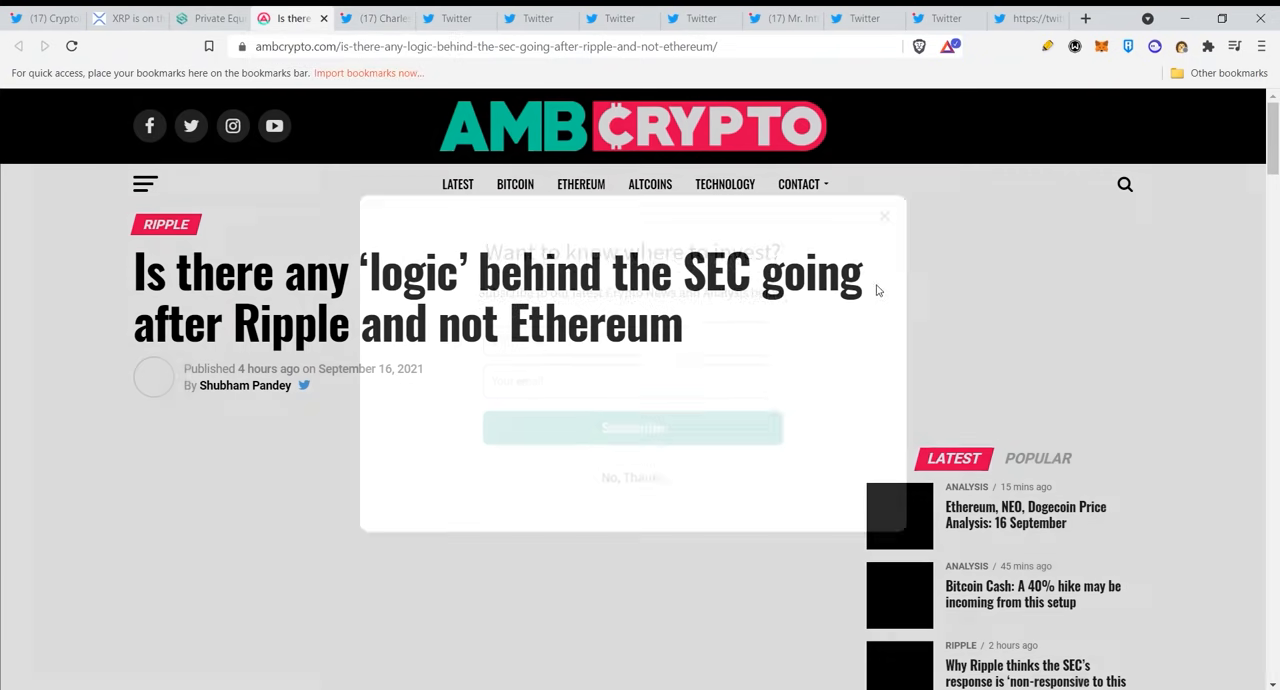
Decline the newsletter popup and scroll the article to Charles Gasparino's embedded tweet
{"action": "left_click", "coordinate": [884, 216]}
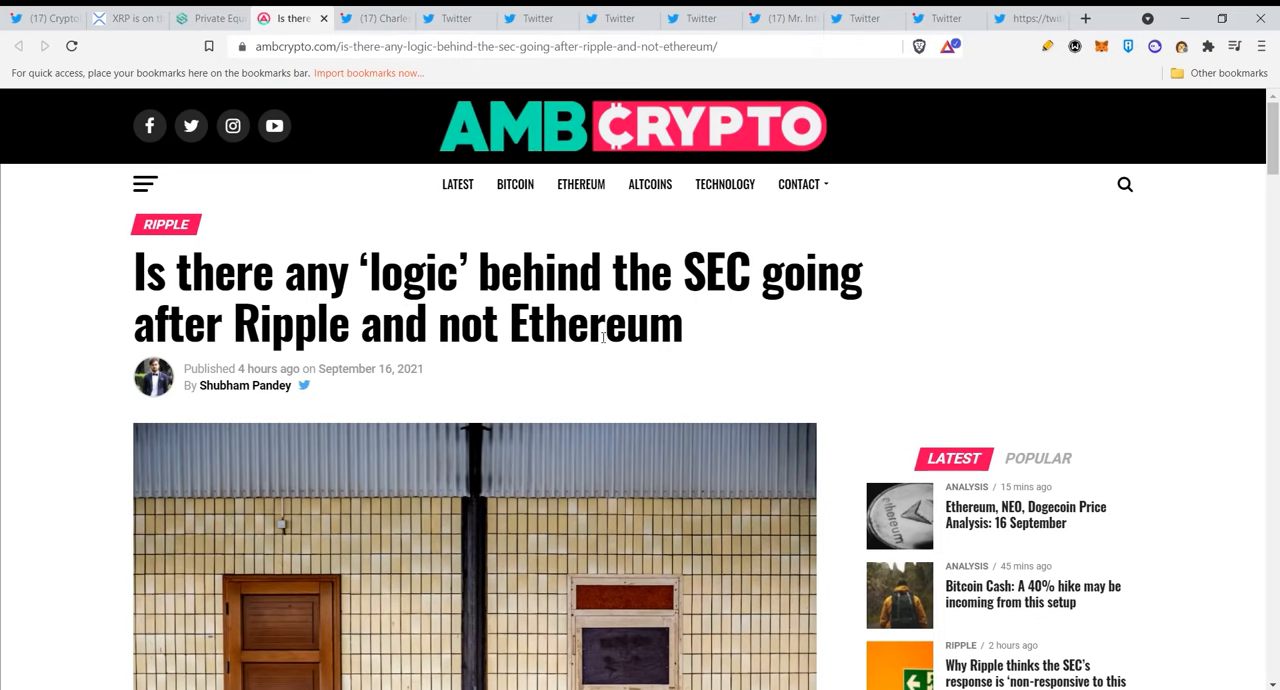
{"action": "scroll", "scroll_direction": "down", "scroll_amount": 3}
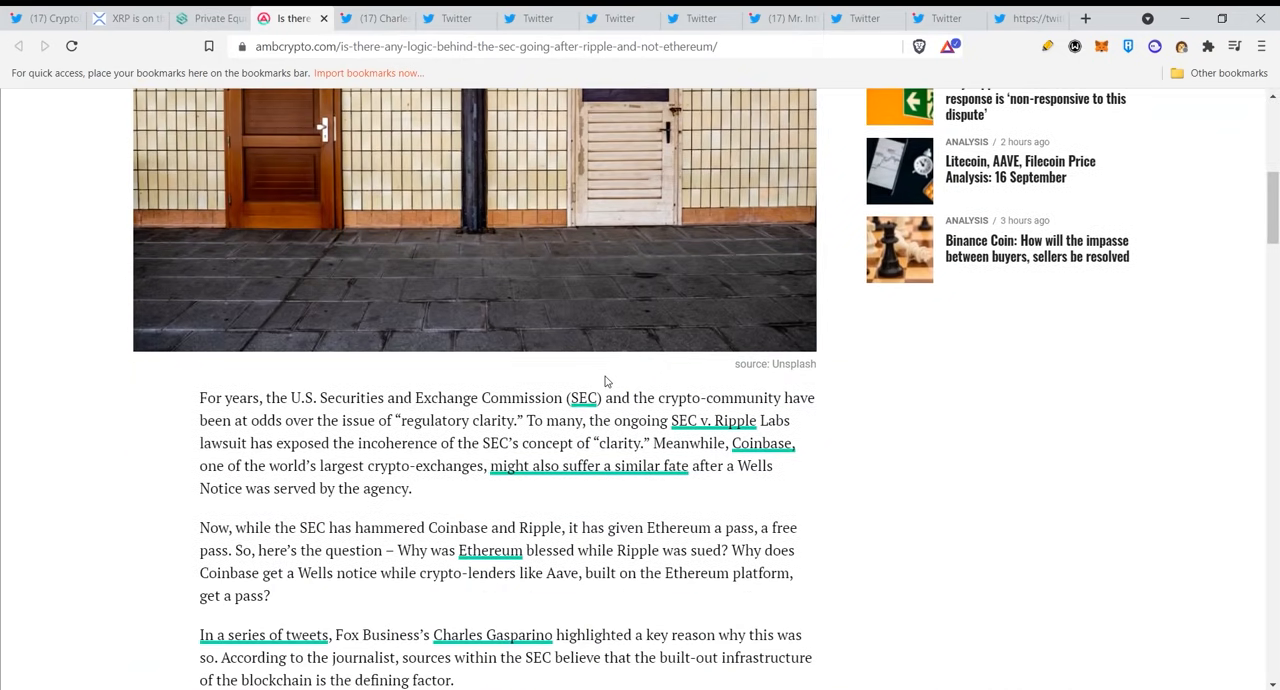
{"action": "scroll", "scroll_direction": "down", "scroll_amount": 3}
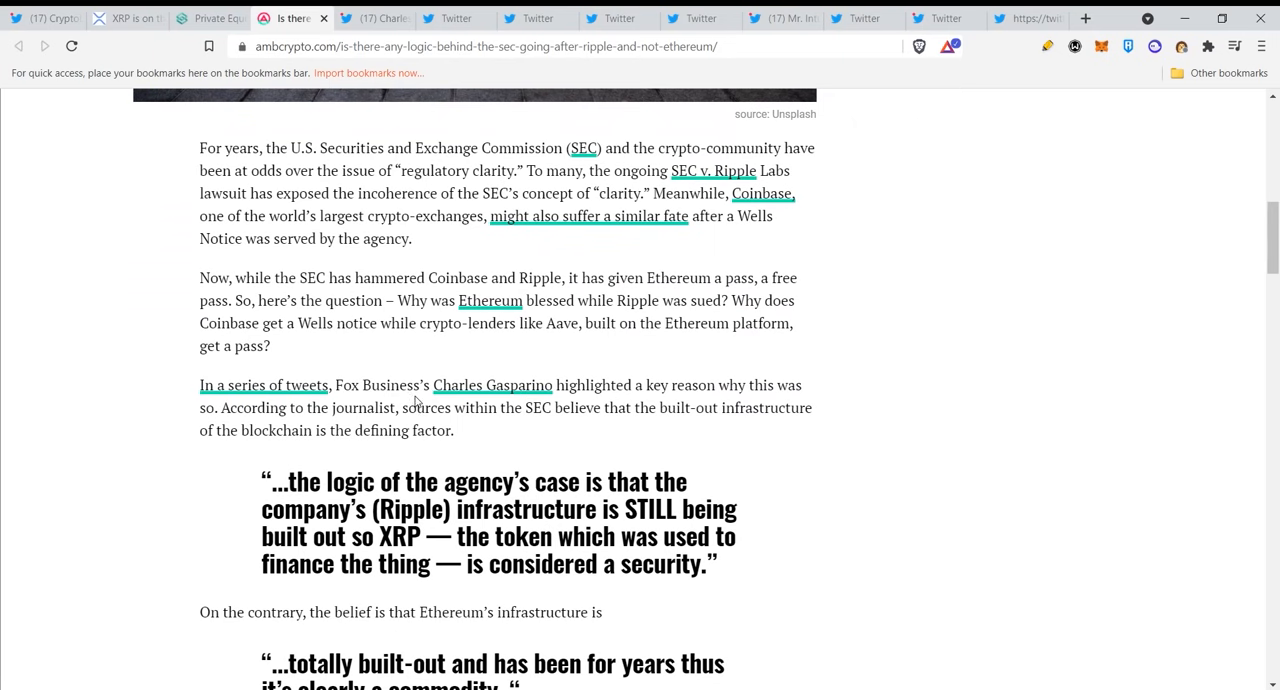
{"action": "mouse_move", "coordinate": [371, 360]}
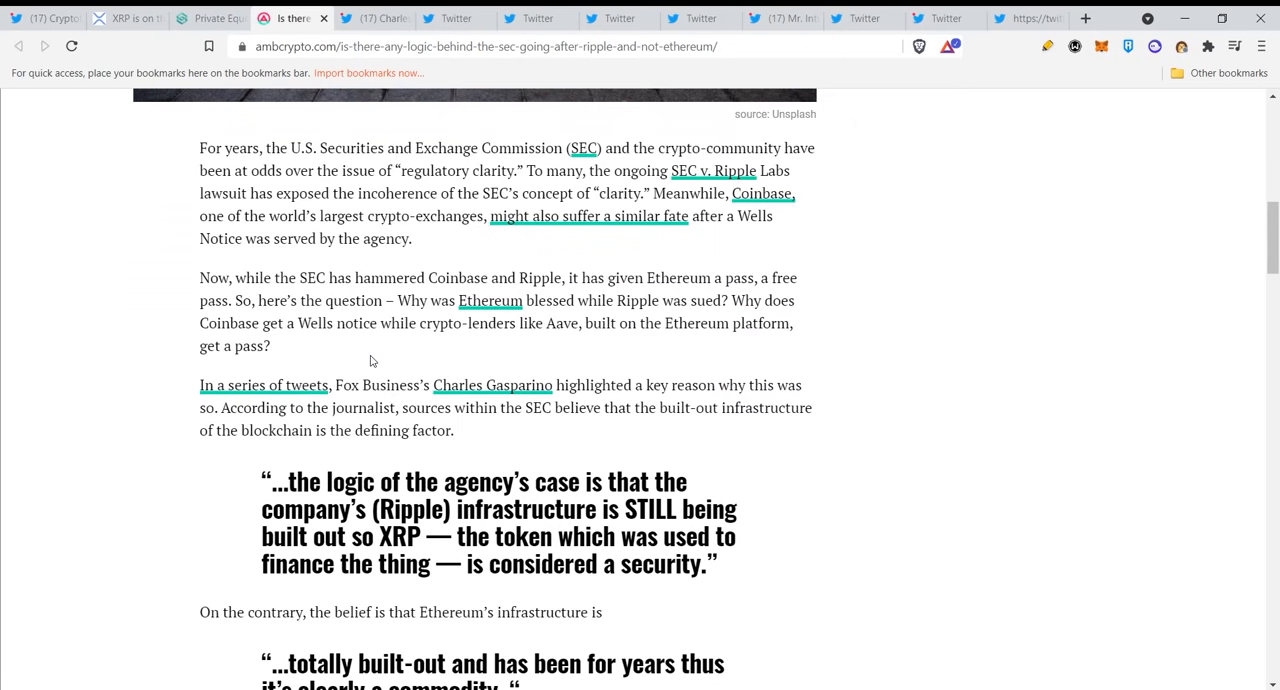
{"action": "scroll", "scroll_direction": "down", "scroll_amount": 3}
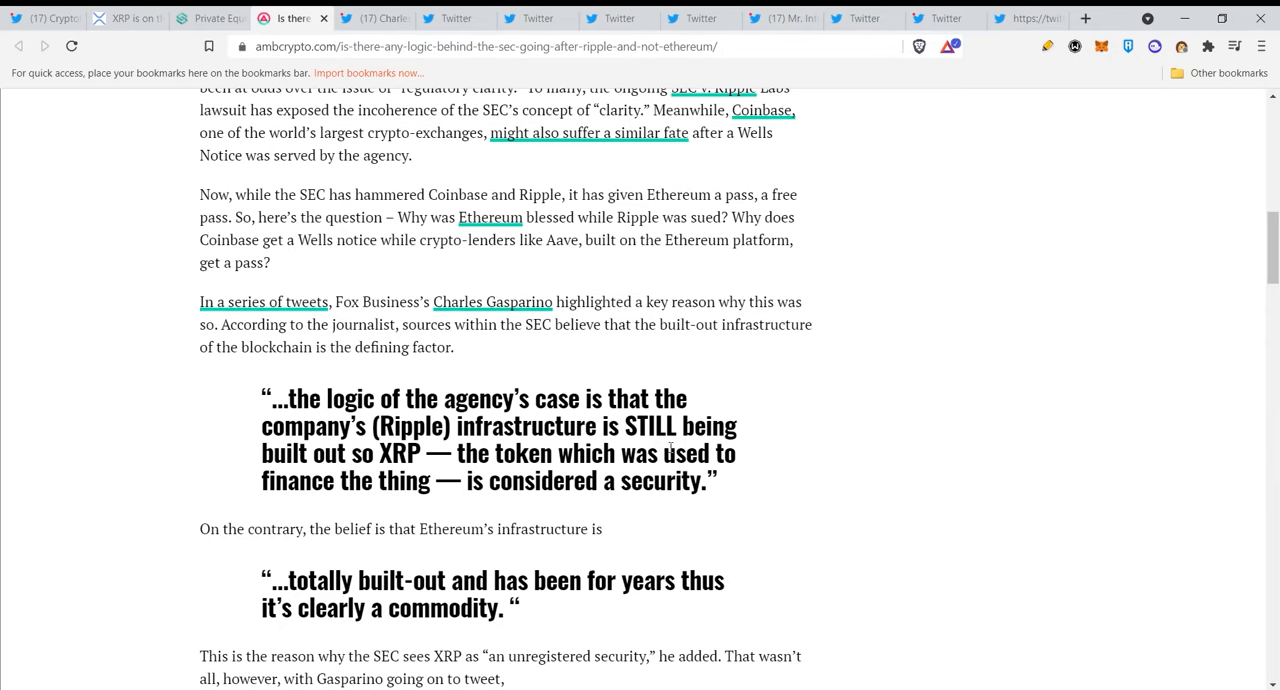
{"action": "mouse_move", "coordinate": [673, 449]}
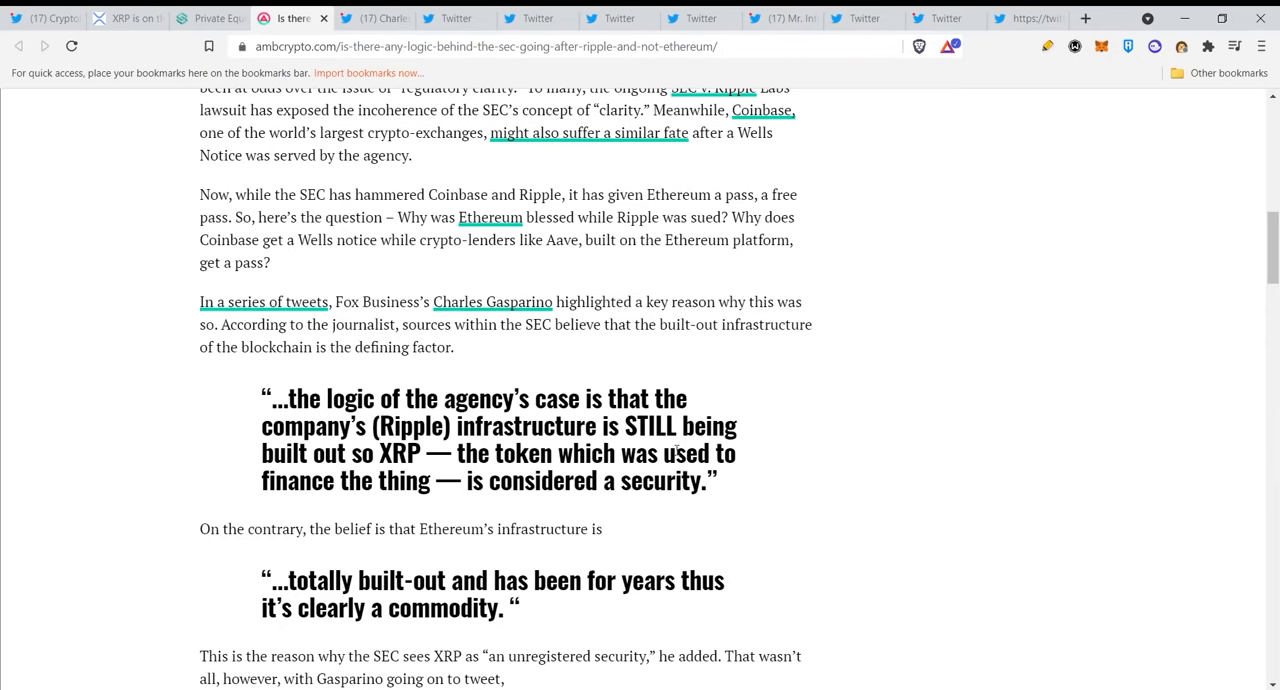
{"action": "scroll", "scroll_direction": "down", "scroll_amount": 3}
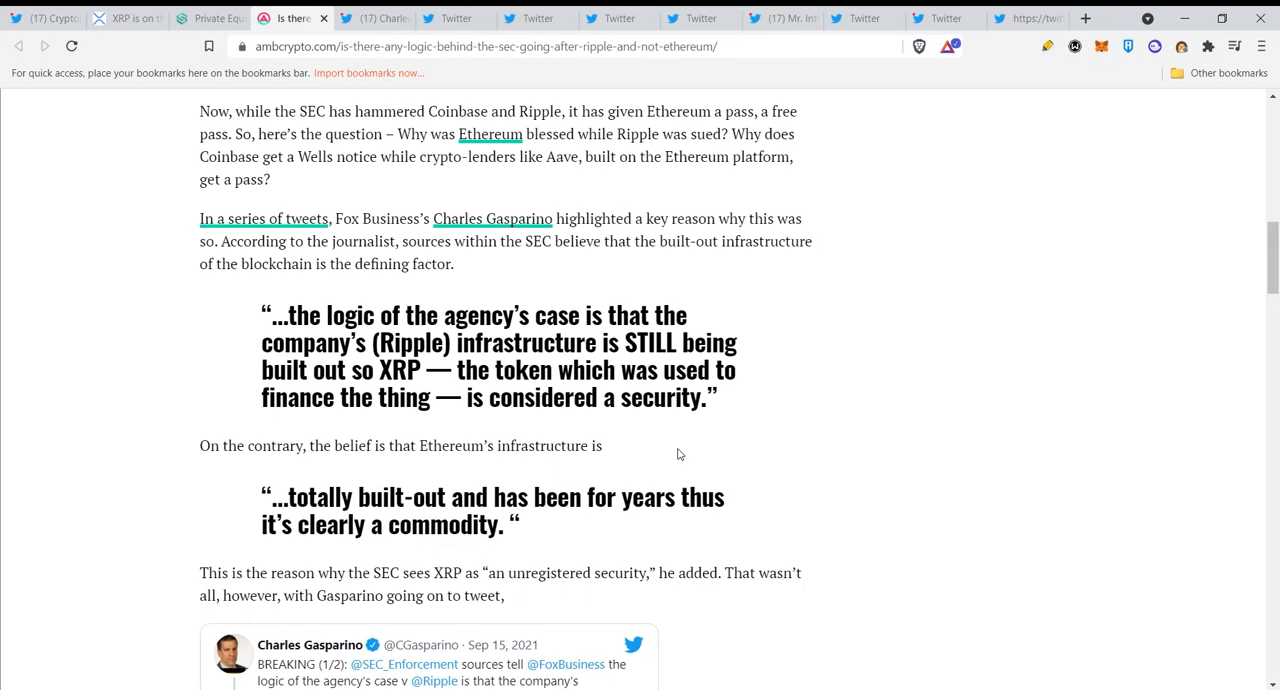
{"action": "mouse_move", "coordinate": [682, 461]}
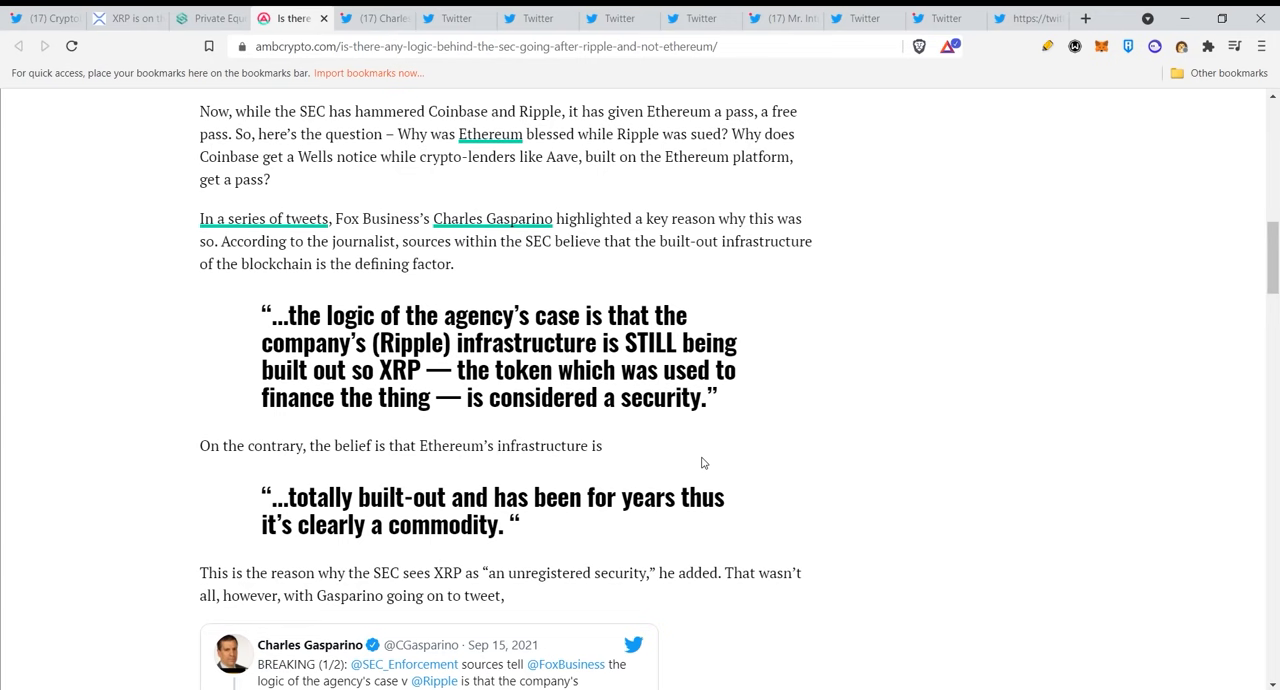
{"action": "mouse_move", "coordinate": [418, 481]}
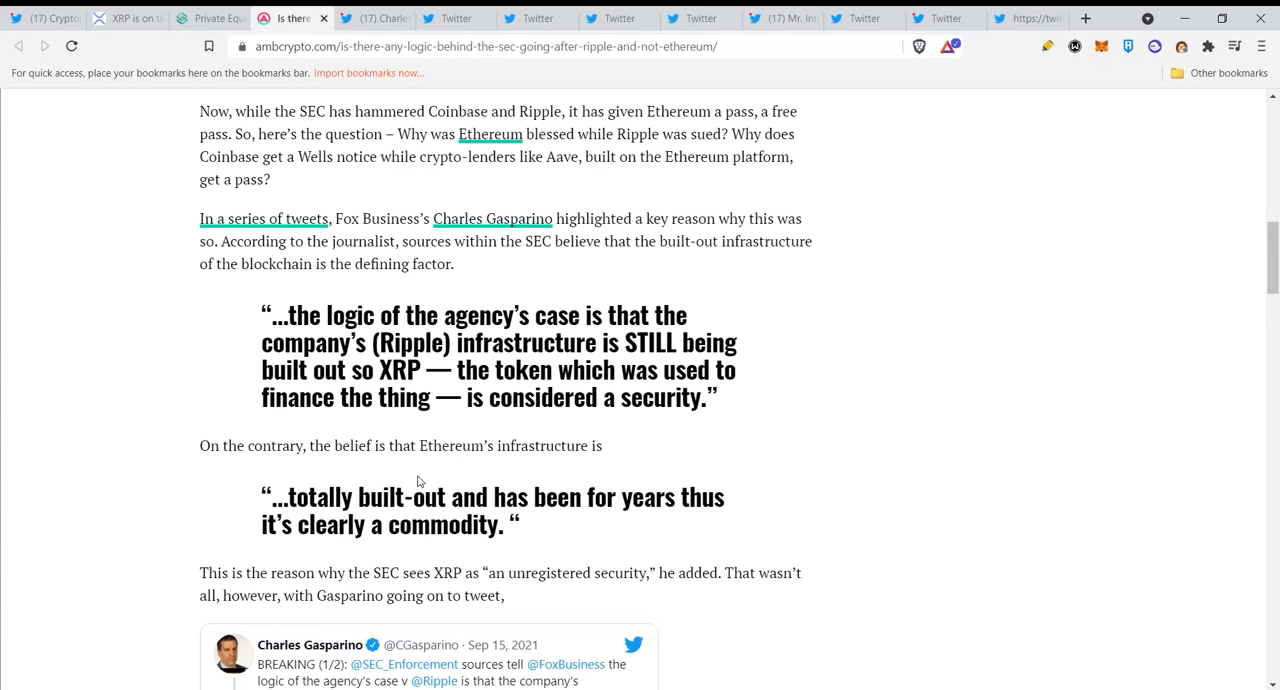
{"action": "mouse_move", "coordinate": [361, 470]}
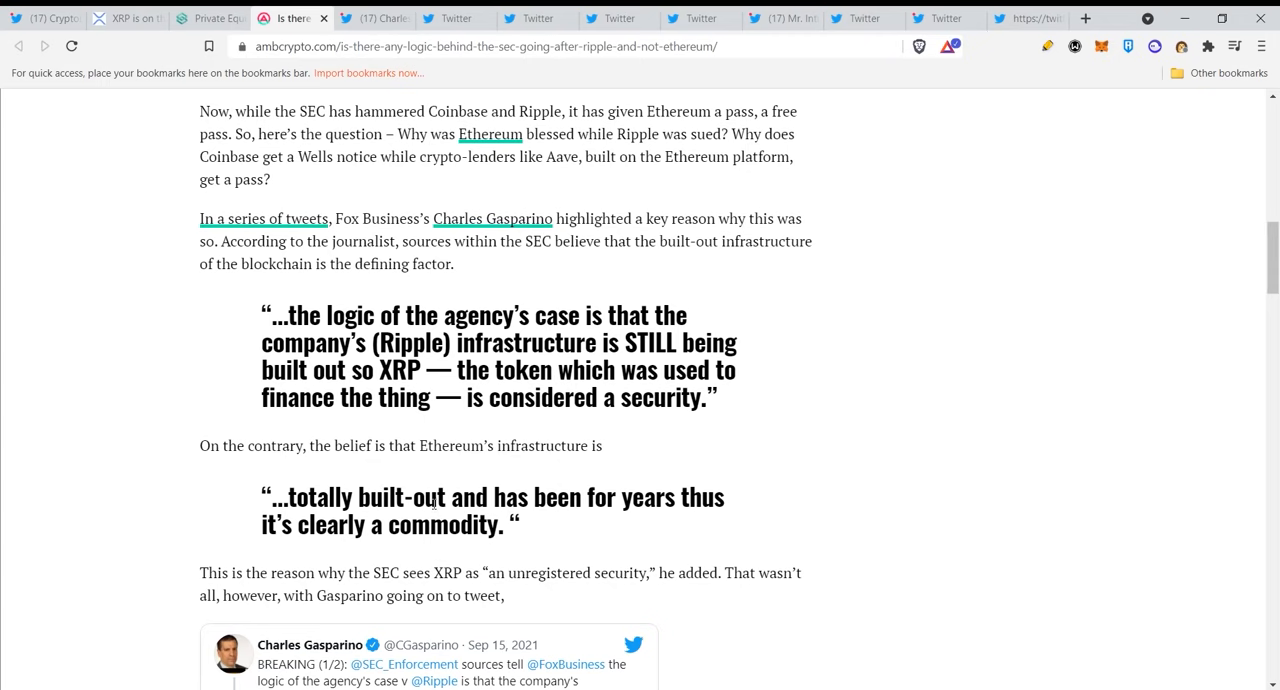
{"action": "mouse_move", "coordinate": [612, 525]}
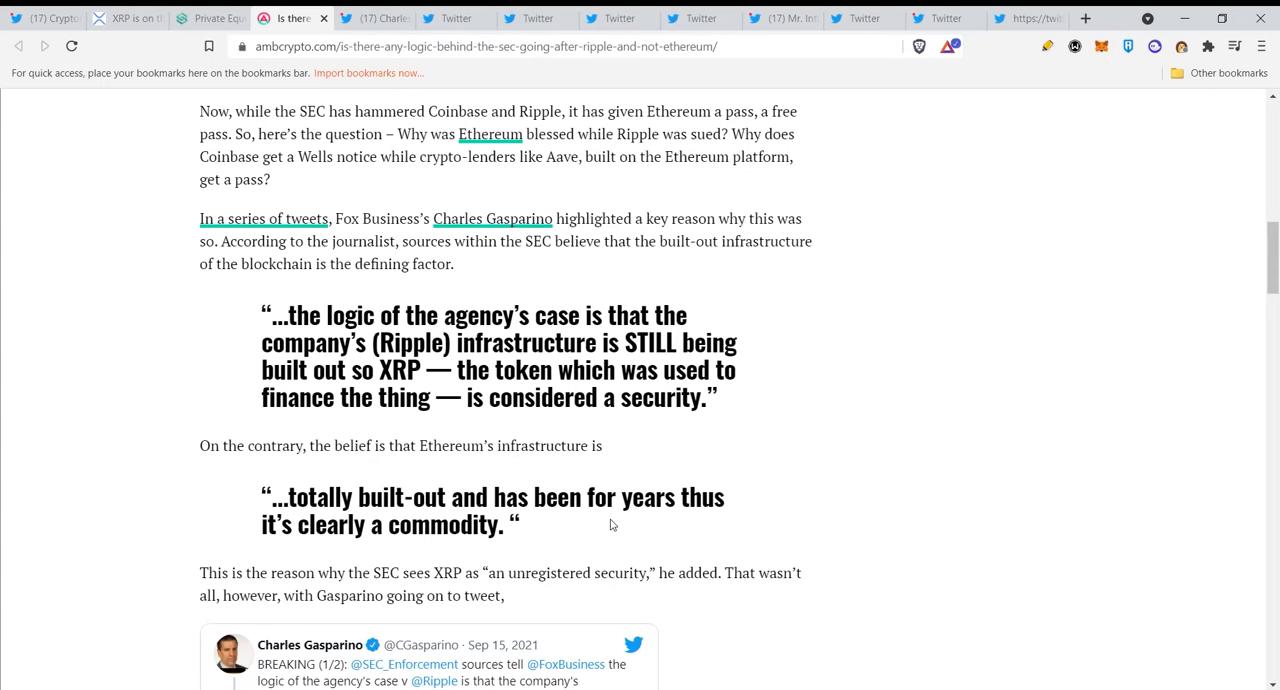
{"action": "scroll", "scroll_direction": "down", "scroll_amount": 3}
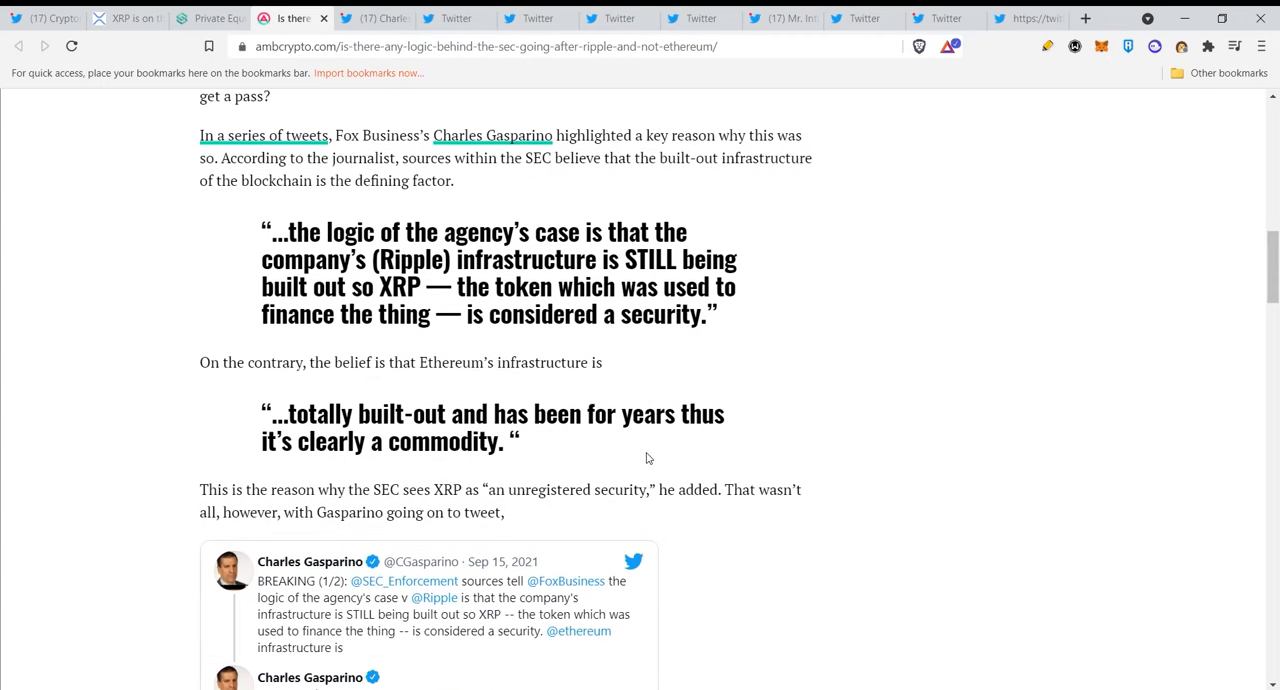
{"action": "mouse_move", "coordinate": [650, 445]}
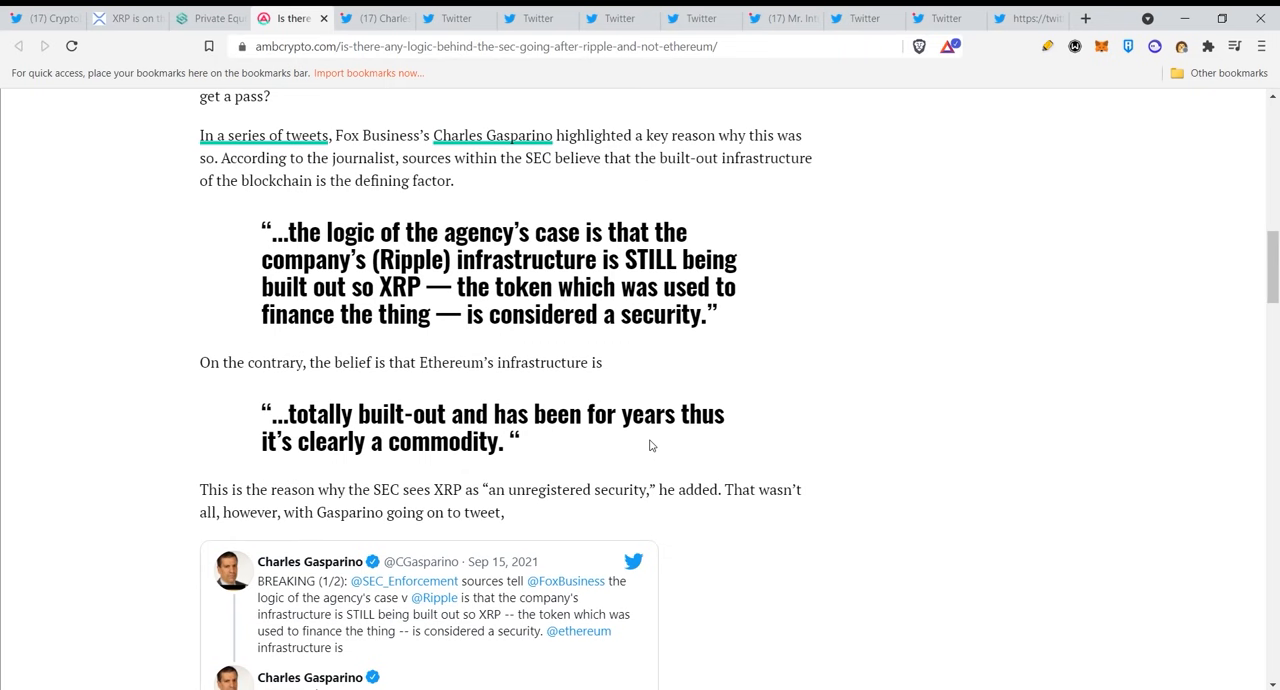
{"action": "mouse_move", "coordinate": [649, 446]}
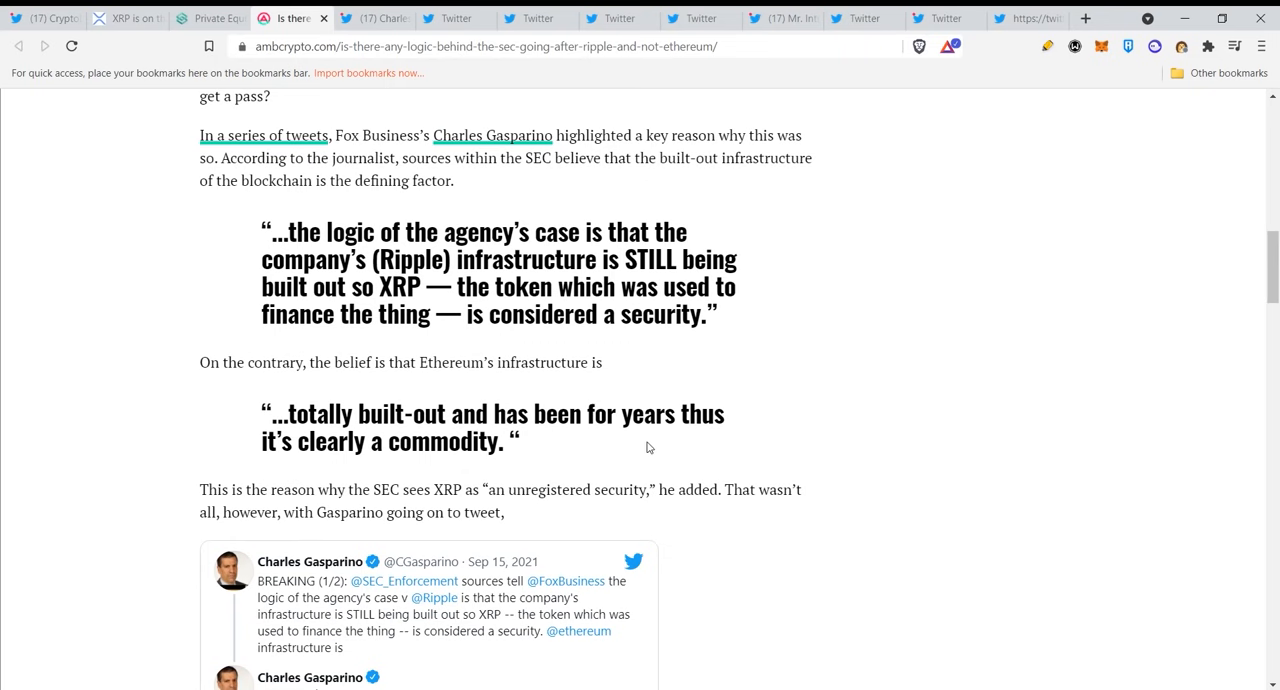
{"action": "mouse_move", "coordinate": [560, 462]}
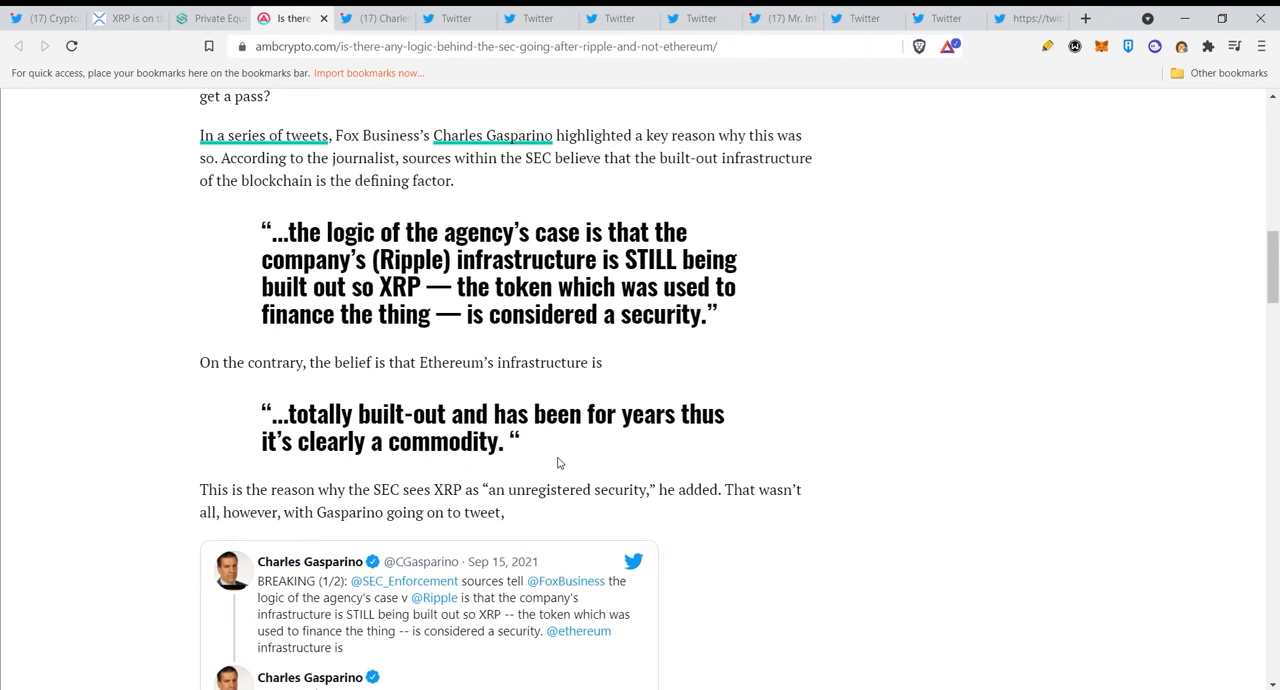
{"action": "mouse_move", "coordinate": [294, 482]}
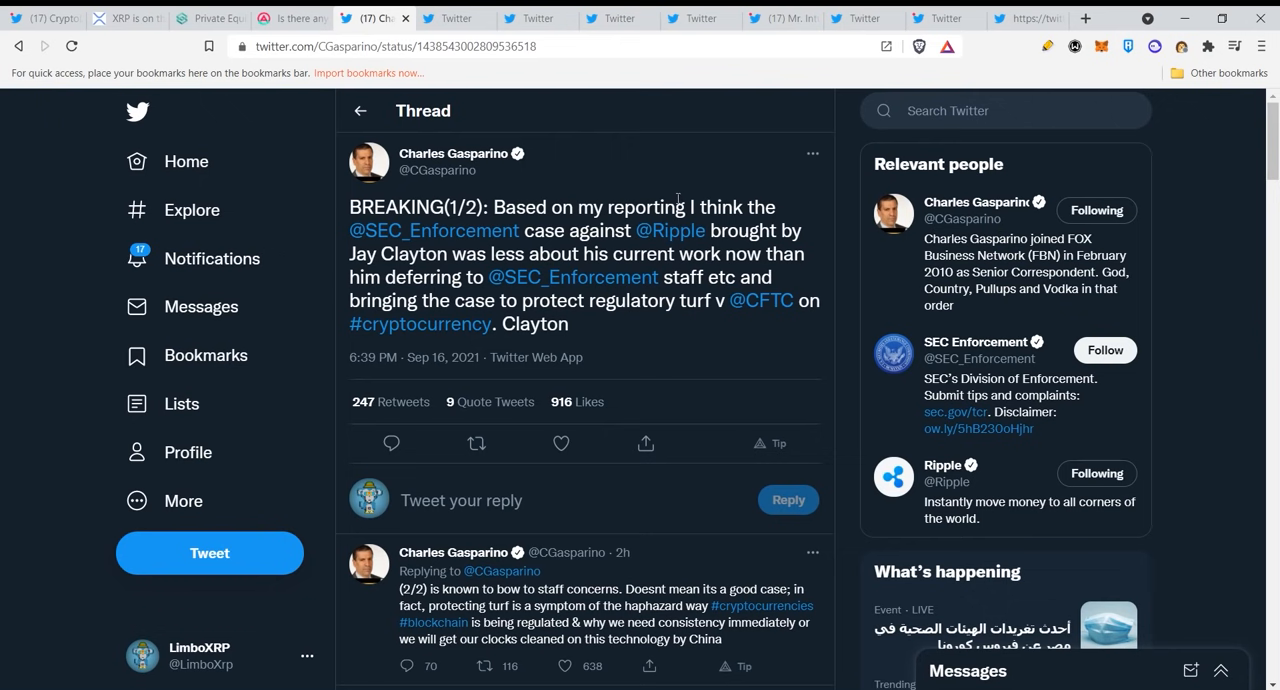
{"action": "mouse_move", "coordinate": [593, 251]}
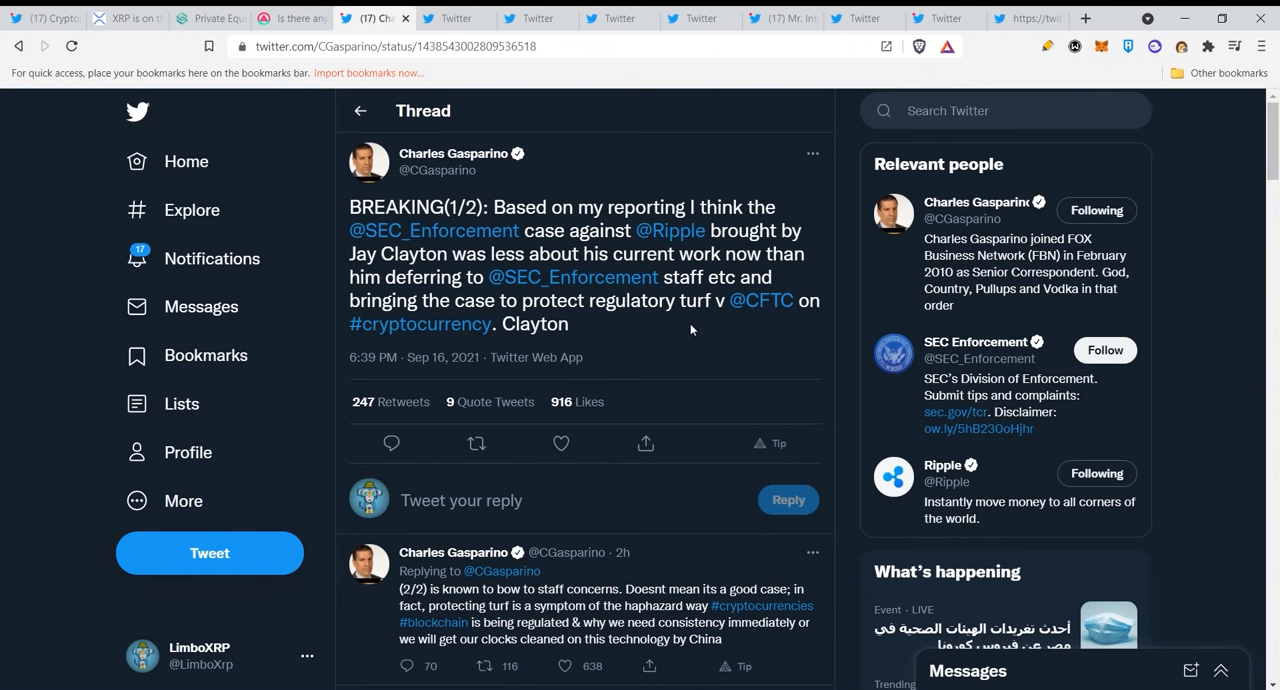
{"action": "mouse_move", "coordinate": [788, 329]}
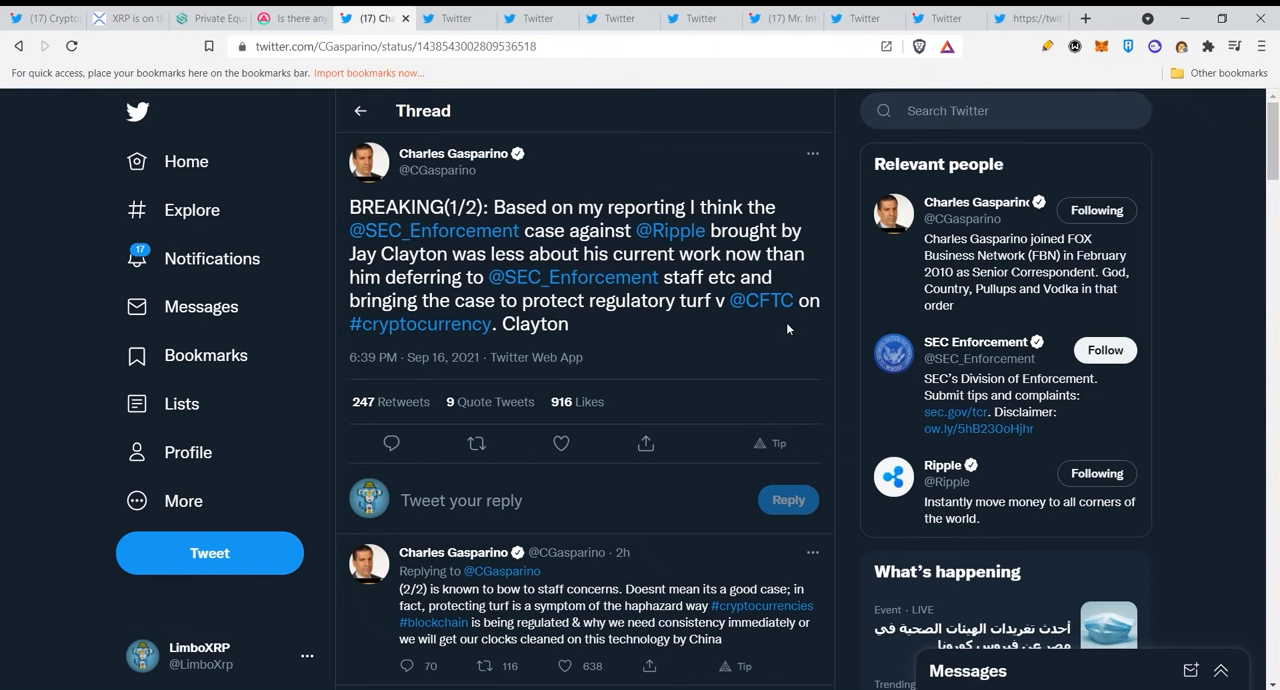
Scroll Gasparino's SEC-versus-CFTC thread through his reply on the Hinman-speech video
{"action": "scroll", "scroll_direction": "down", "scroll_amount": 3}
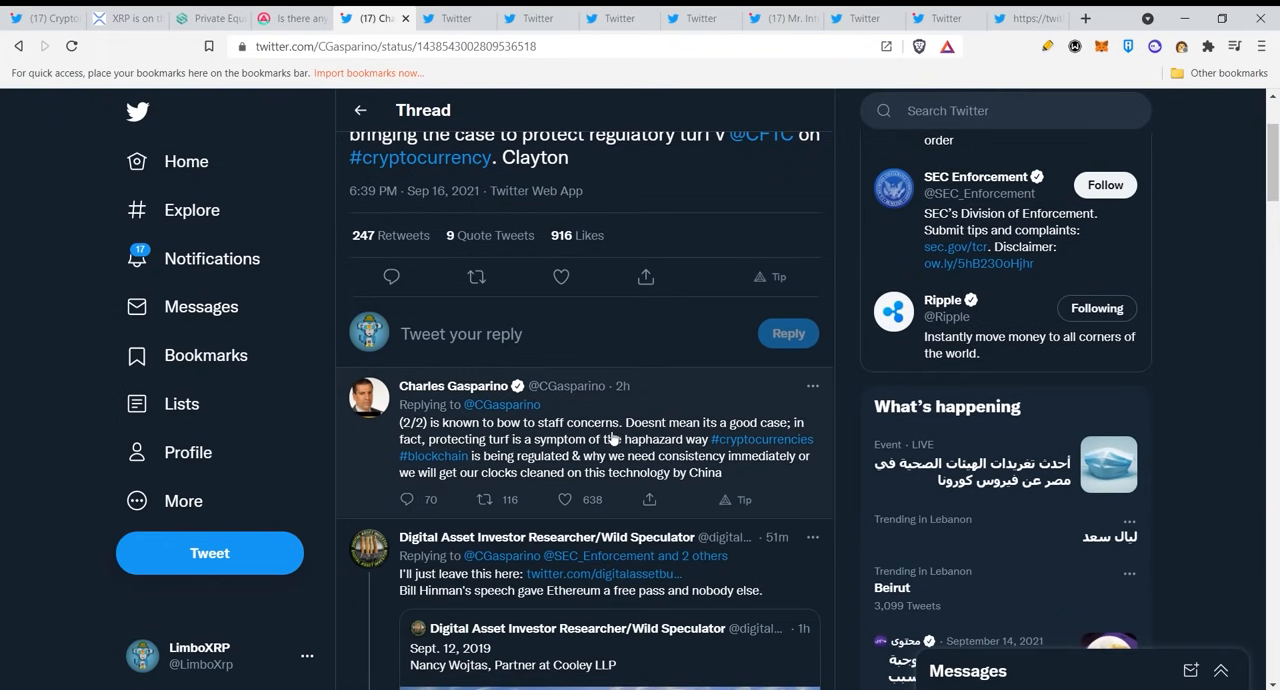
{"action": "mouse_move", "coordinate": [737, 437]}
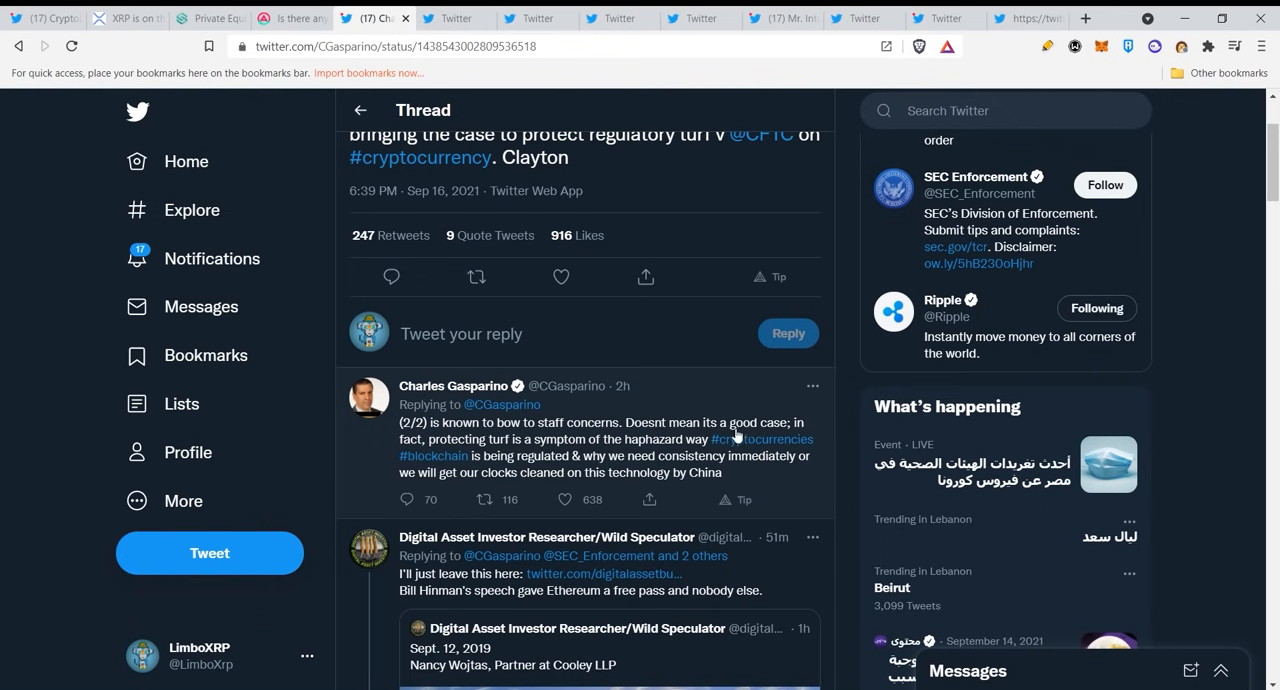
{"action": "mouse_move", "coordinate": [572, 455]}
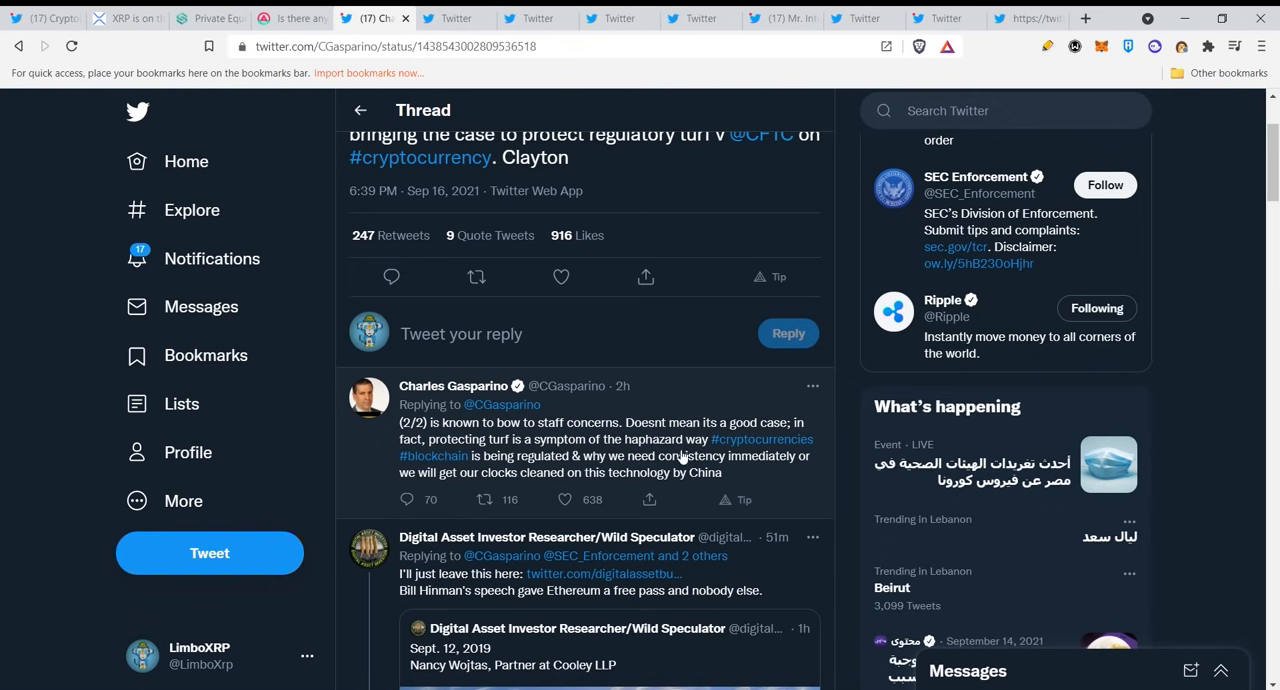
{"action": "mouse_move", "coordinate": [555, 470]}
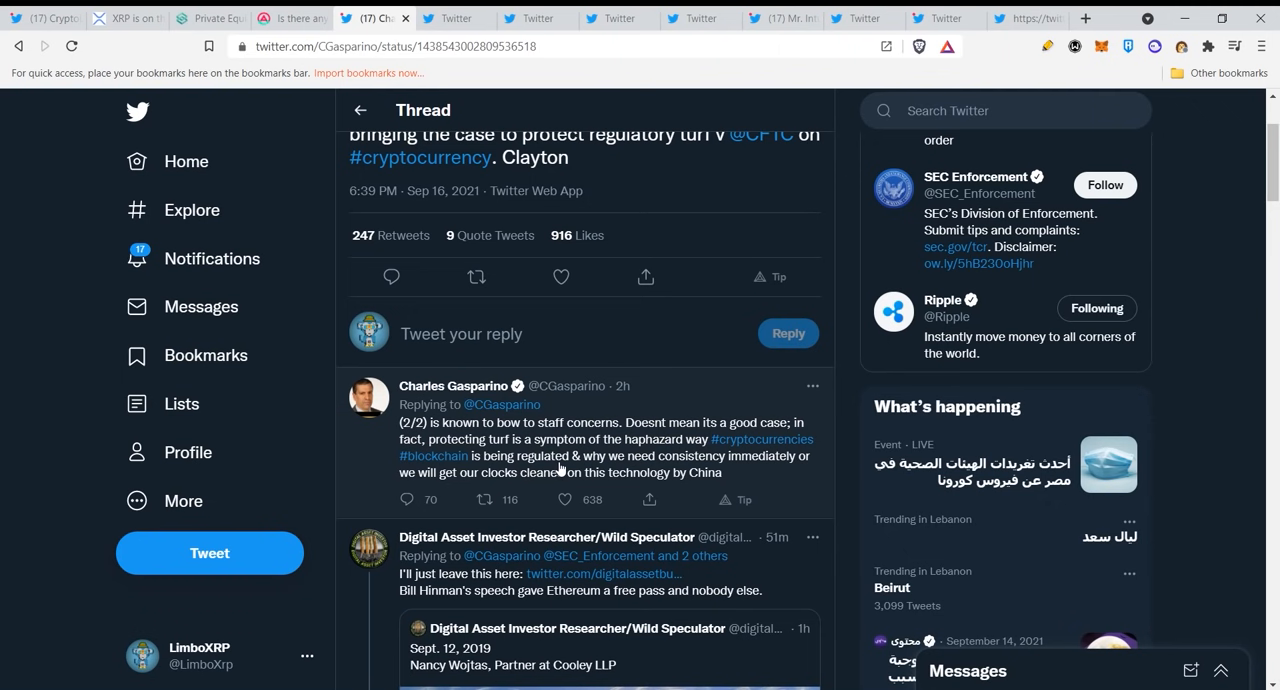
{"action": "mouse_move", "coordinate": [710, 474]}
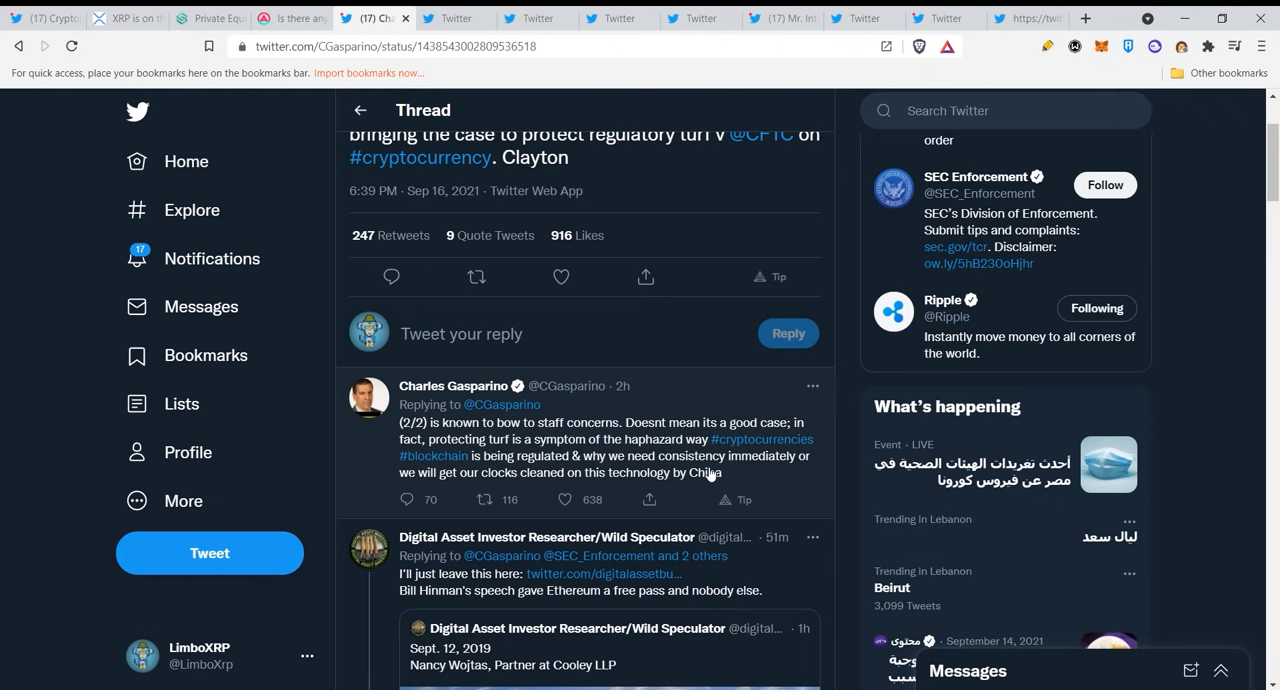
{"action": "mouse_move", "coordinate": [555, 488]}
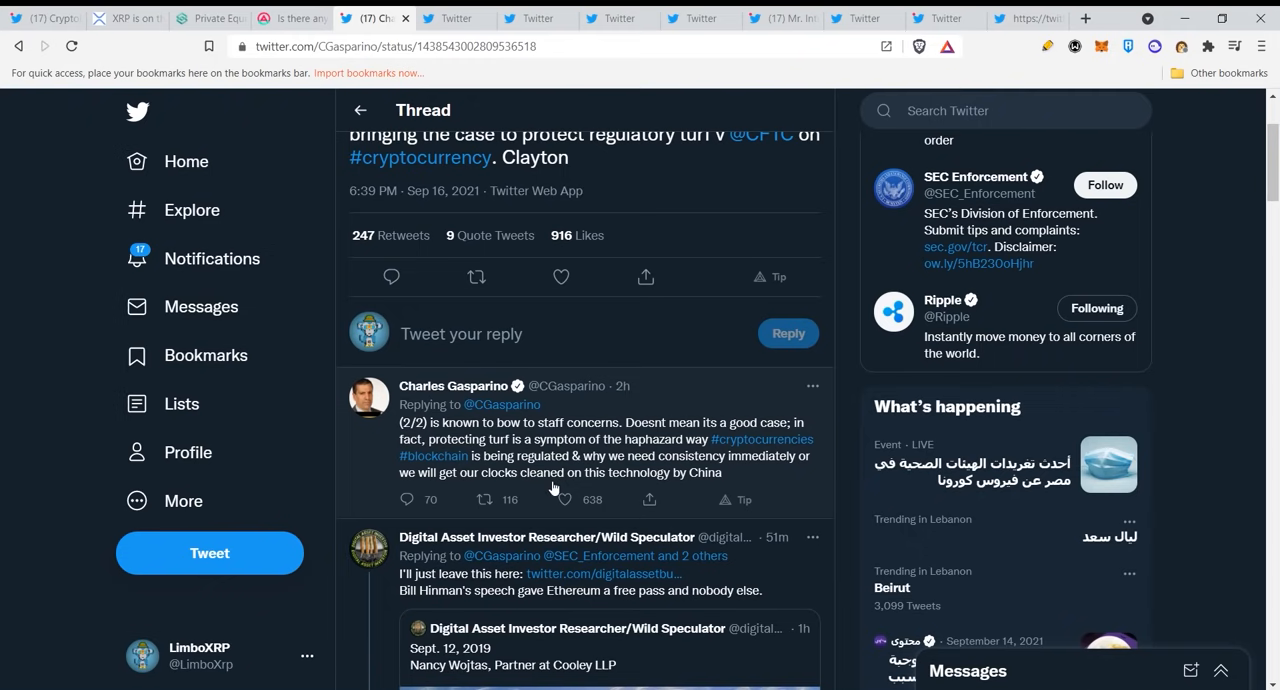
{"action": "mouse_move", "coordinate": [697, 488]}
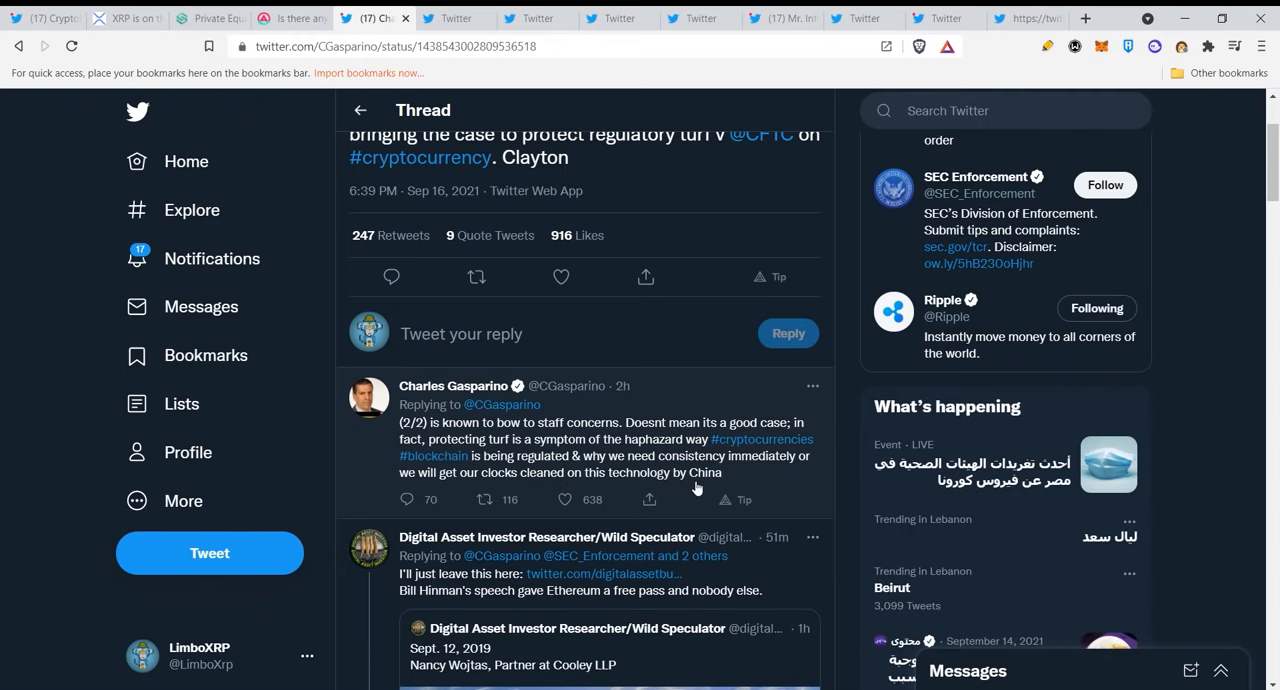
{"action": "scroll", "scroll_direction": "down", "scroll_amount": 3}
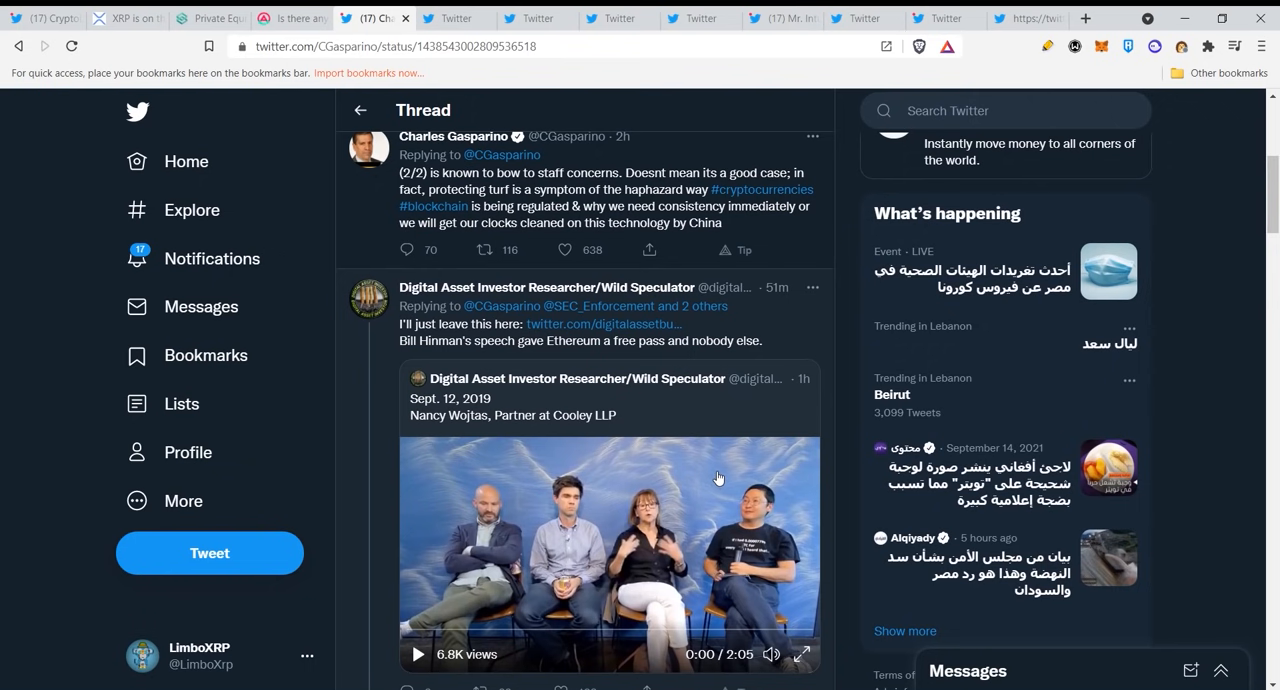
{"action": "mouse_move", "coordinate": [729, 490]}
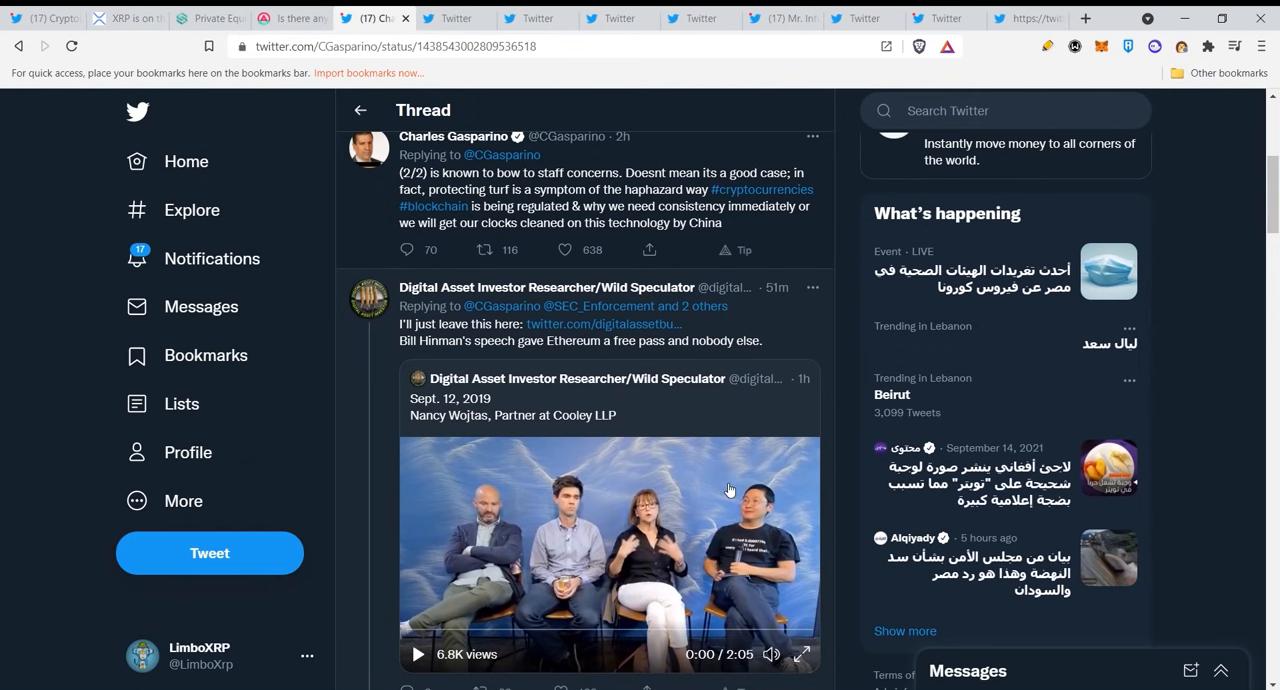
{"action": "mouse_move", "coordinate": [729, 484]}
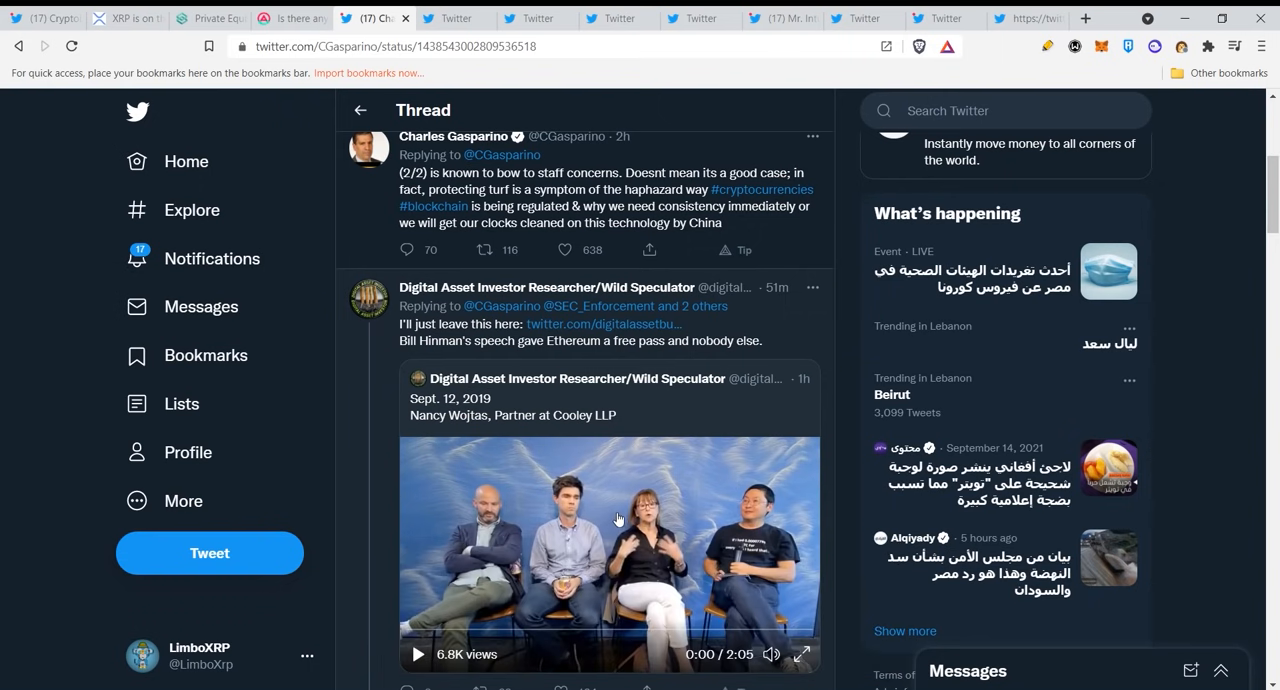
{"action": "scroll", "scroll_direction": "down", "scroll_amount": 3}
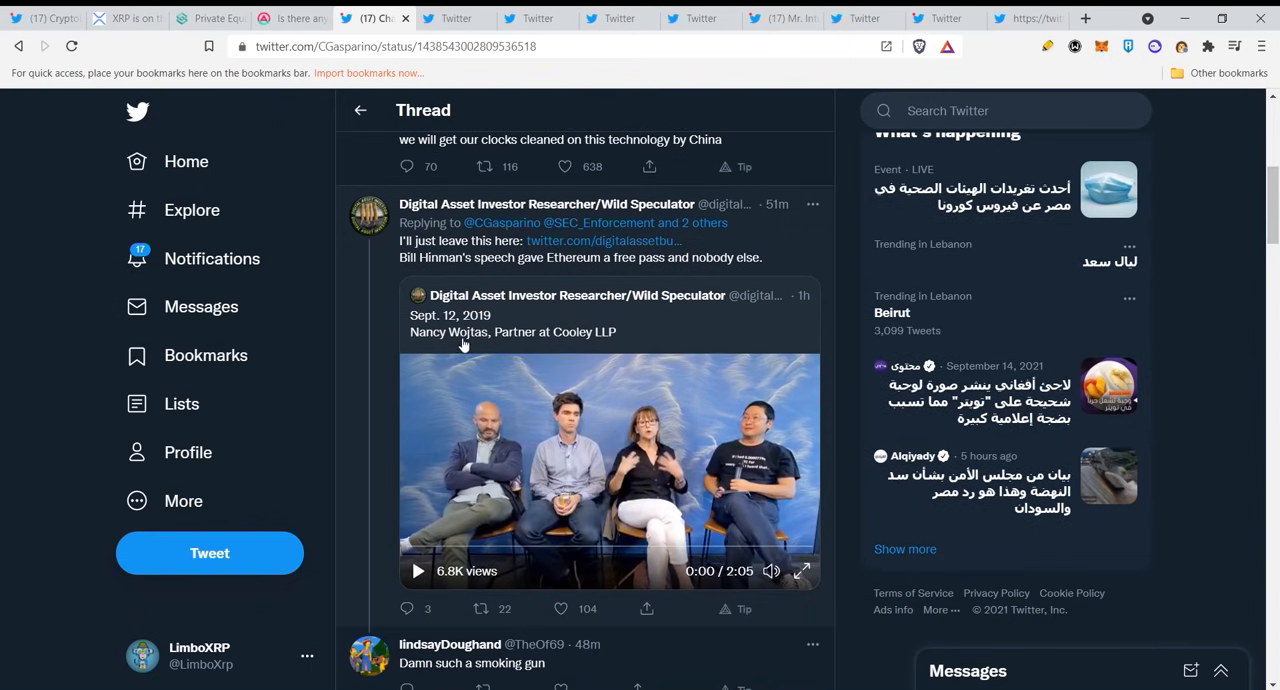
{"action": "mouse_move", "coordinate": [614, 418]}
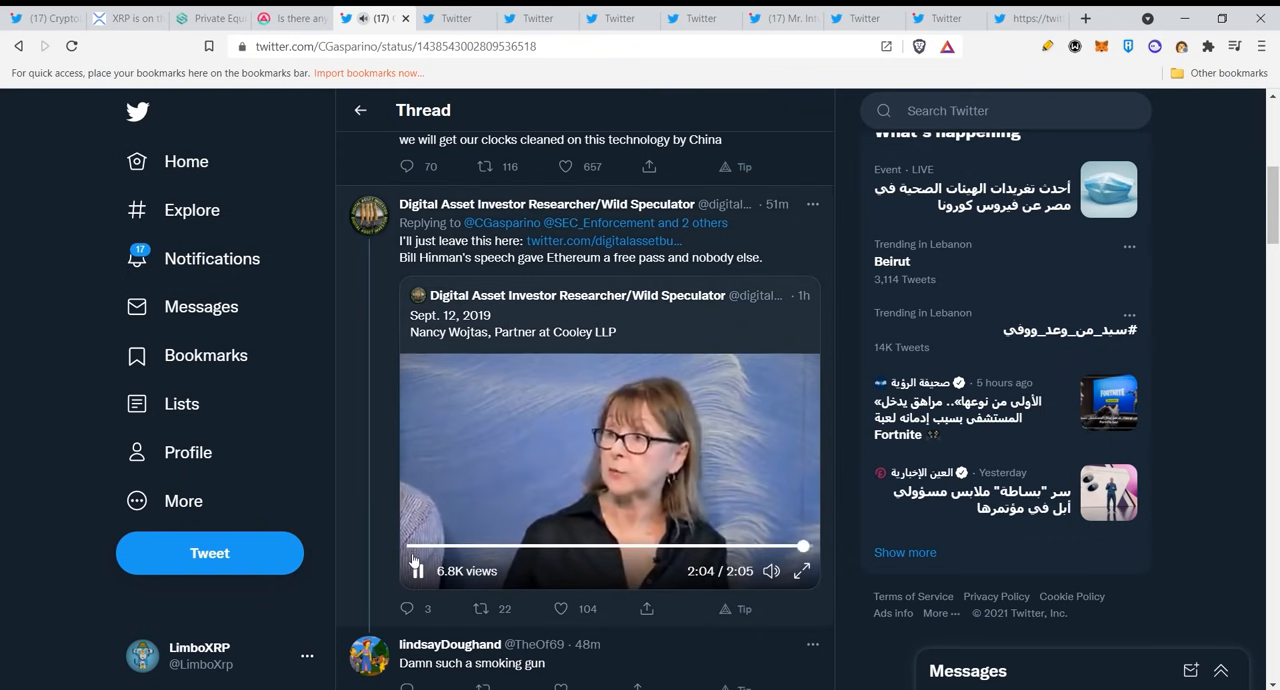
Pause the reply's 2019 panel video as it finishes
{"action": "left_click", "coordinate": [417, 570]}
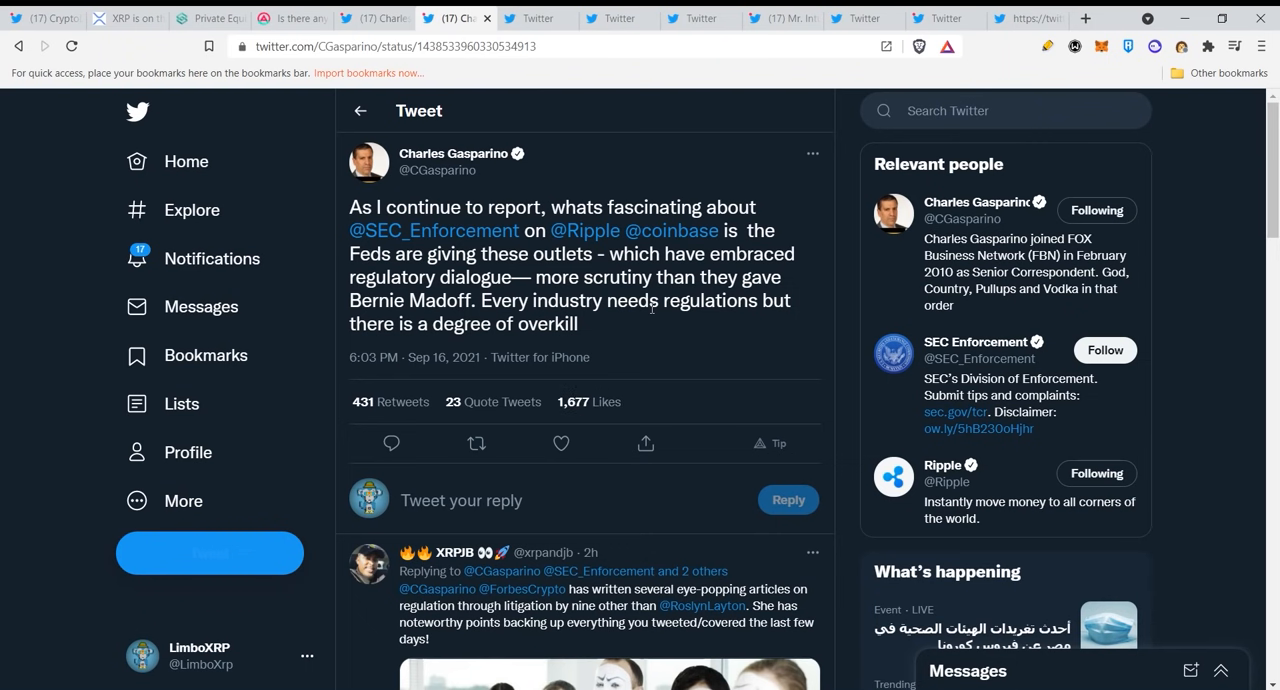
{"action": "mouse_move", "coordinate": [645, 326]}
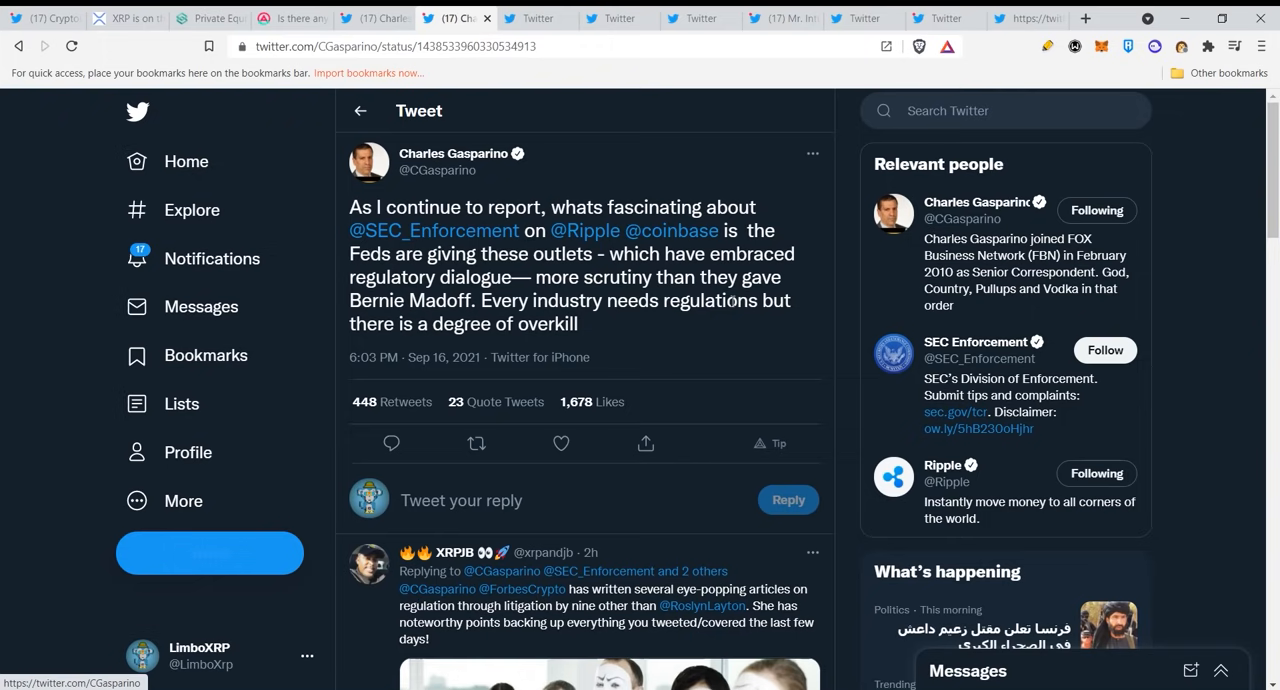
Scroll the Ripple-and-Coinbase overkill tweet, then switch to Mr. Intuitive's reply tab
{"action": "scroll", "scroll_direction": "down", "scroll_amount": 3}
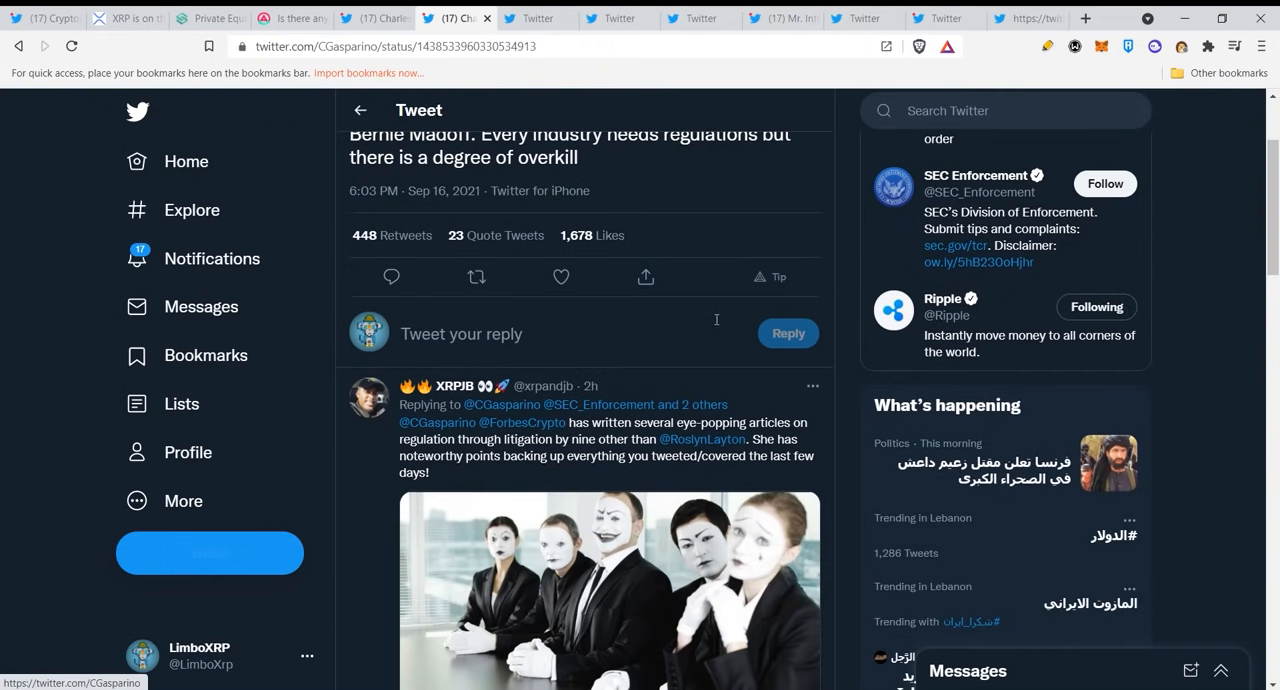
{"action": "mouse_move", "coordinate": [730, 280]}
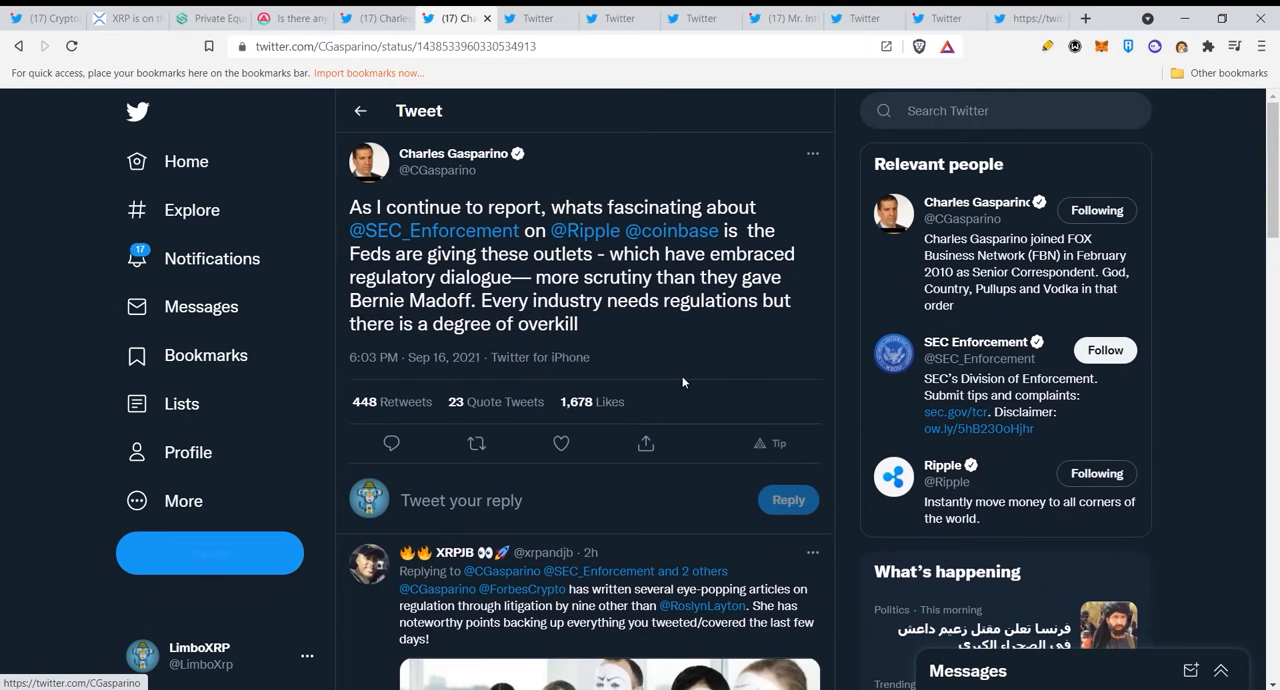
{"action": "mouse_move", "coordinate": [690, 372]}
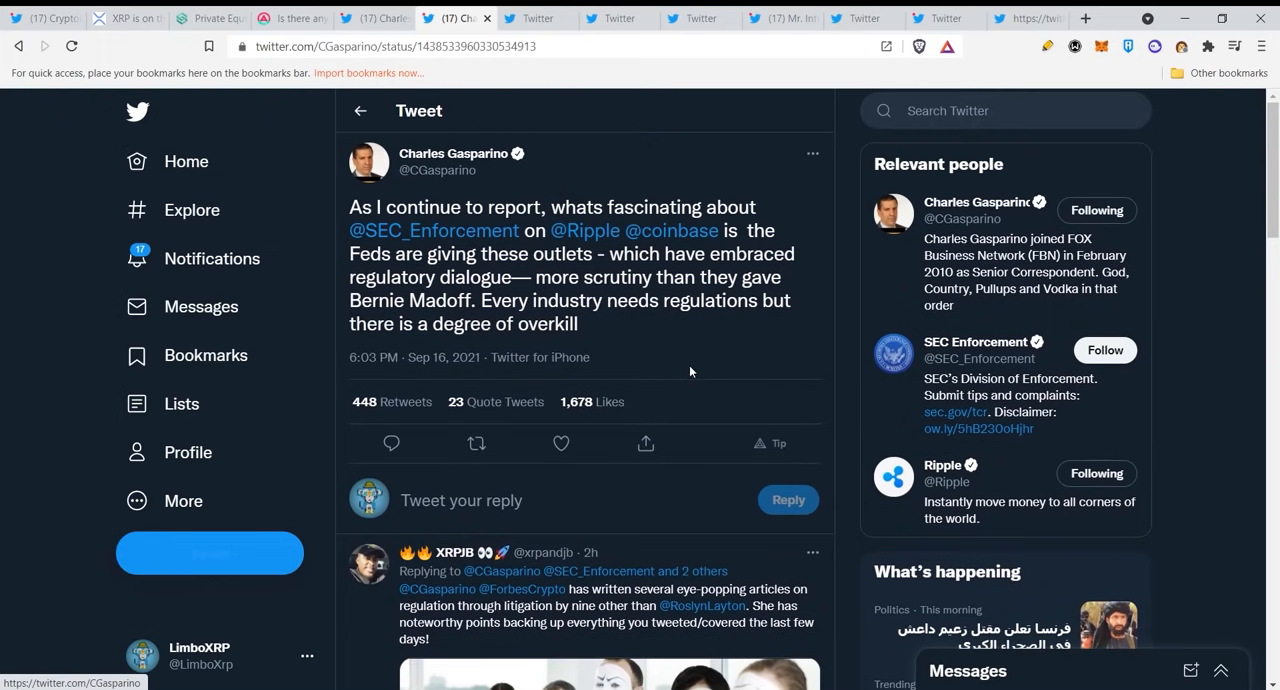
{"action": "mouse_move", "coordinate": [551, 83]}
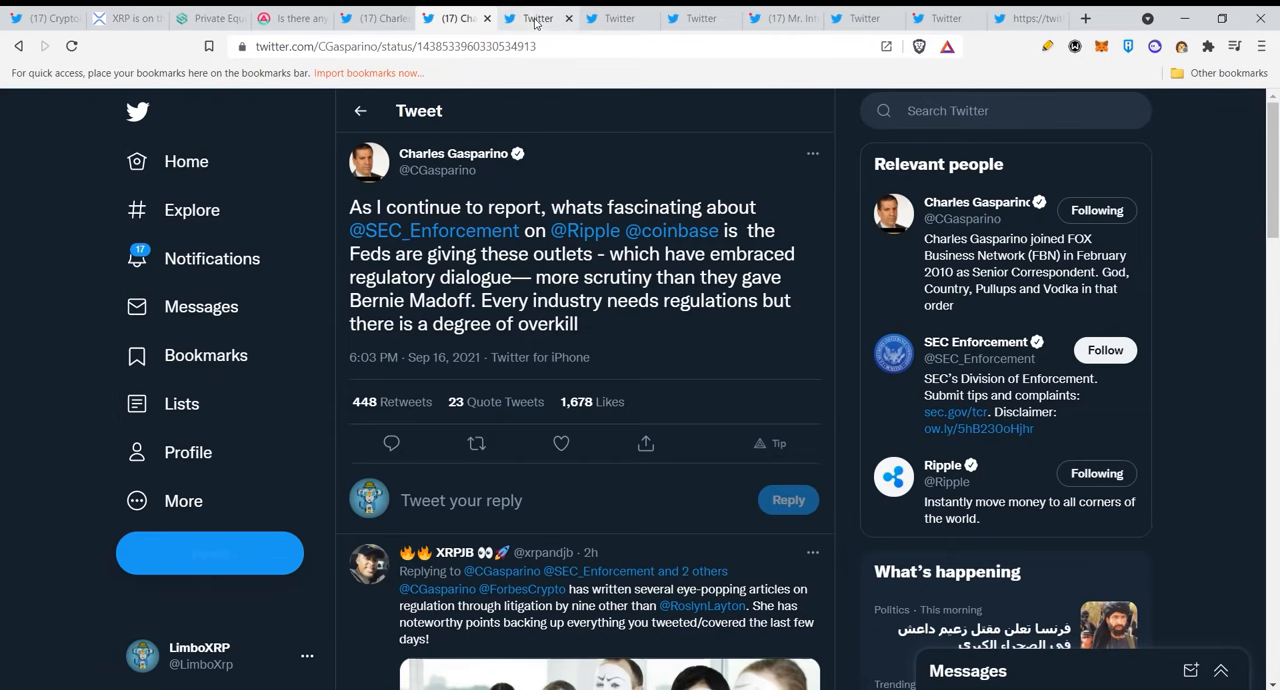
{"action": "left_click", "coordinate": [537, 18]}
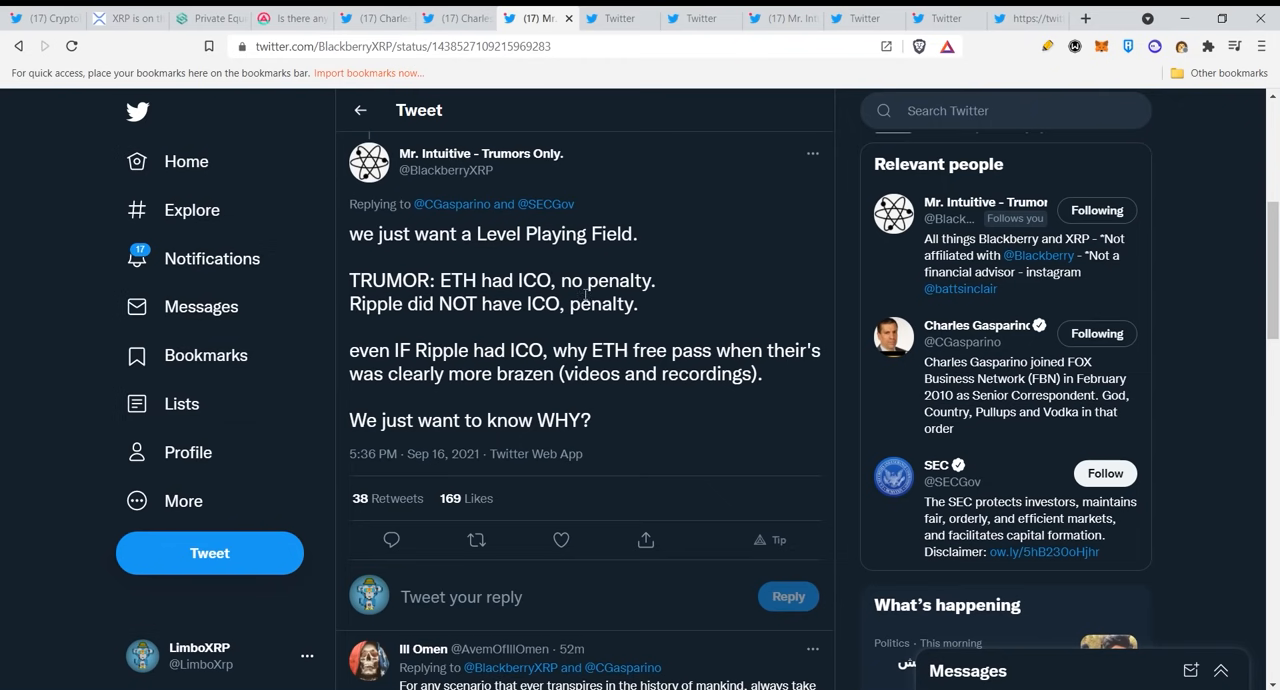
{"action": "mouse_move", "coordinate": [655, 328]}
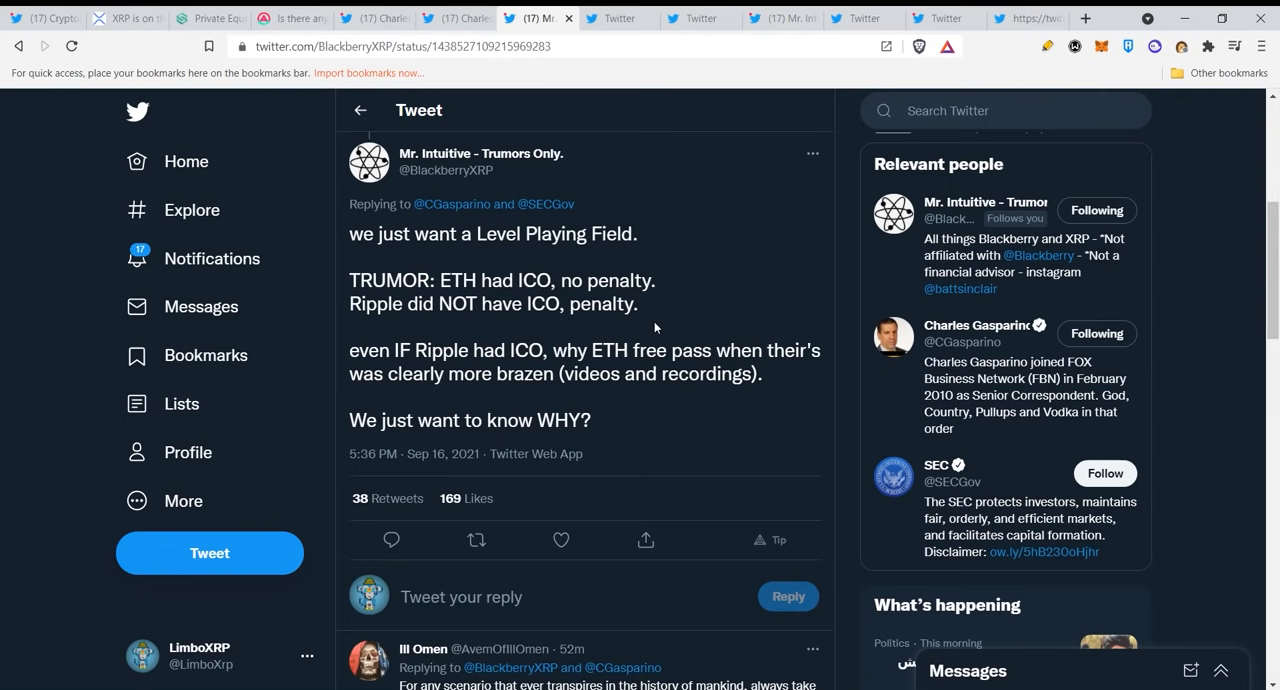
{"action": "mouse_move", "coordinate": [425, 355]}
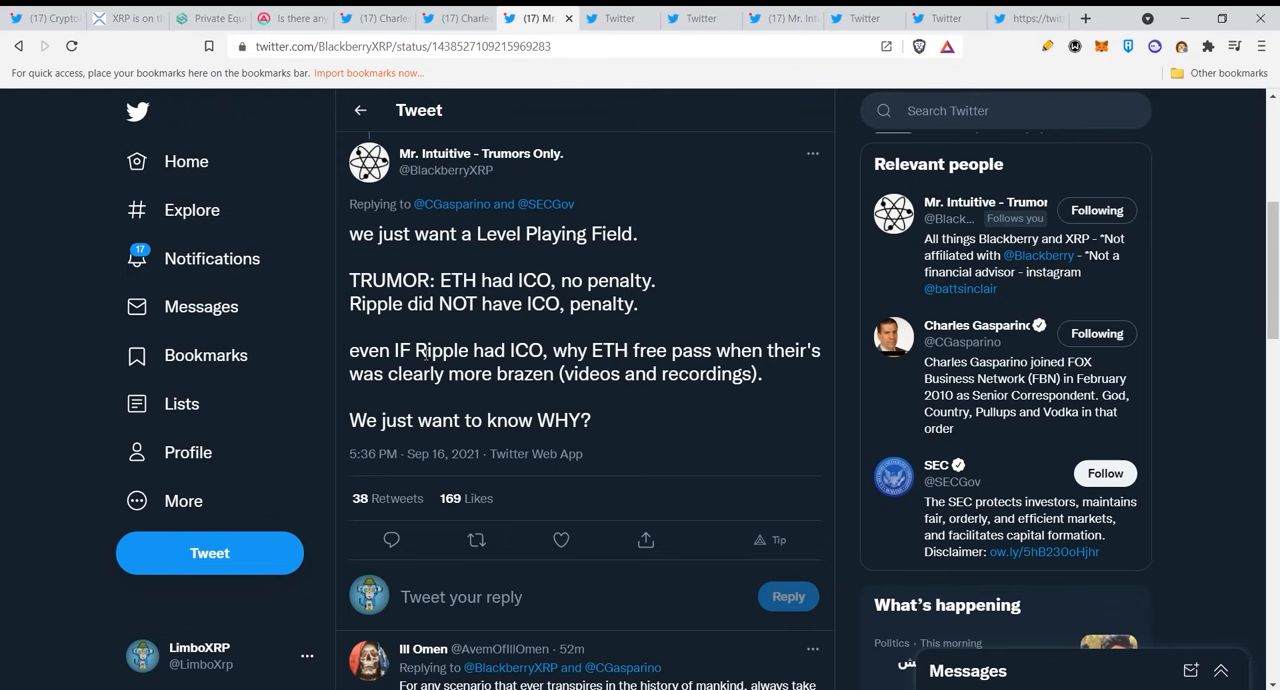
{"action": "mouse_move", "coordinate": [513, 381]}
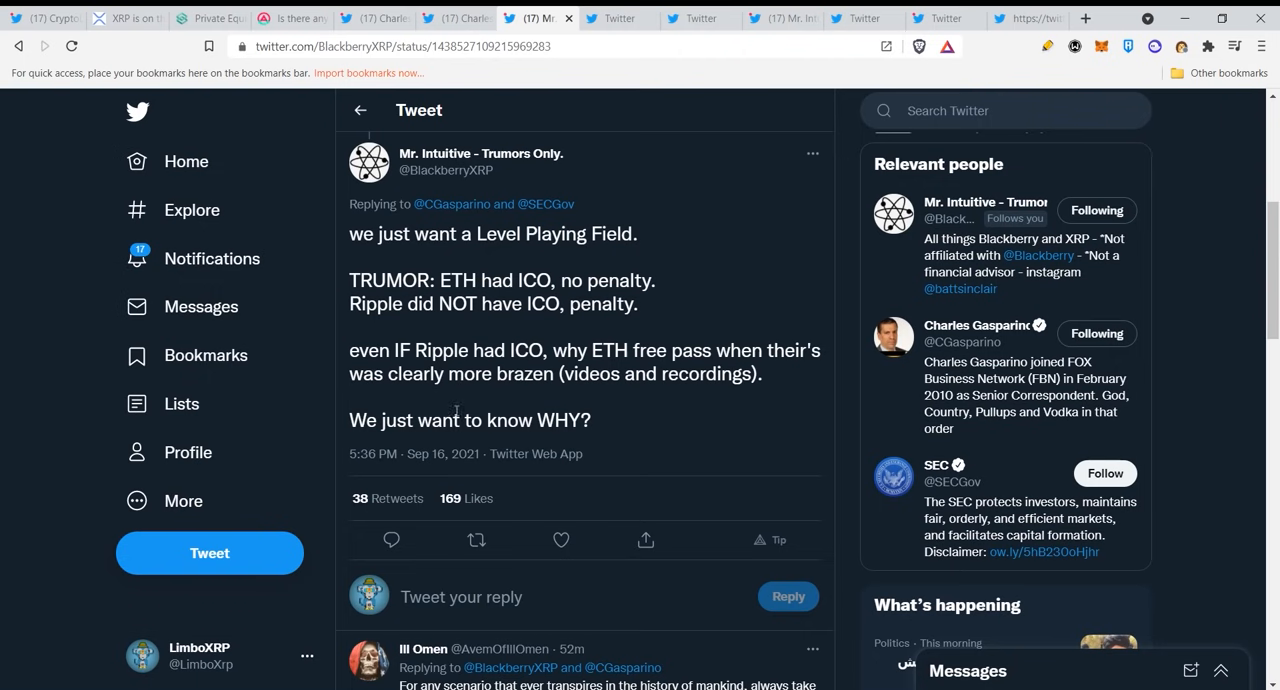
{"action": "mouse_move", "coordinate": [693, 409]}
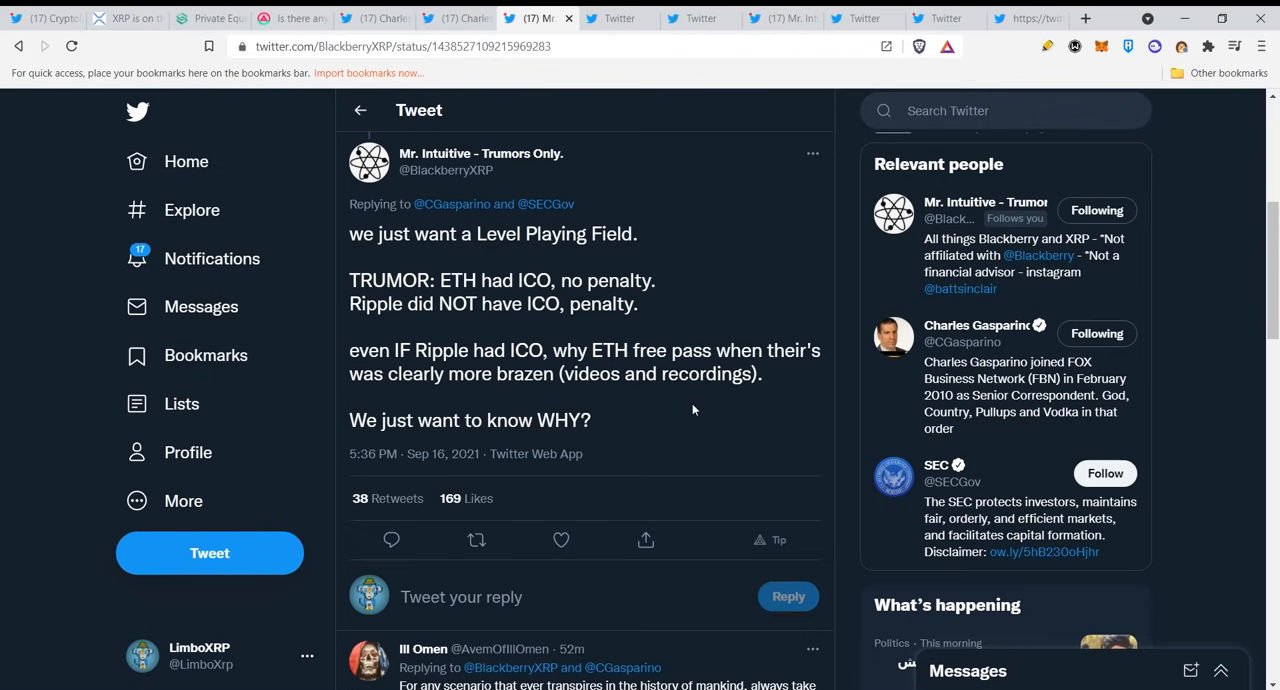
{"action": "mouse_move", "coordinate": [697, 290]}
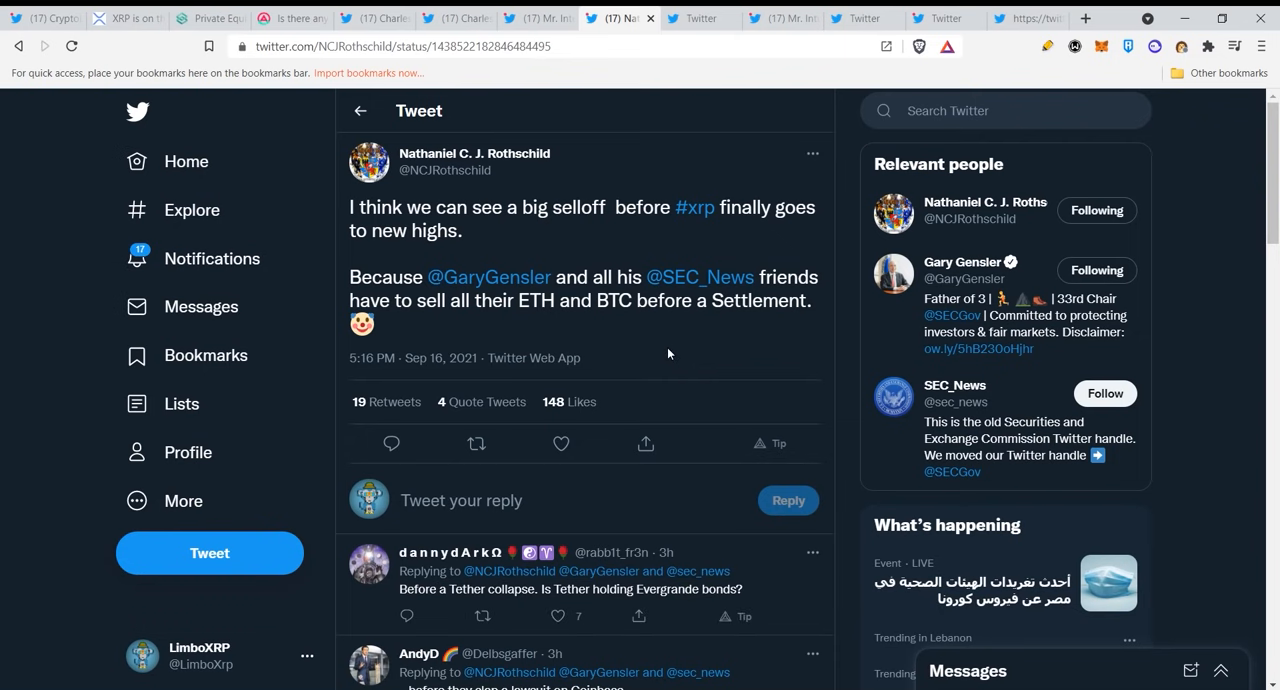
{"action": "mouse_move", "coordinate": [655, 334]}
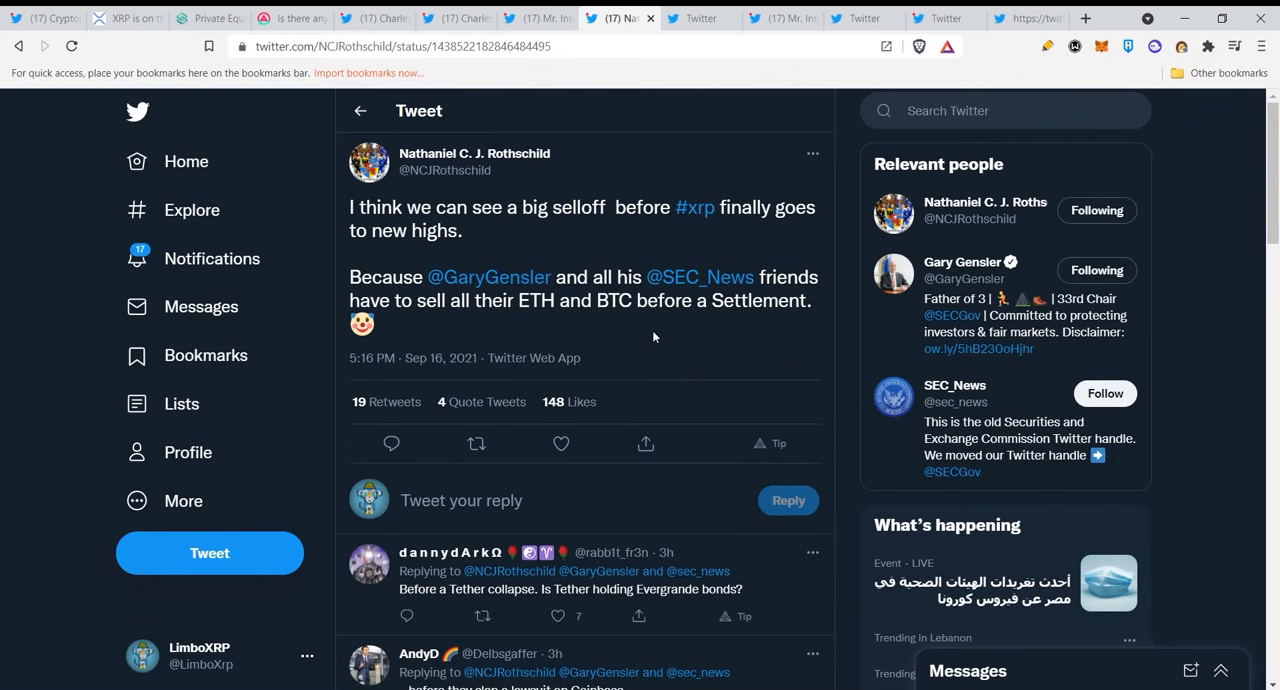
{"action": "mouse_move", "coordinate": [640, 329]}
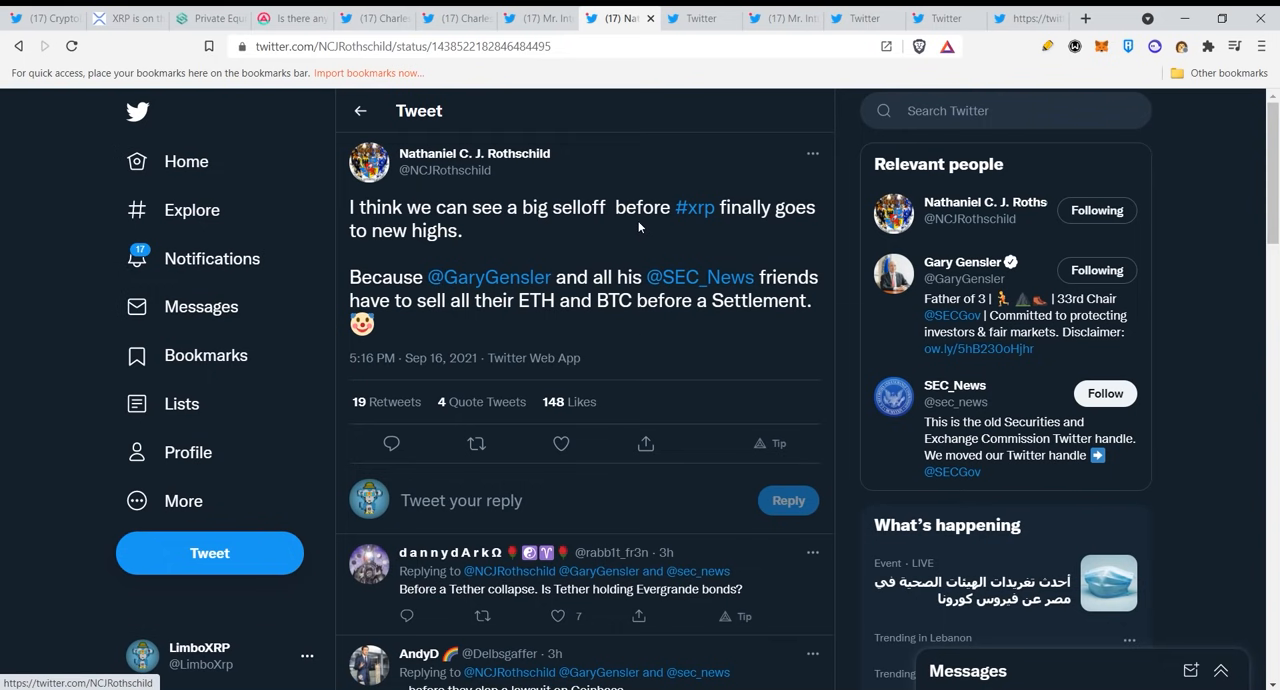
{"action": "mouse_move", "coordinate": [550, 250]}
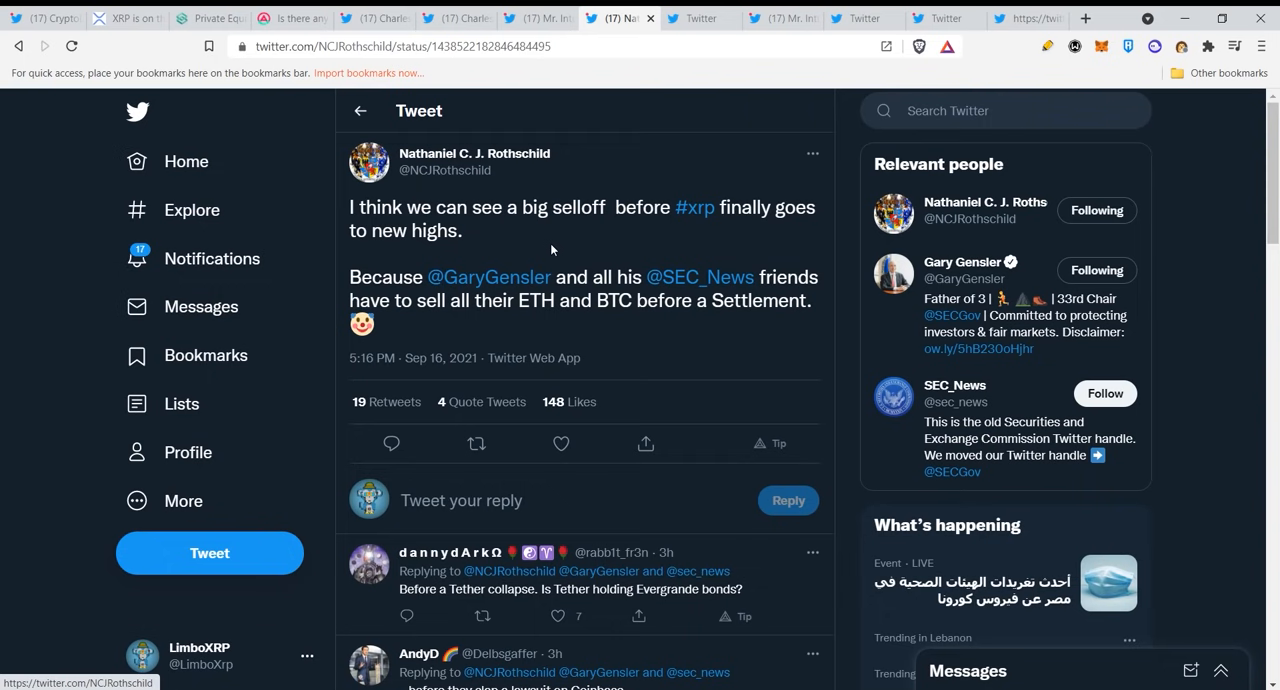
{"action": "mouse_move", "coordinate": [535, 247]}
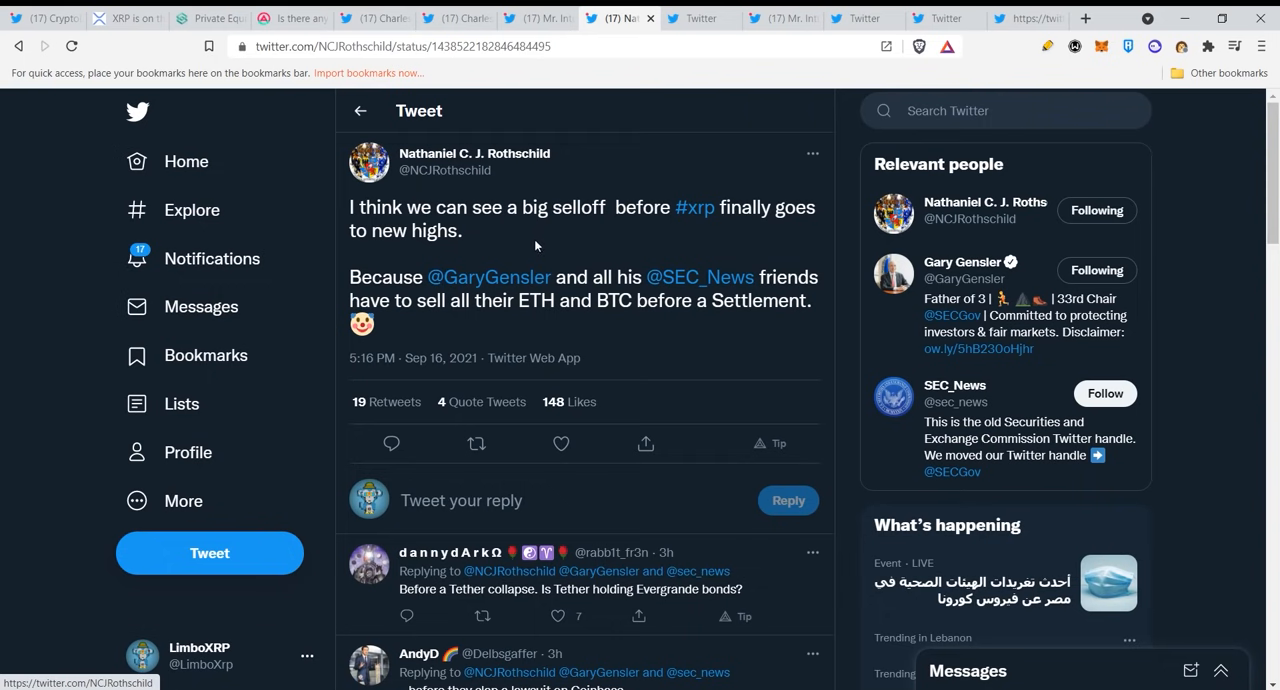
{"action": "mouse_move", "coordinate": [580, 269]}
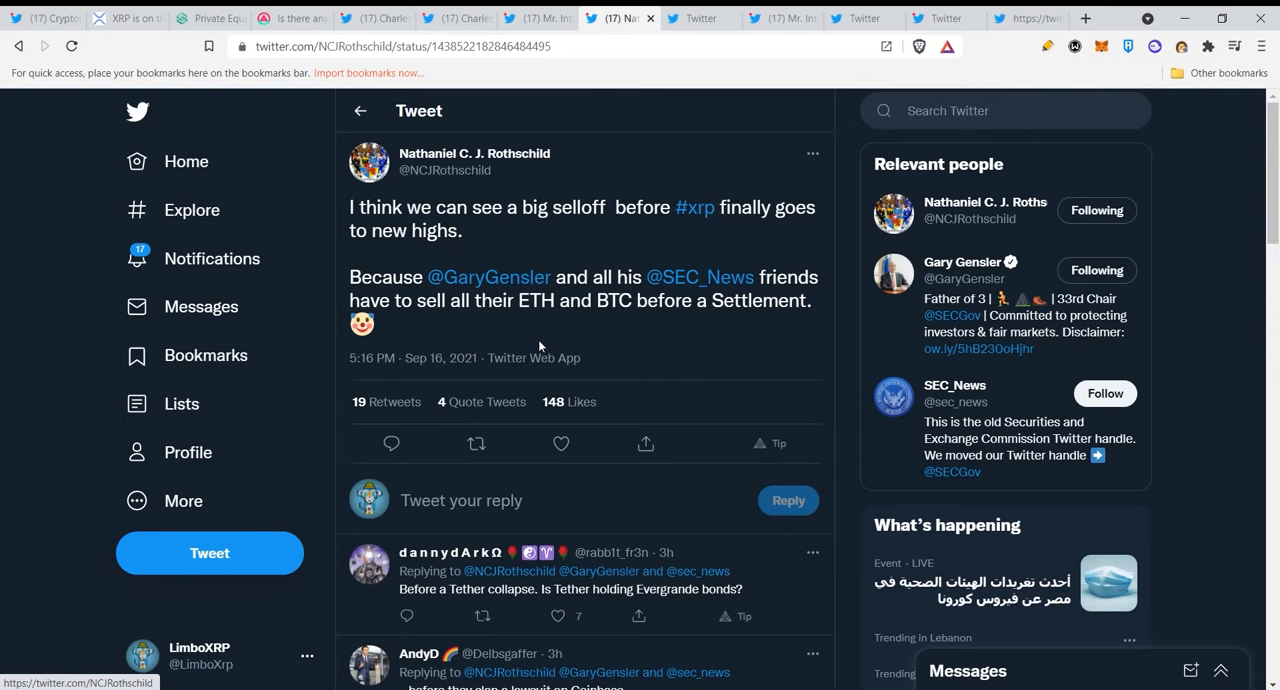
{"action": "mouse_move", "coordinate": [808, 332]}
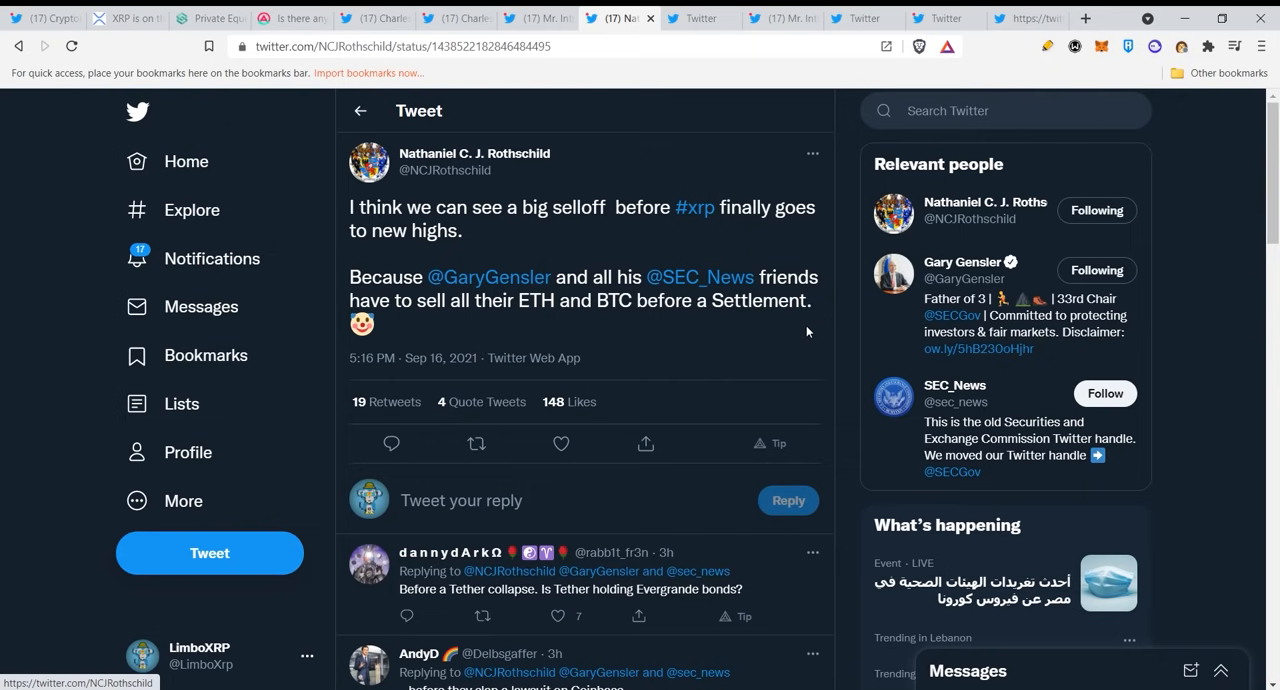
{"action": "mouse_move", "coordinate": [565, 251]}
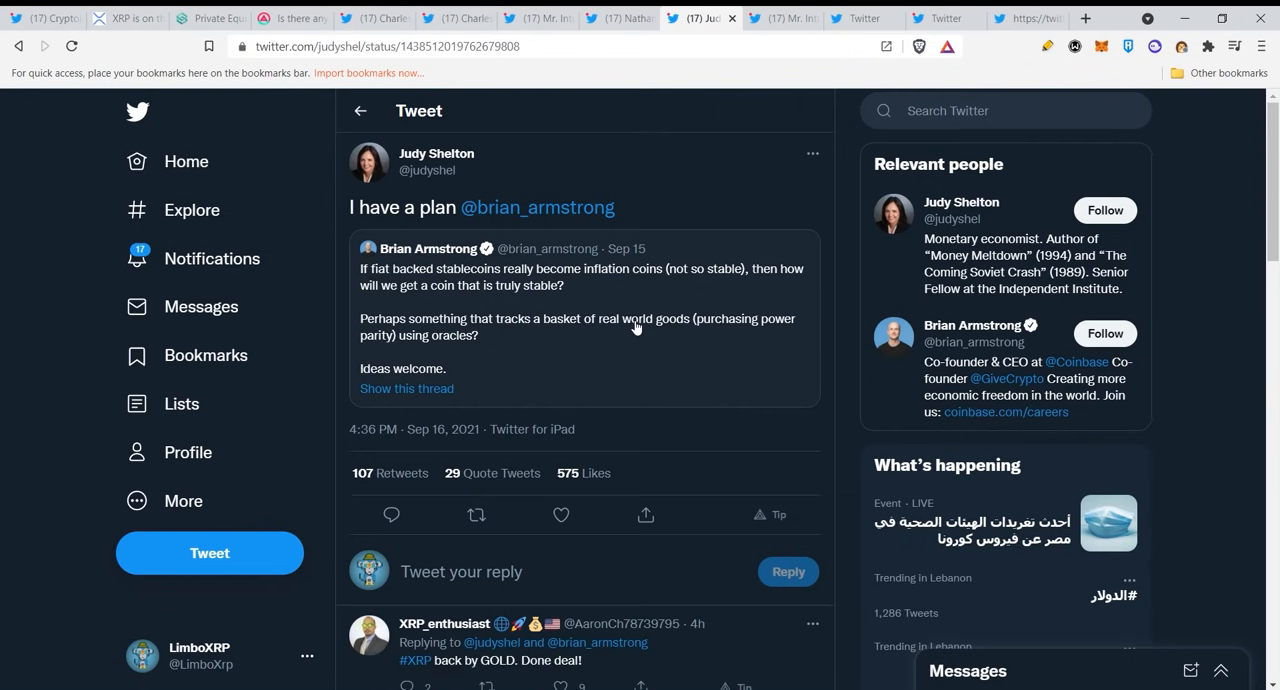
{"action": "mouse_move", "coordinate": [446, 228]}
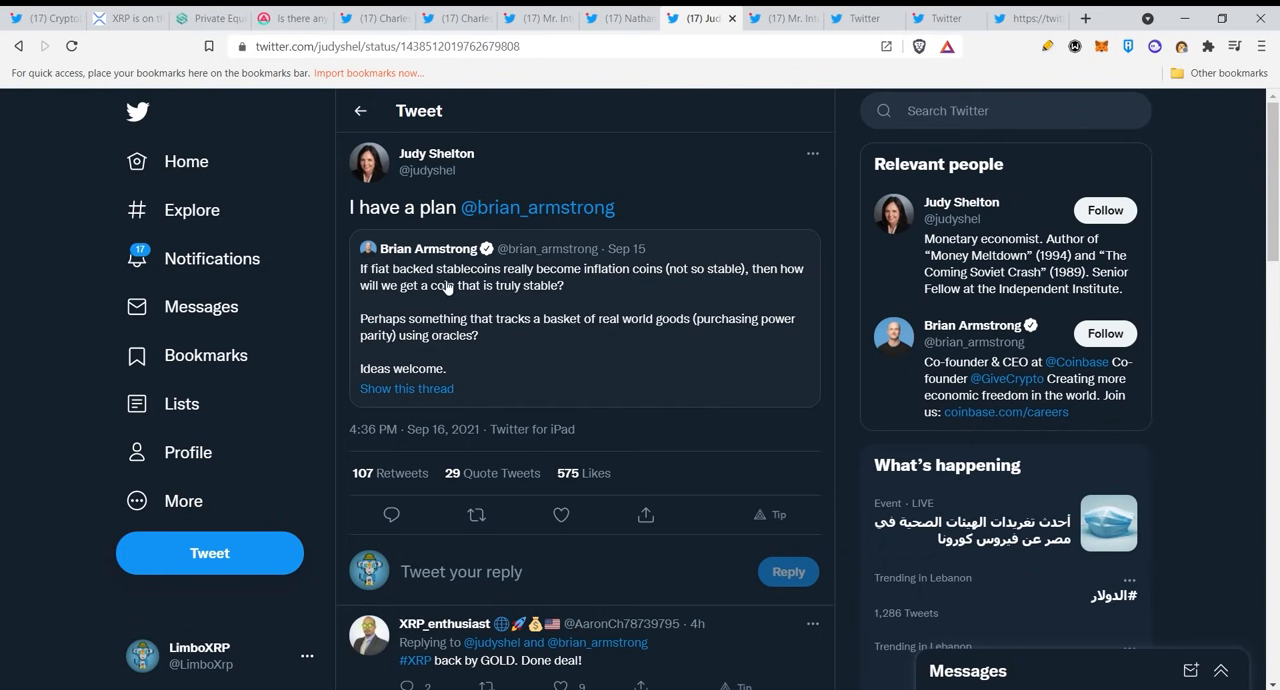
{"action": "mouse_move", "coordinate": [633, 293]}
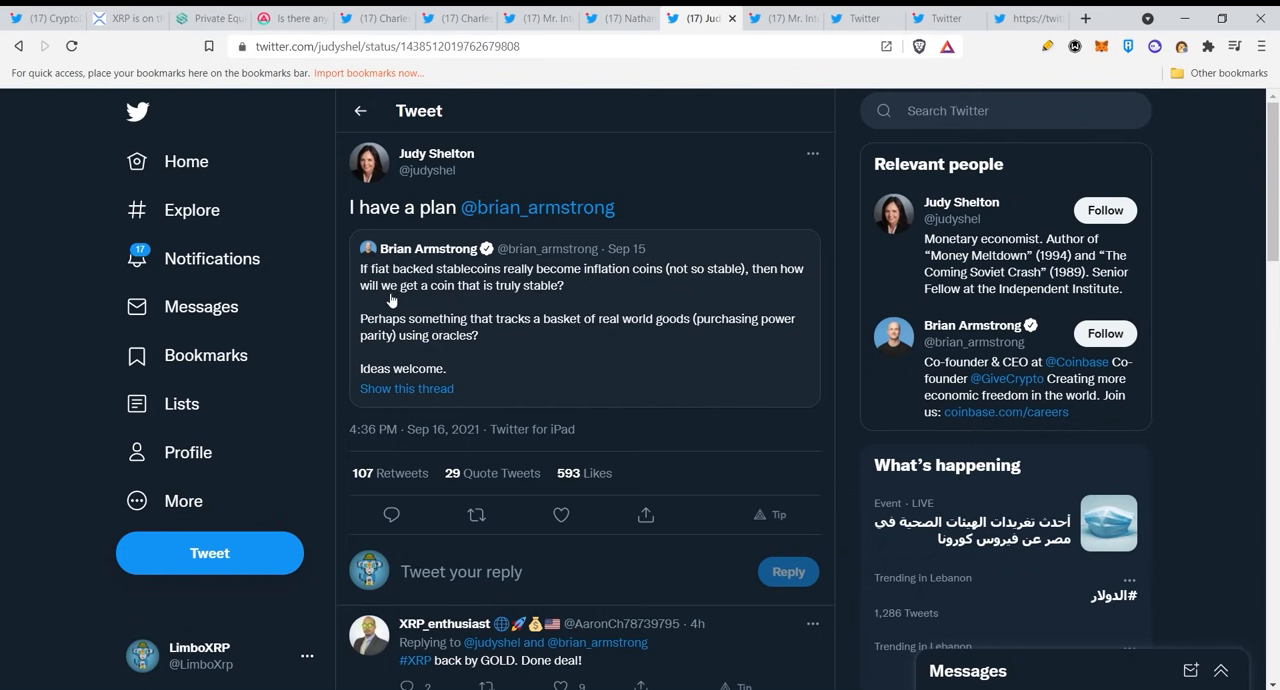
{"action": "mouse_move", "coordinate": [569, 301]}
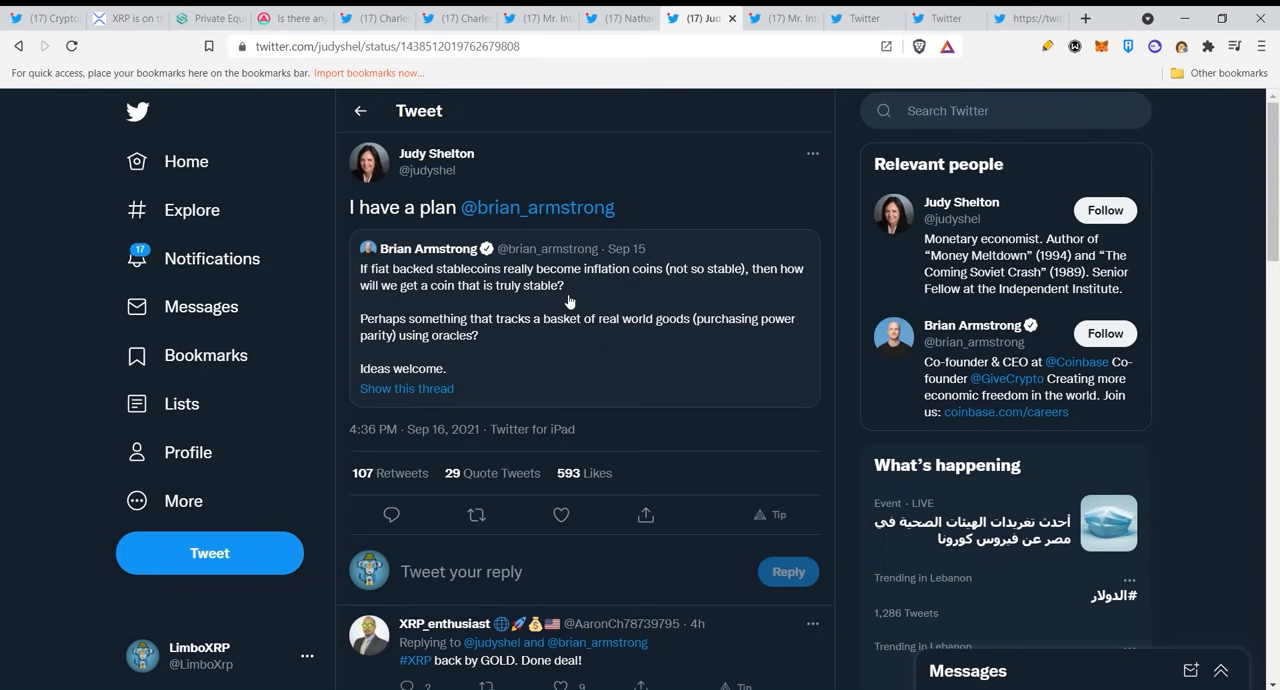
{"action": "mouse_move", "coordinate": [556, 344]}
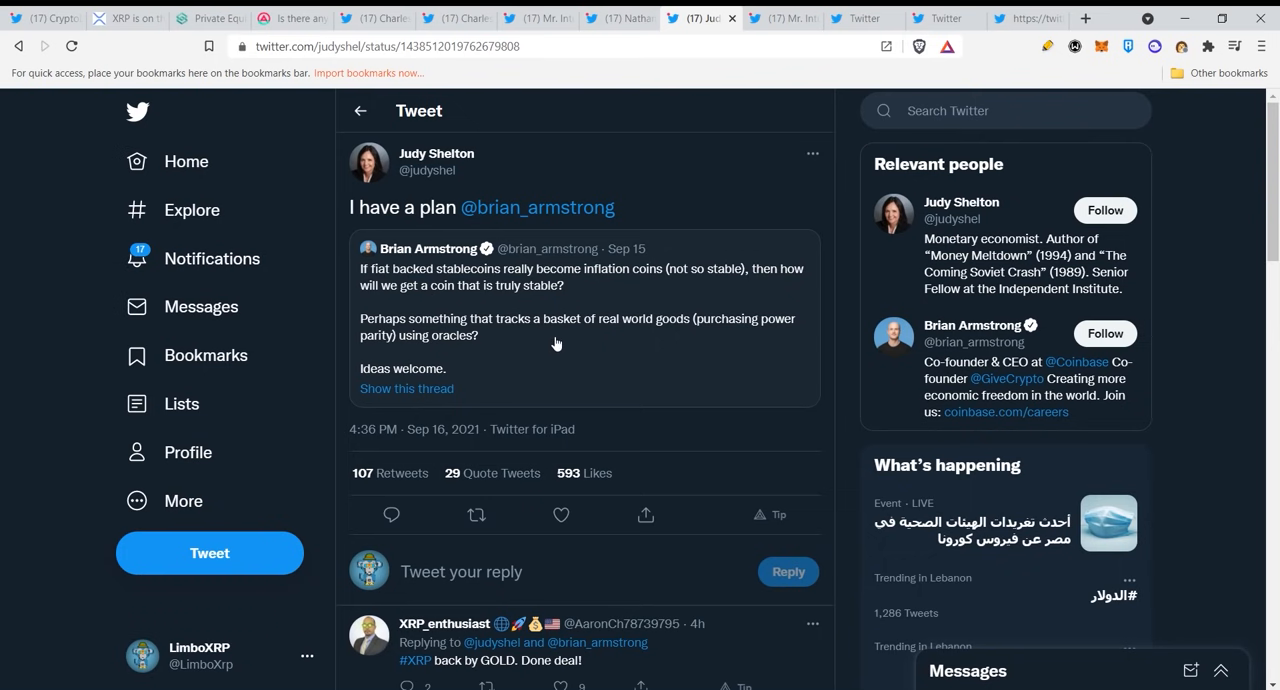
{"action": "mouse_move", "coordinate": [710, 340]}
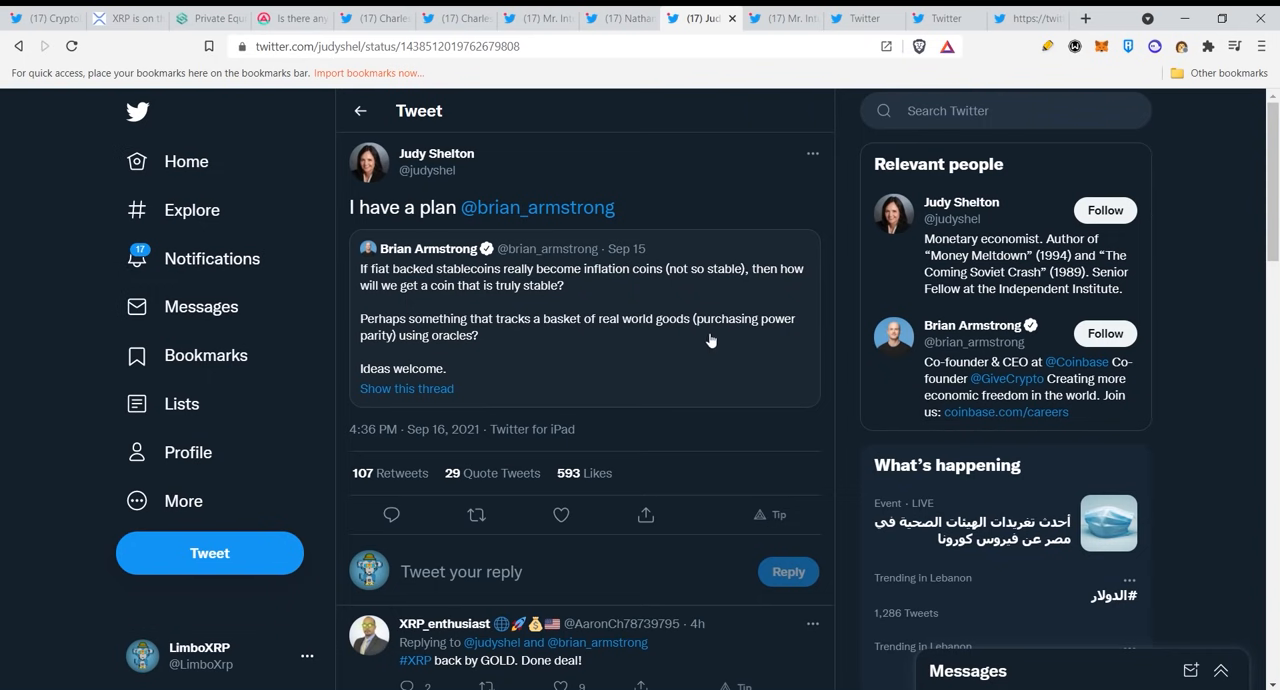
{"action": "mouse_move", "coordinate": [493, 360]}
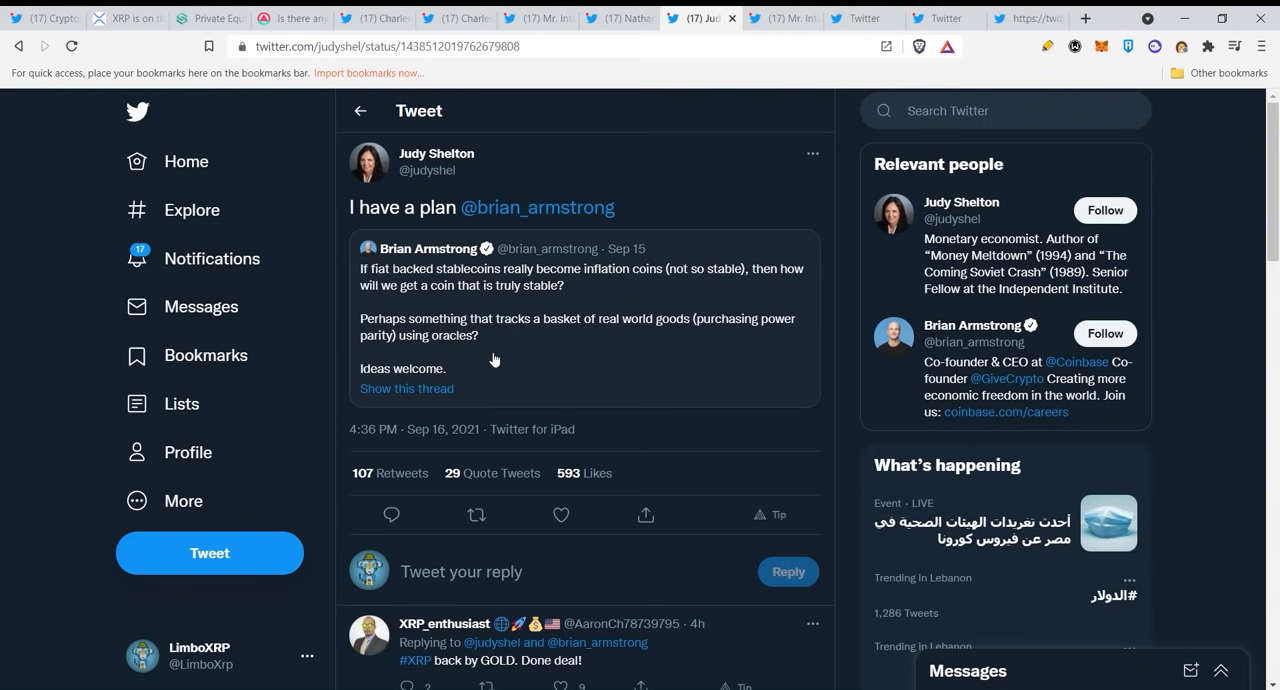
{"action": "mouse_move", "coordinate": [643, 383]}
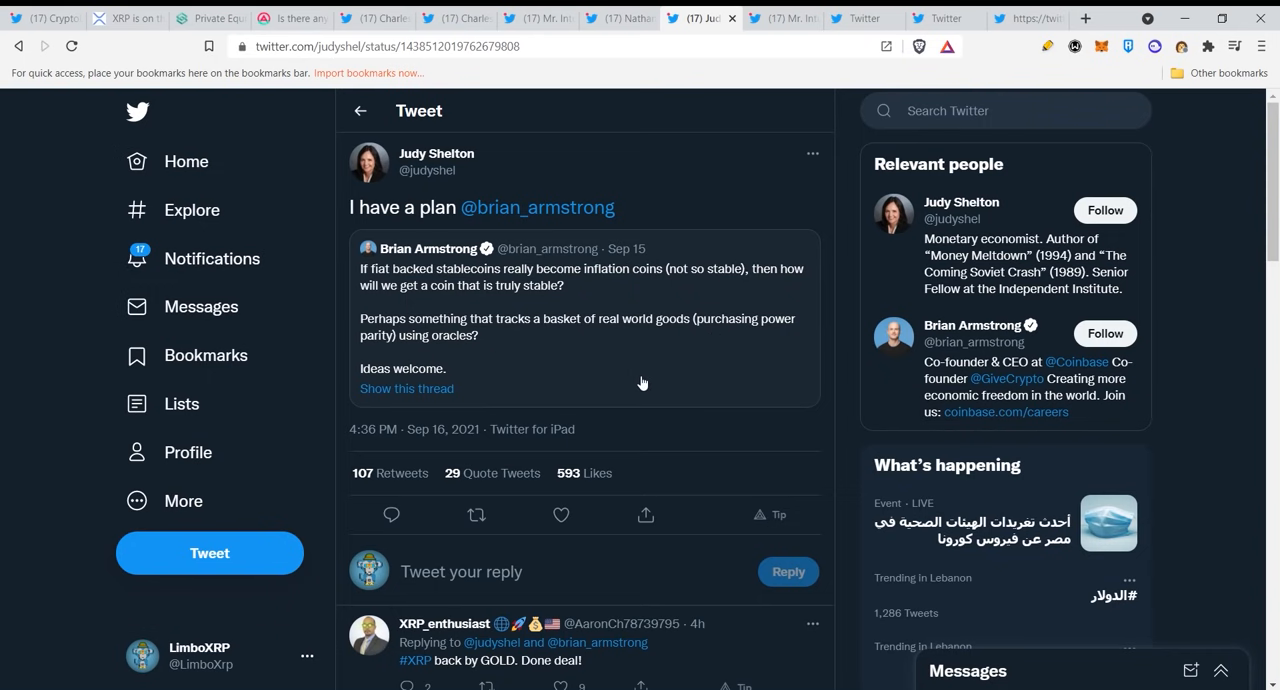
{"action": "scroll", "scroll_direction": "down", "scroll_amount": 3}
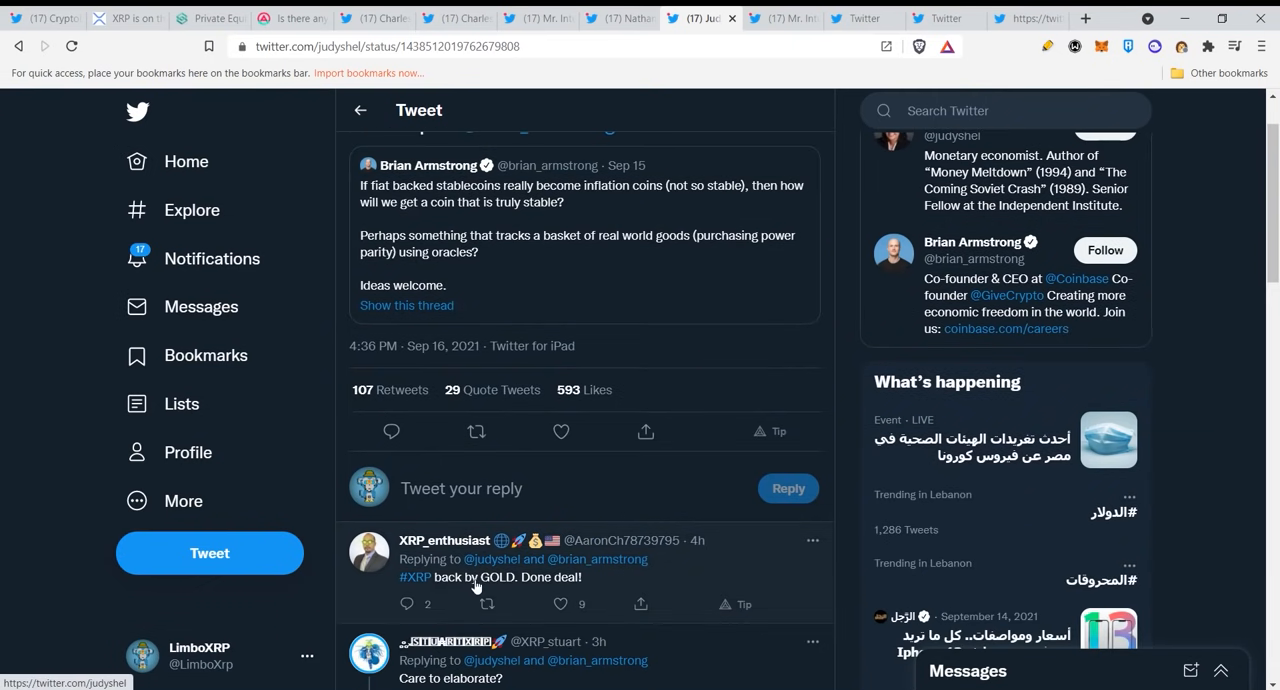
{"action": "mouse_move", "coordinate": [798, 408]}
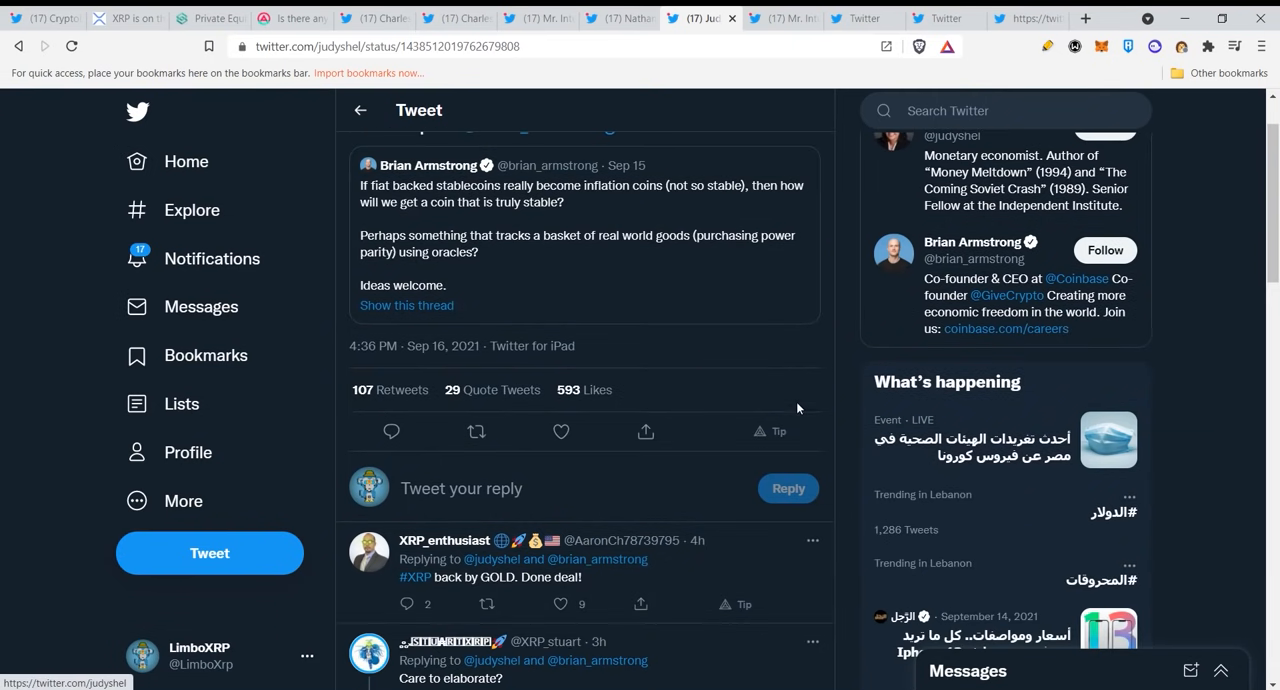
{"action": "scroll", "scroll_direction": "up", "scroll_amount": 3}
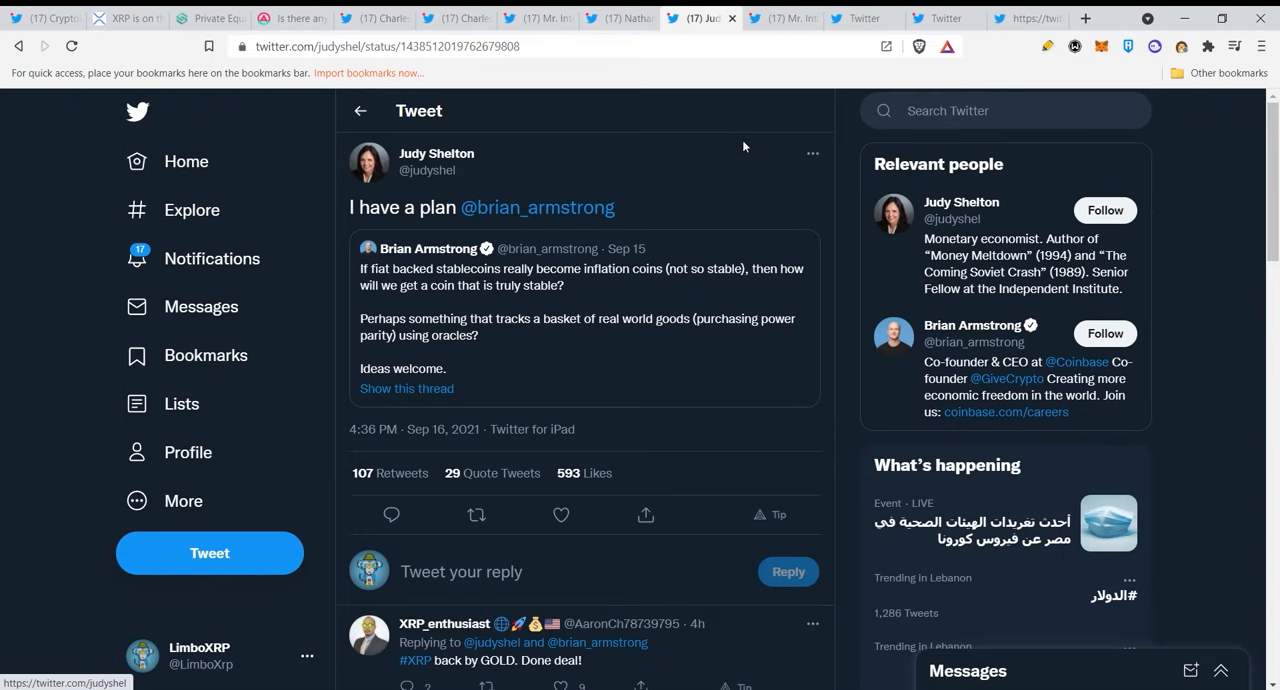
{"action": "left_click", "coordinate": [780, 18]}
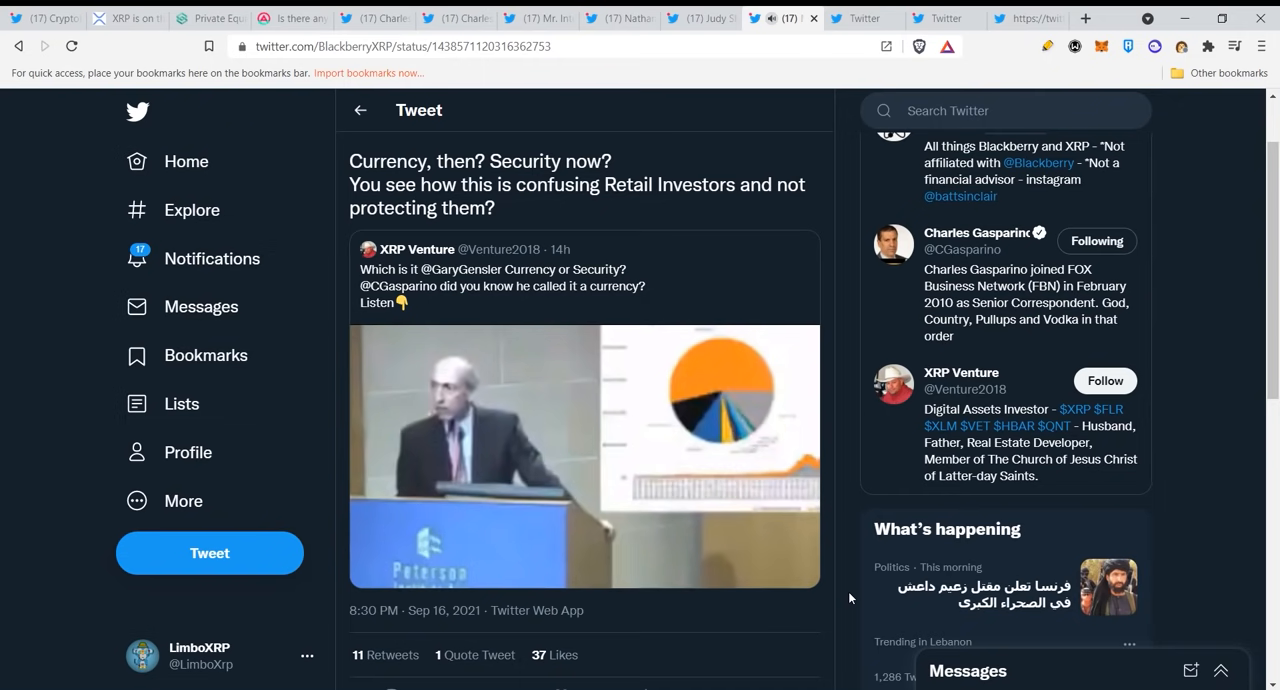
Pause, resume and stop the quoted Gensler clip at 0:13 on 'Currency called Ripple'
{"action": "left_click", "coordinate": [584, 455]}
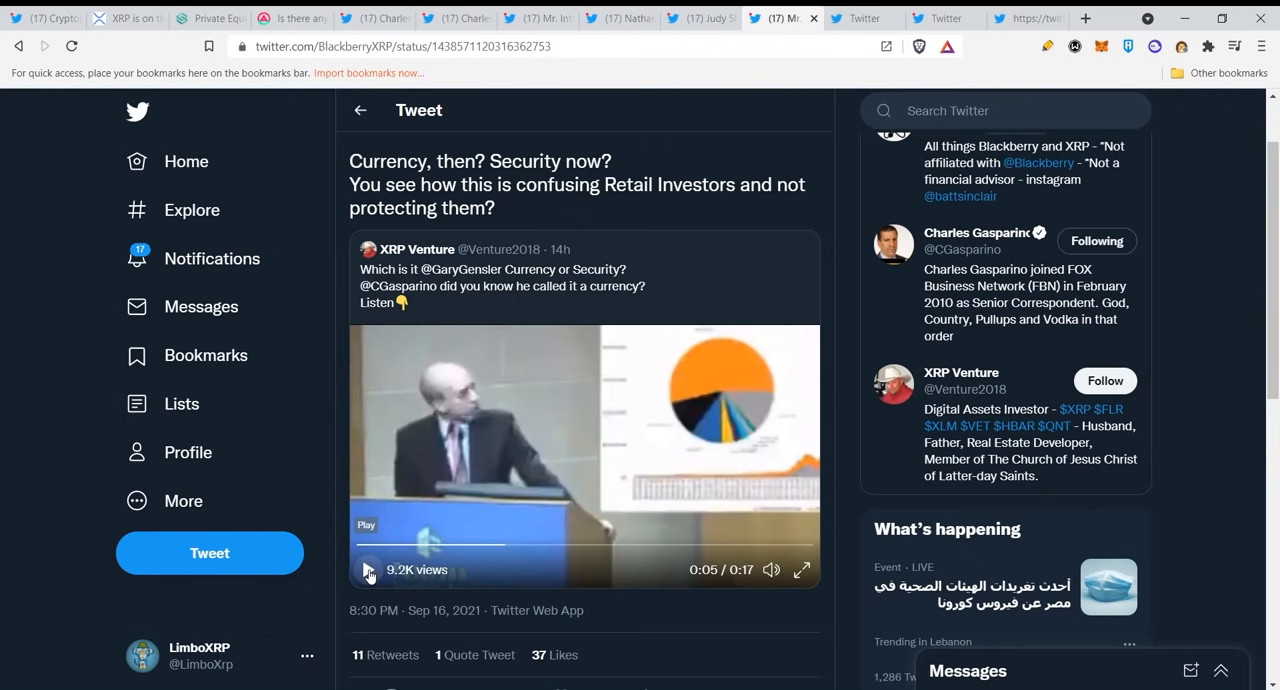
{"action": "left_click", "coordinate": [367, 569]}
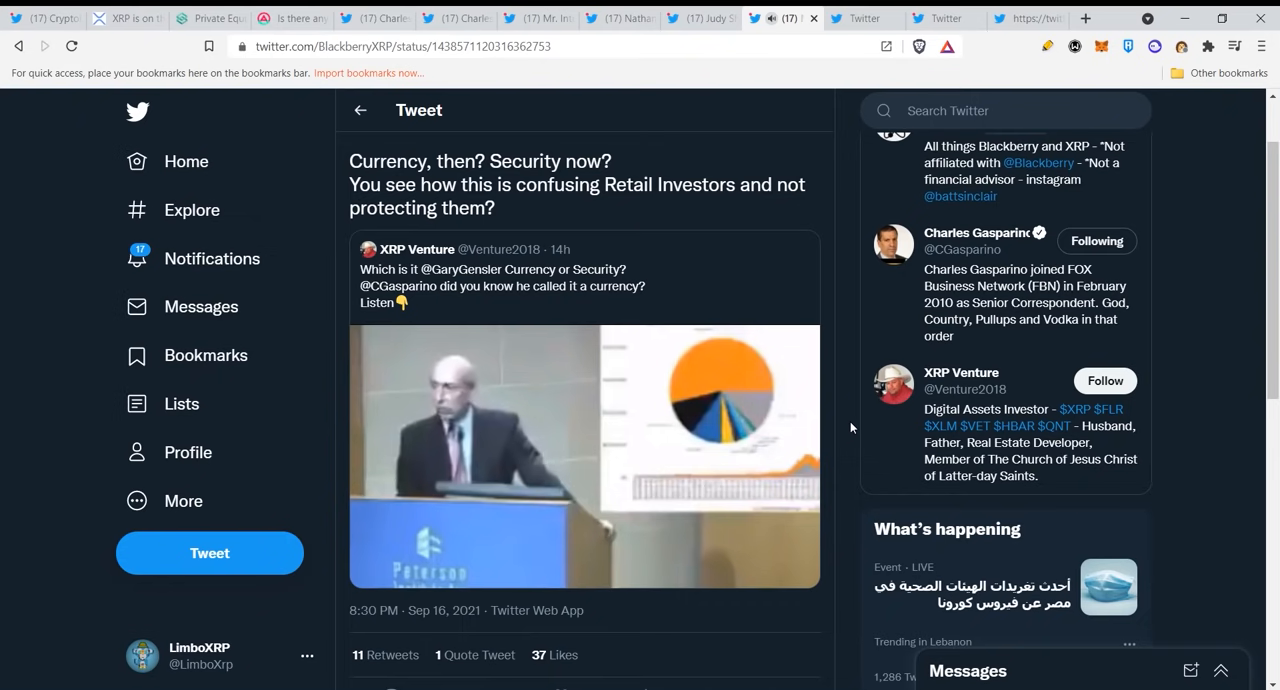
{"action": "left_click", "coordinate": [584, 450]}
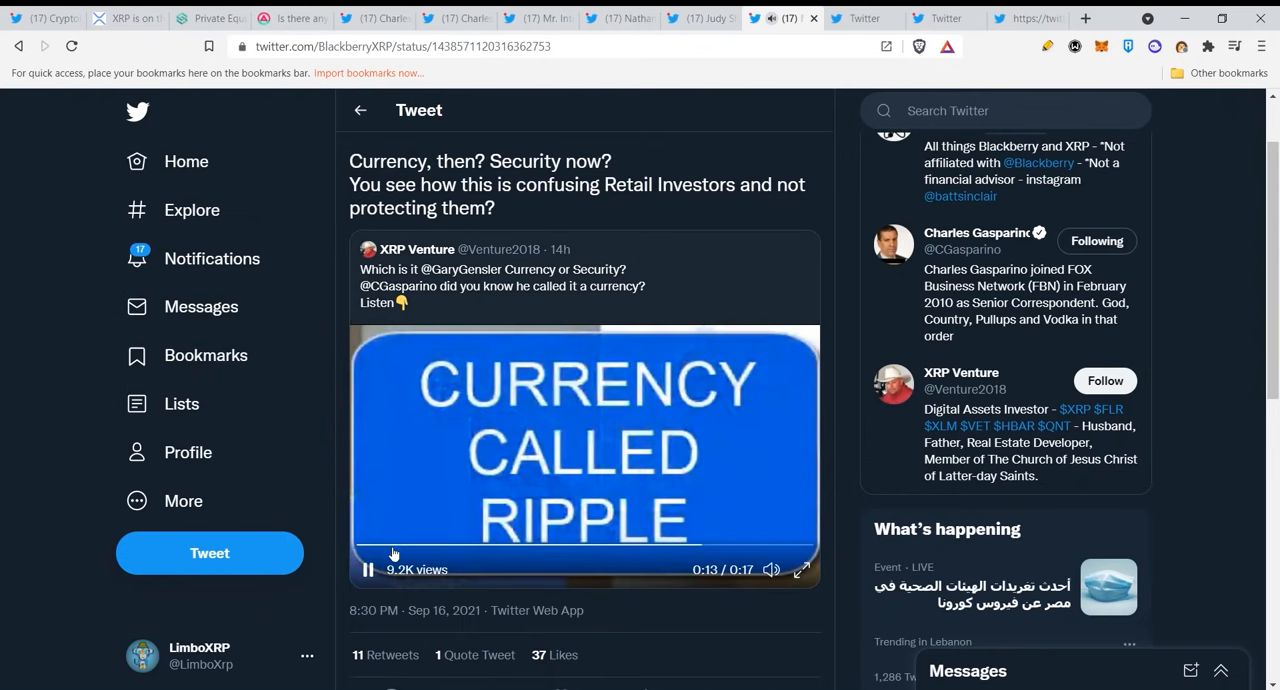
{"action": "left_click", "coordinate": [367, 569]}
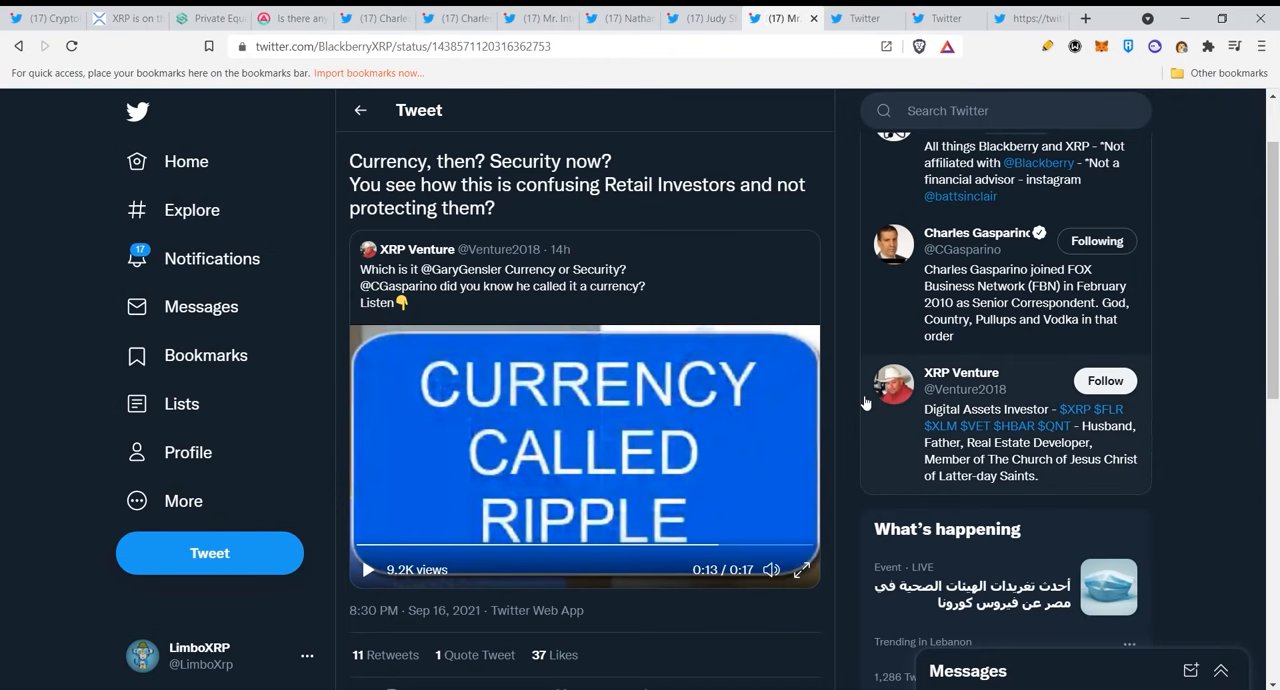
{"action": "mouse_move", "coordinate": [814, 112]}
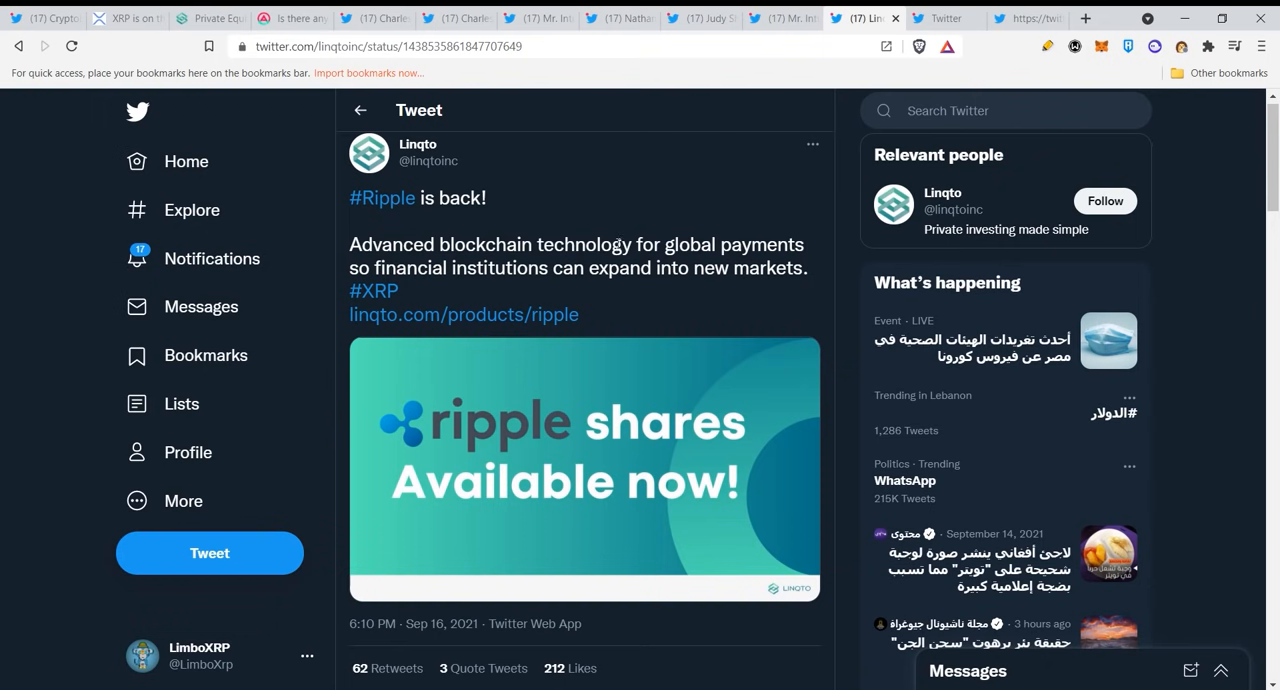
{"action": "mouse_move", "coordinate": [463, 295]}
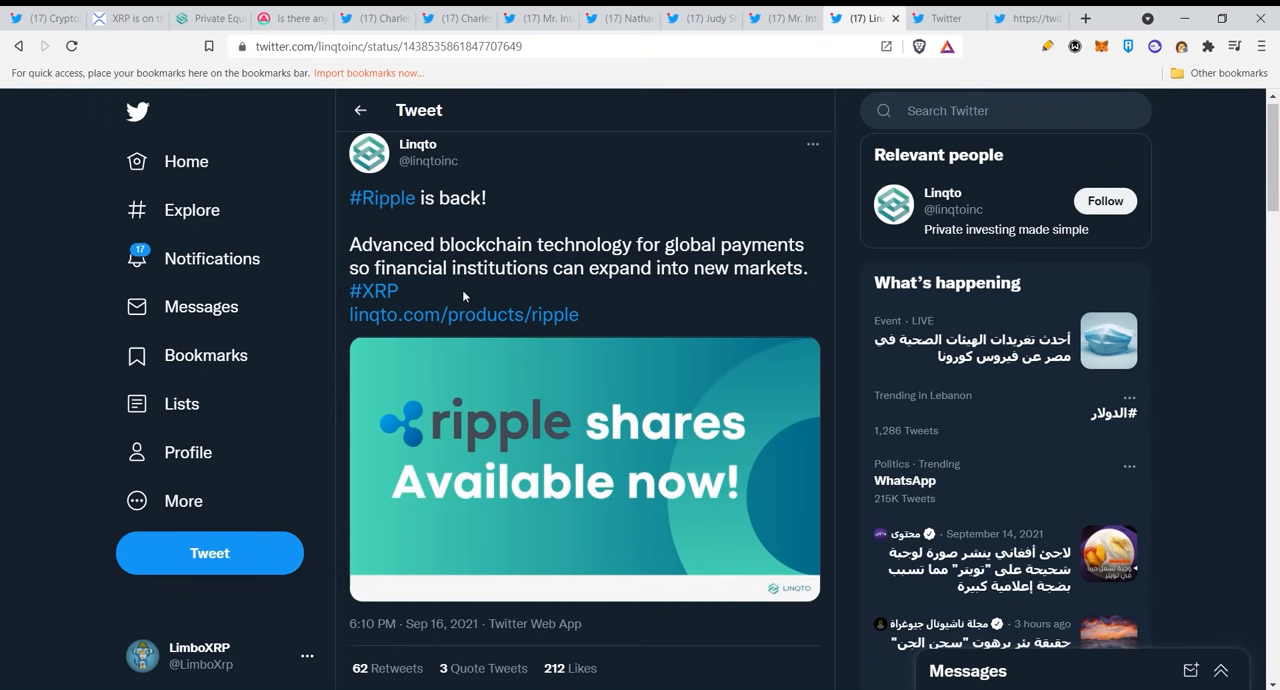
{"action": "mouse_move", "coordinate": [755, 296]}
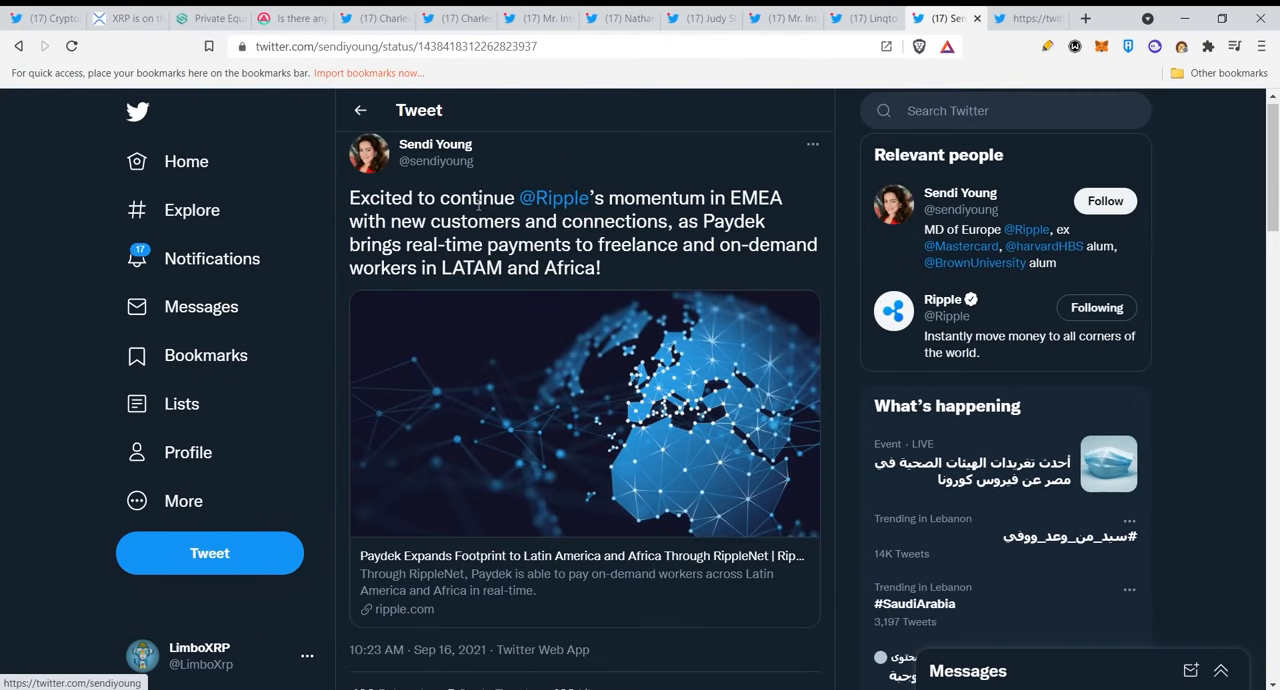
{"action": "mouse_move", "coordinate": [745, 209]}
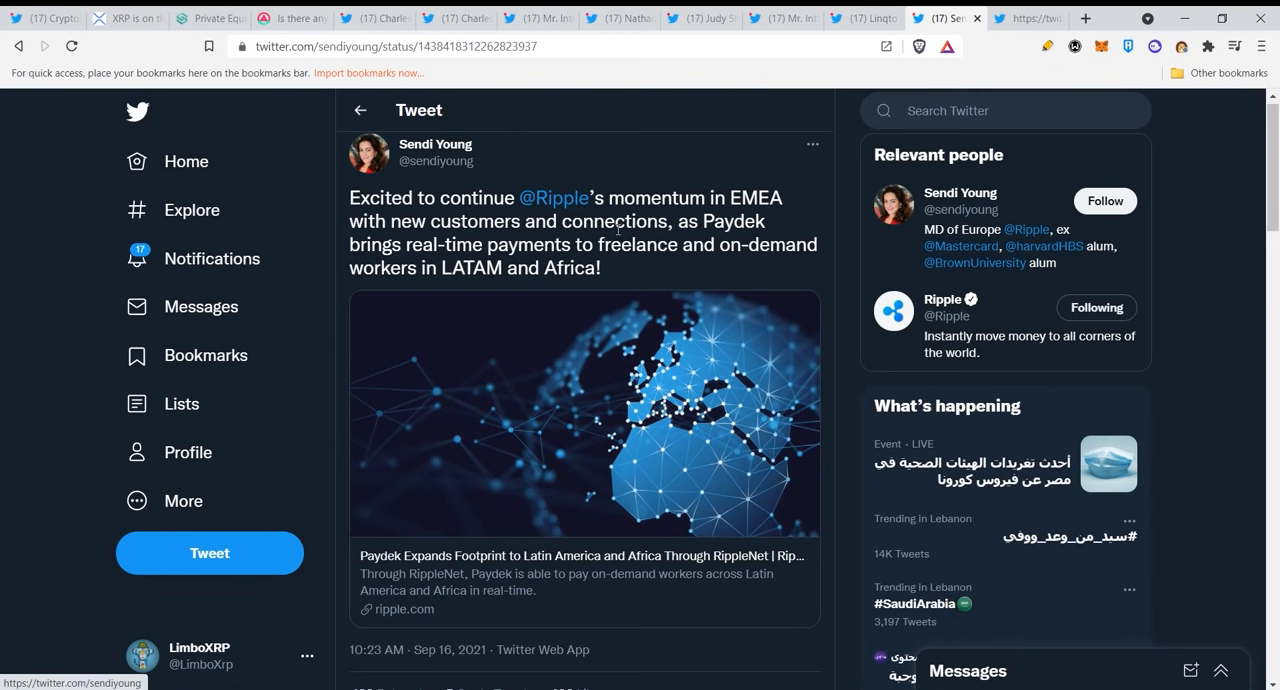
{"action": "mouse_move", "coordinate": [474, 261]}
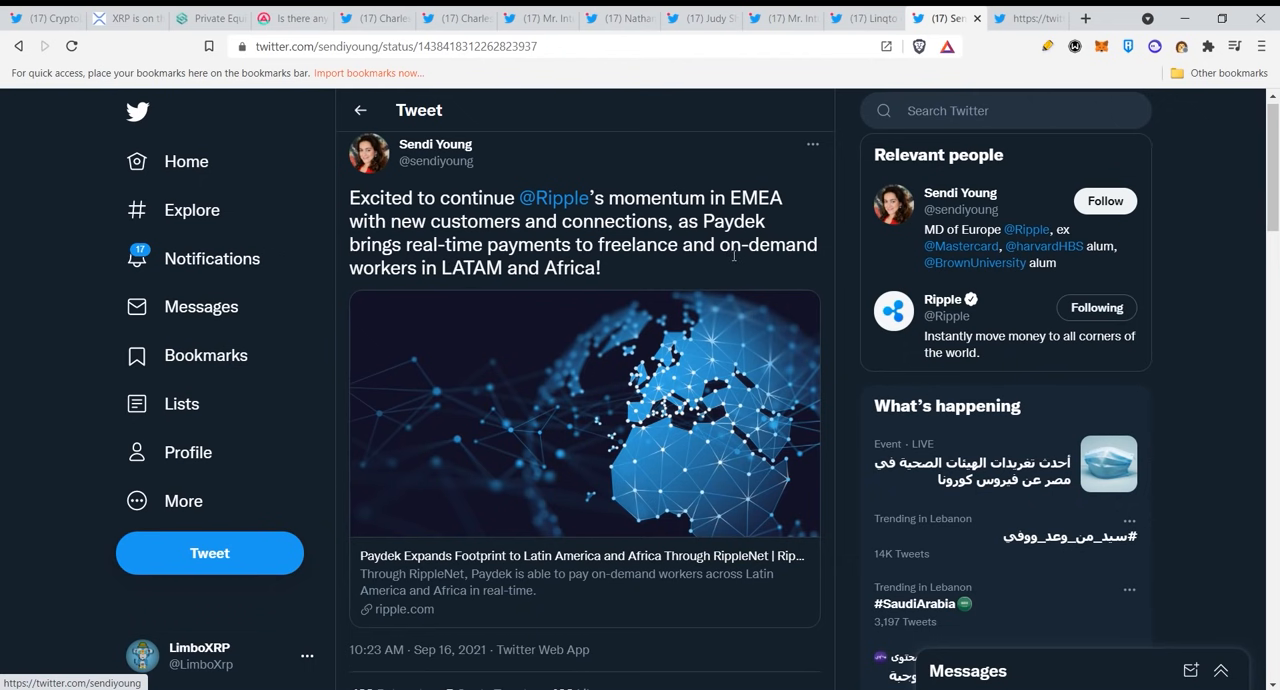
{"action": "mouse_move", "coordinate": [519, 287]}
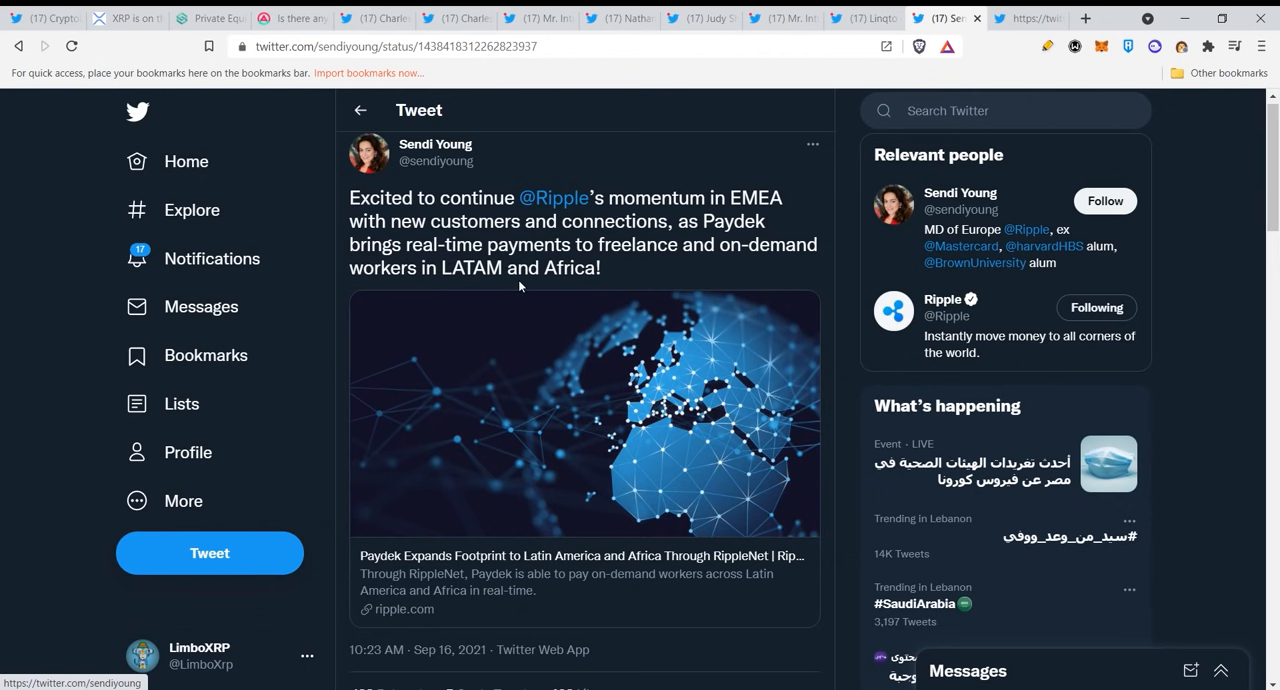
{"action": "mouse_move", "coordinate": [715, 283]}
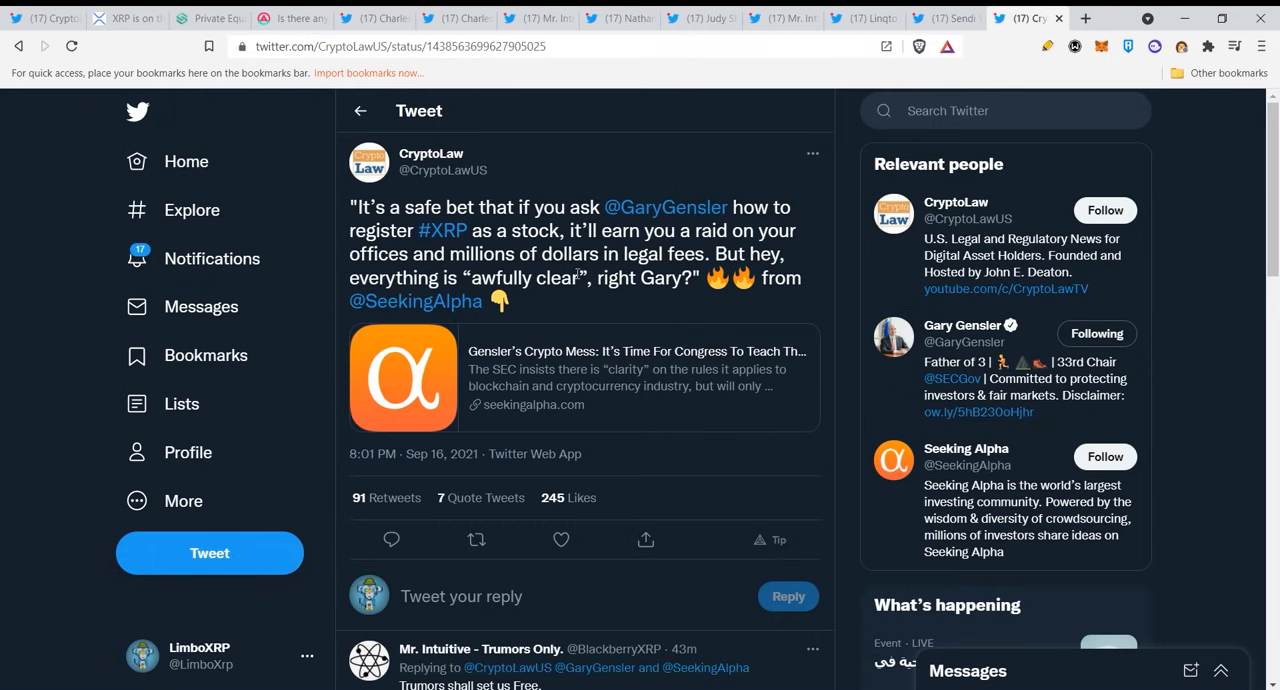
{"action": "mouse_move", "coordinate": [497, 207]}
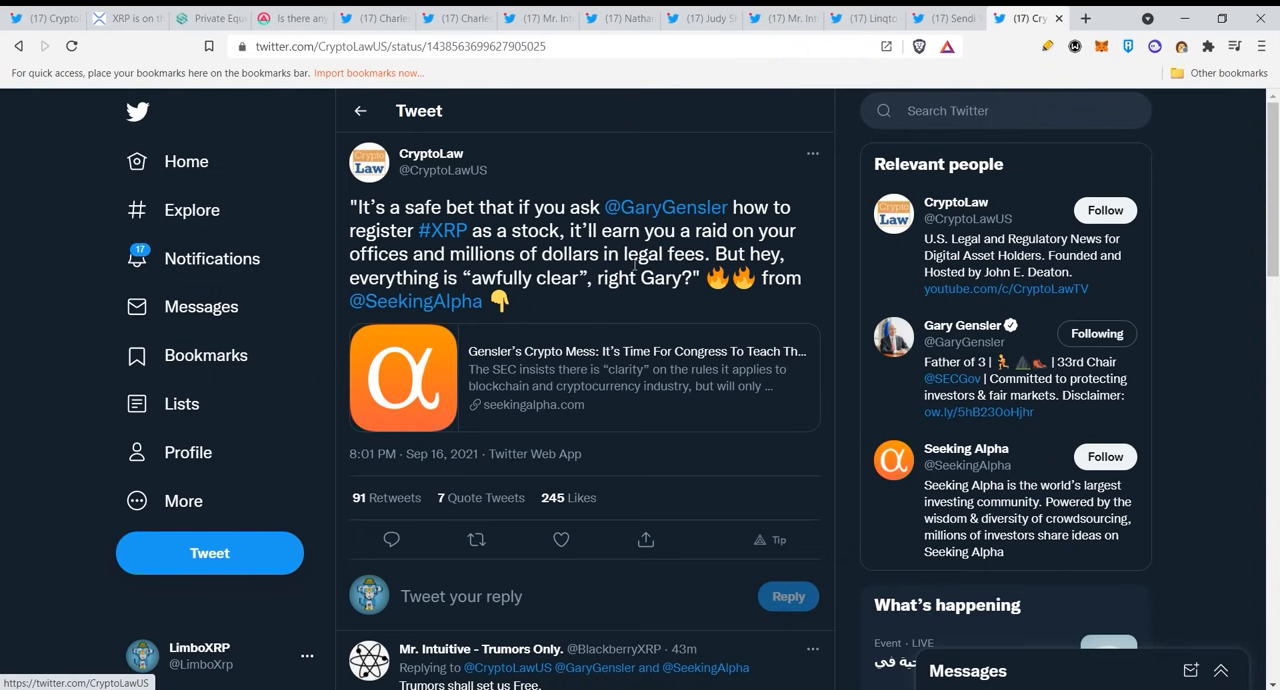
{"action": "mouse_move", "coordinate": [585, 300]}
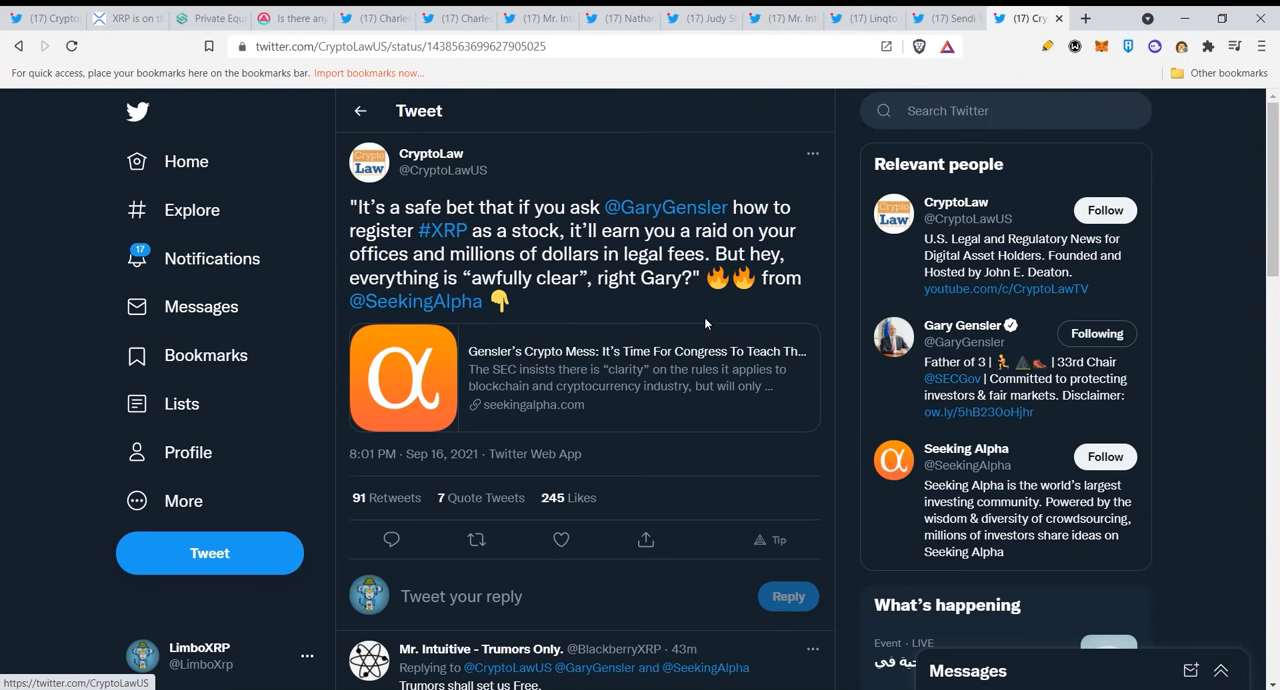
{"action": "mouse_move", "coordinate": [638, 253]}
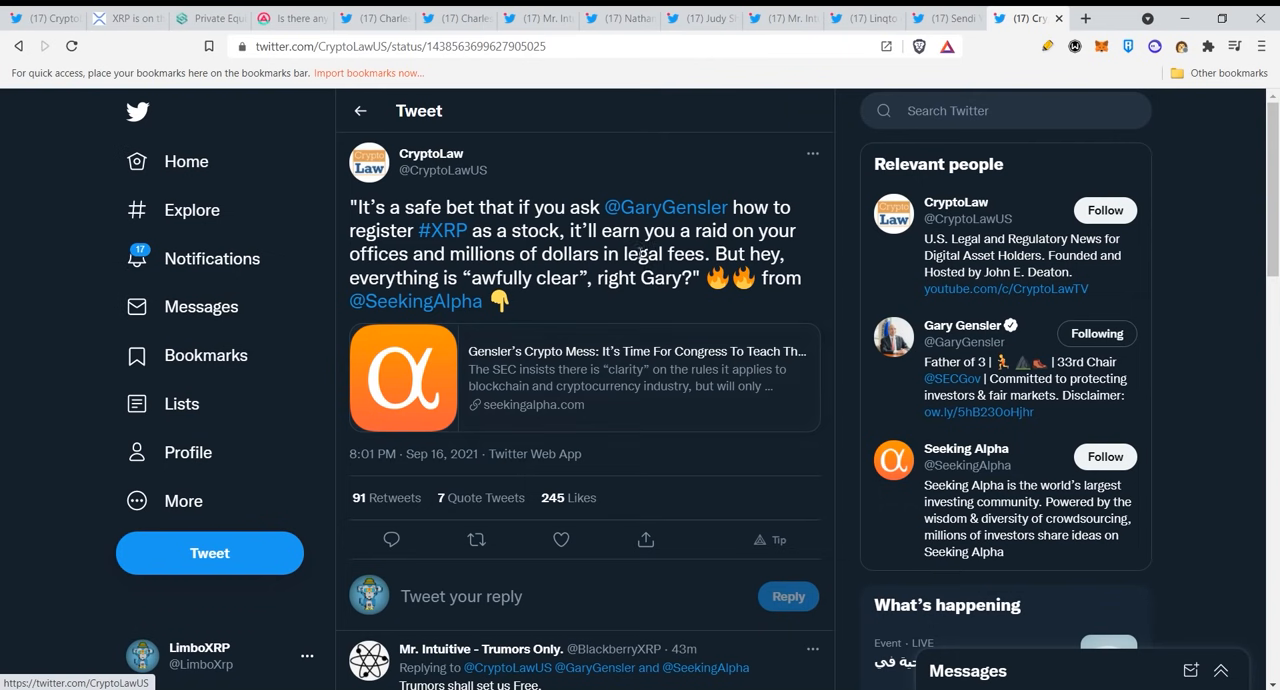